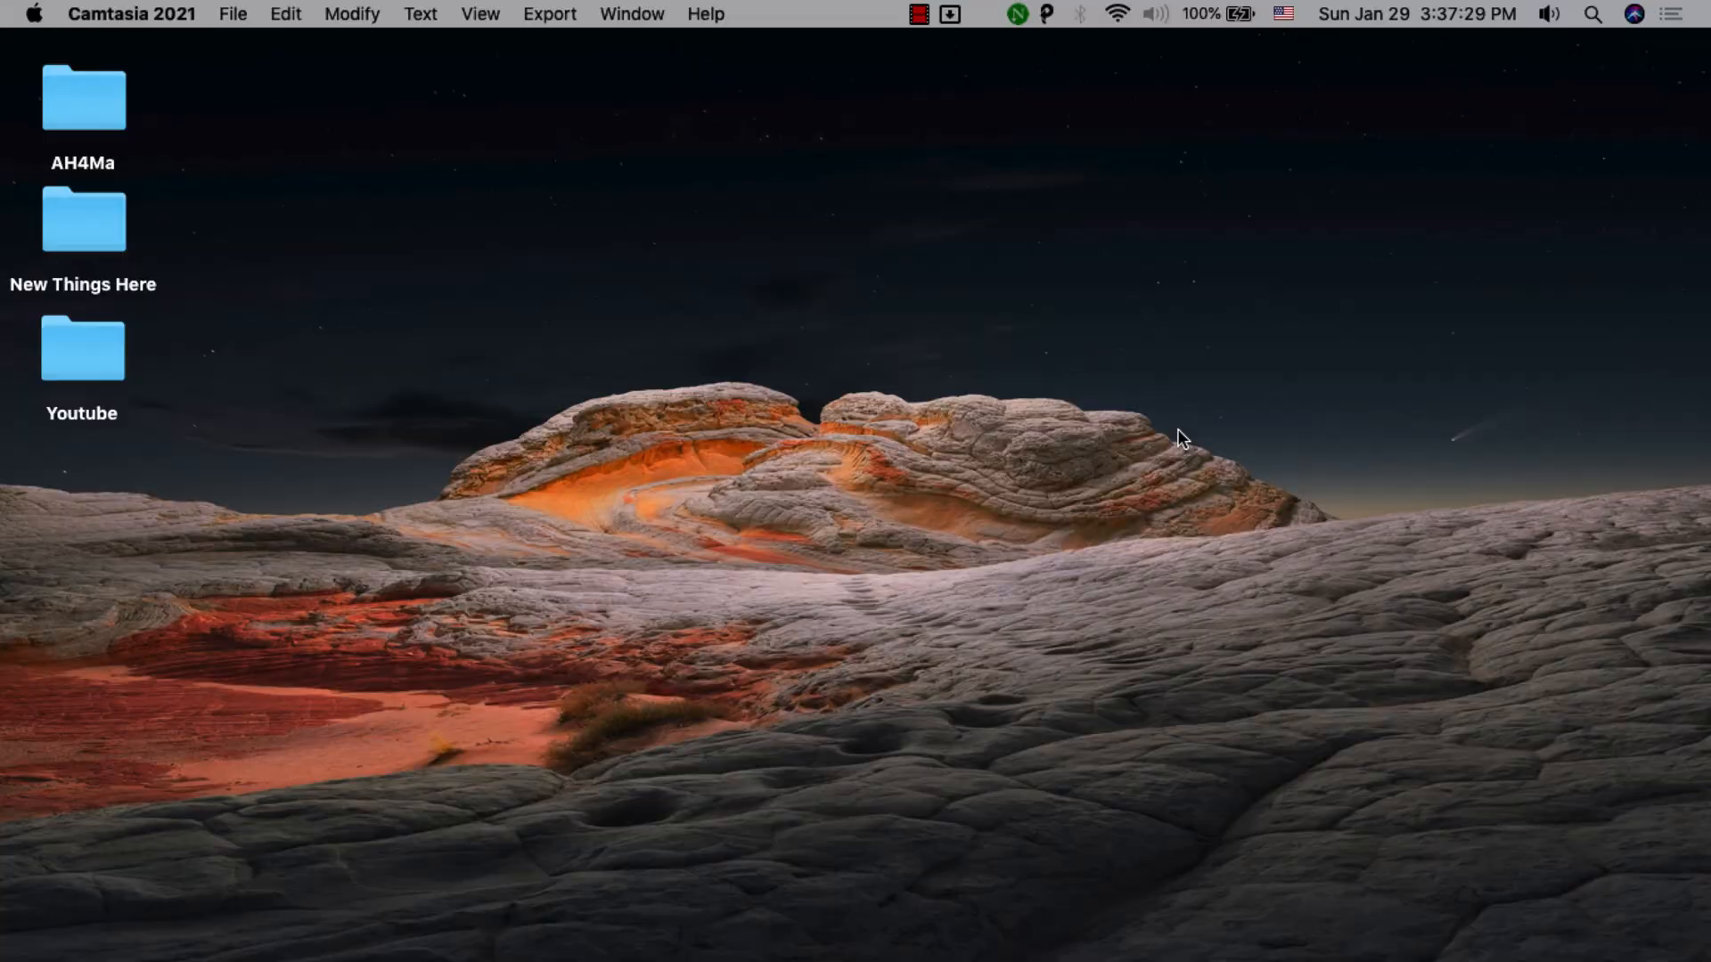
Launch Disk Drill 2 from the Launchpad app grid
left_click(102, 936)
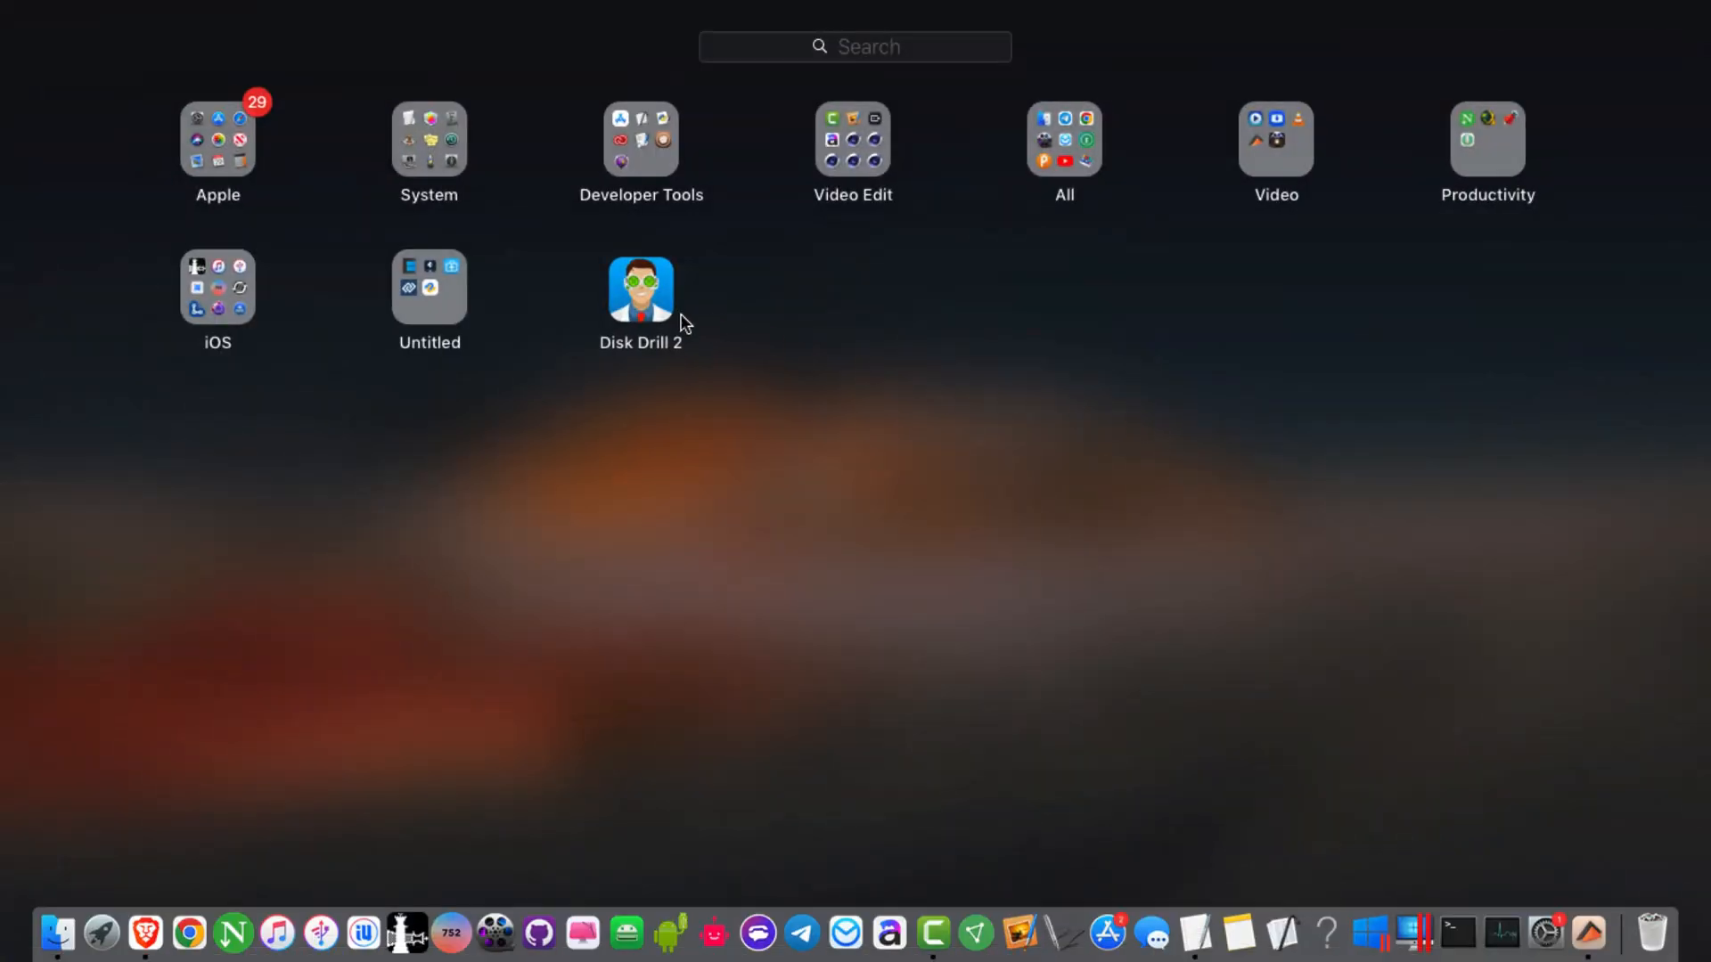
double_click(639, 290)
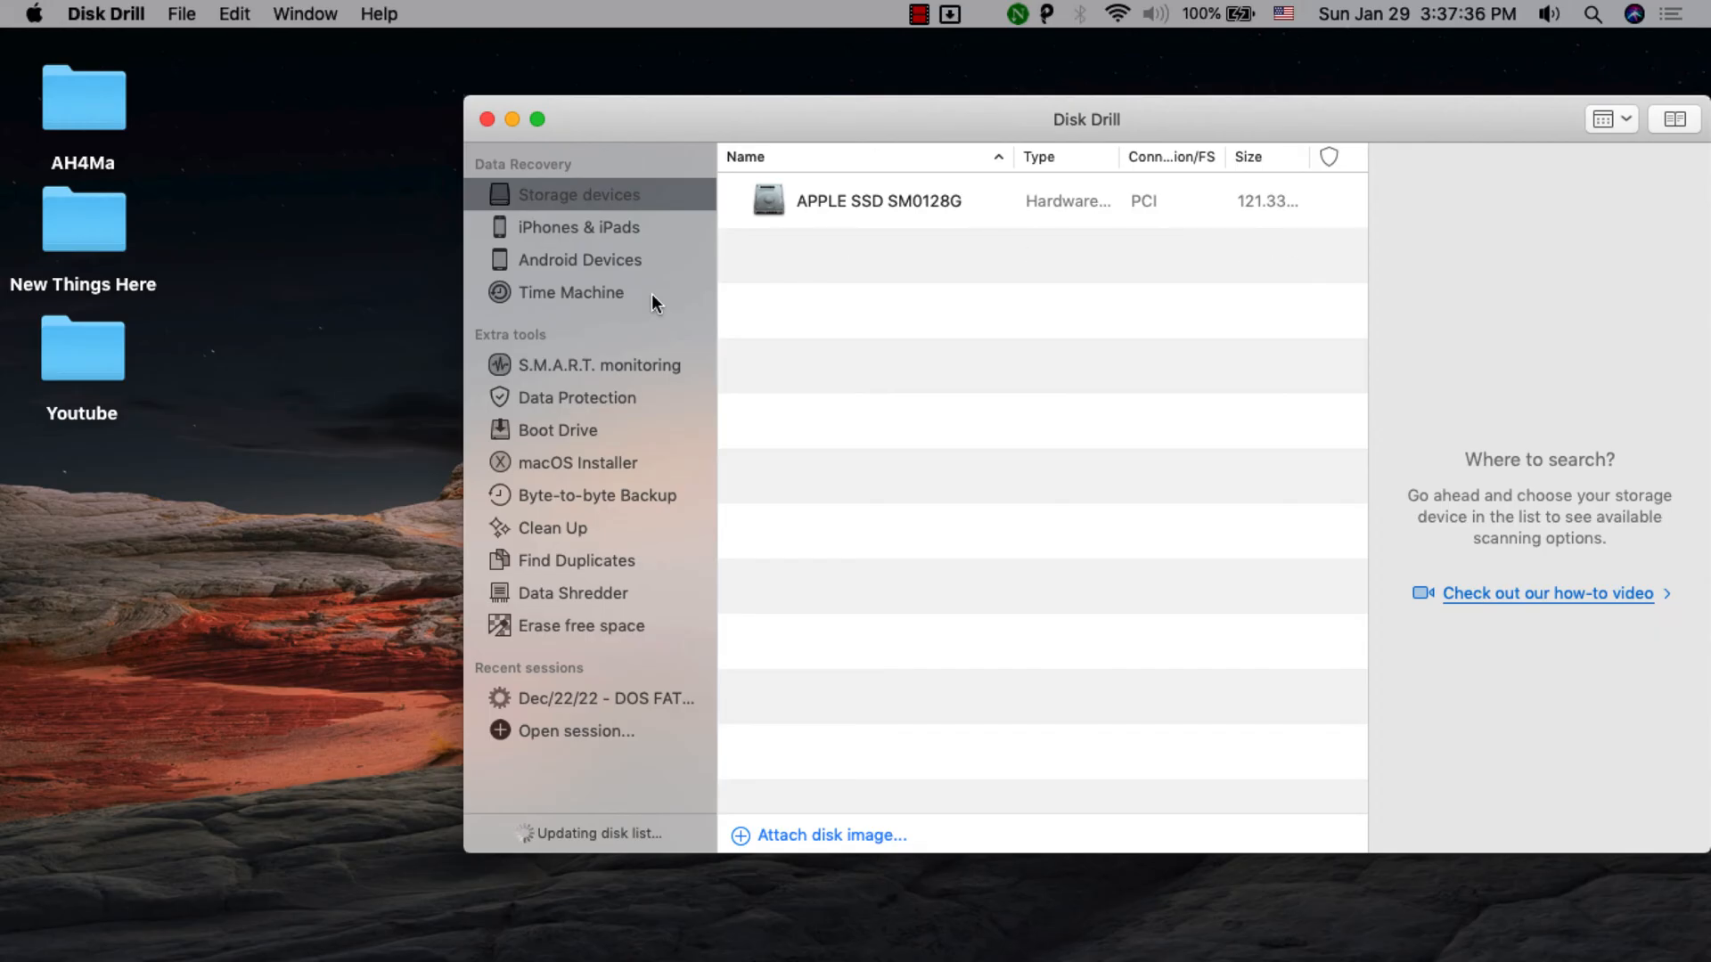
View recovery options for the APPLE SSD SM0128G, then for the TOSHIBA External USB 3.0 drive
left_click(732, 201)
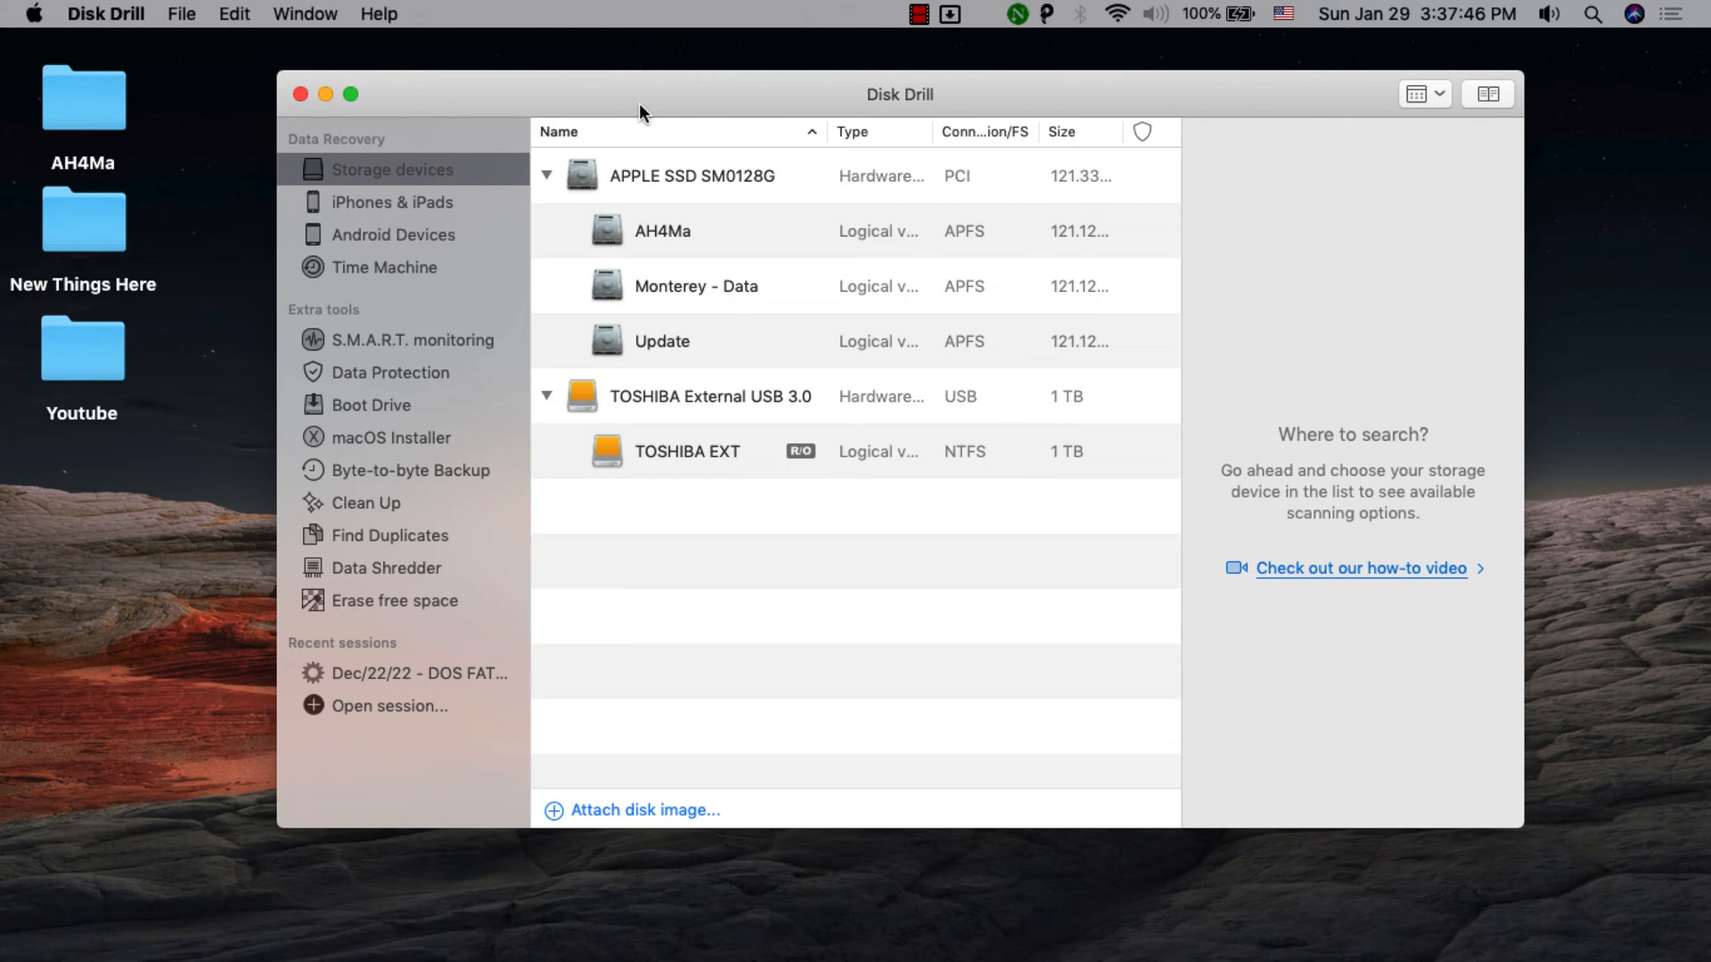
left_click(699, 177)
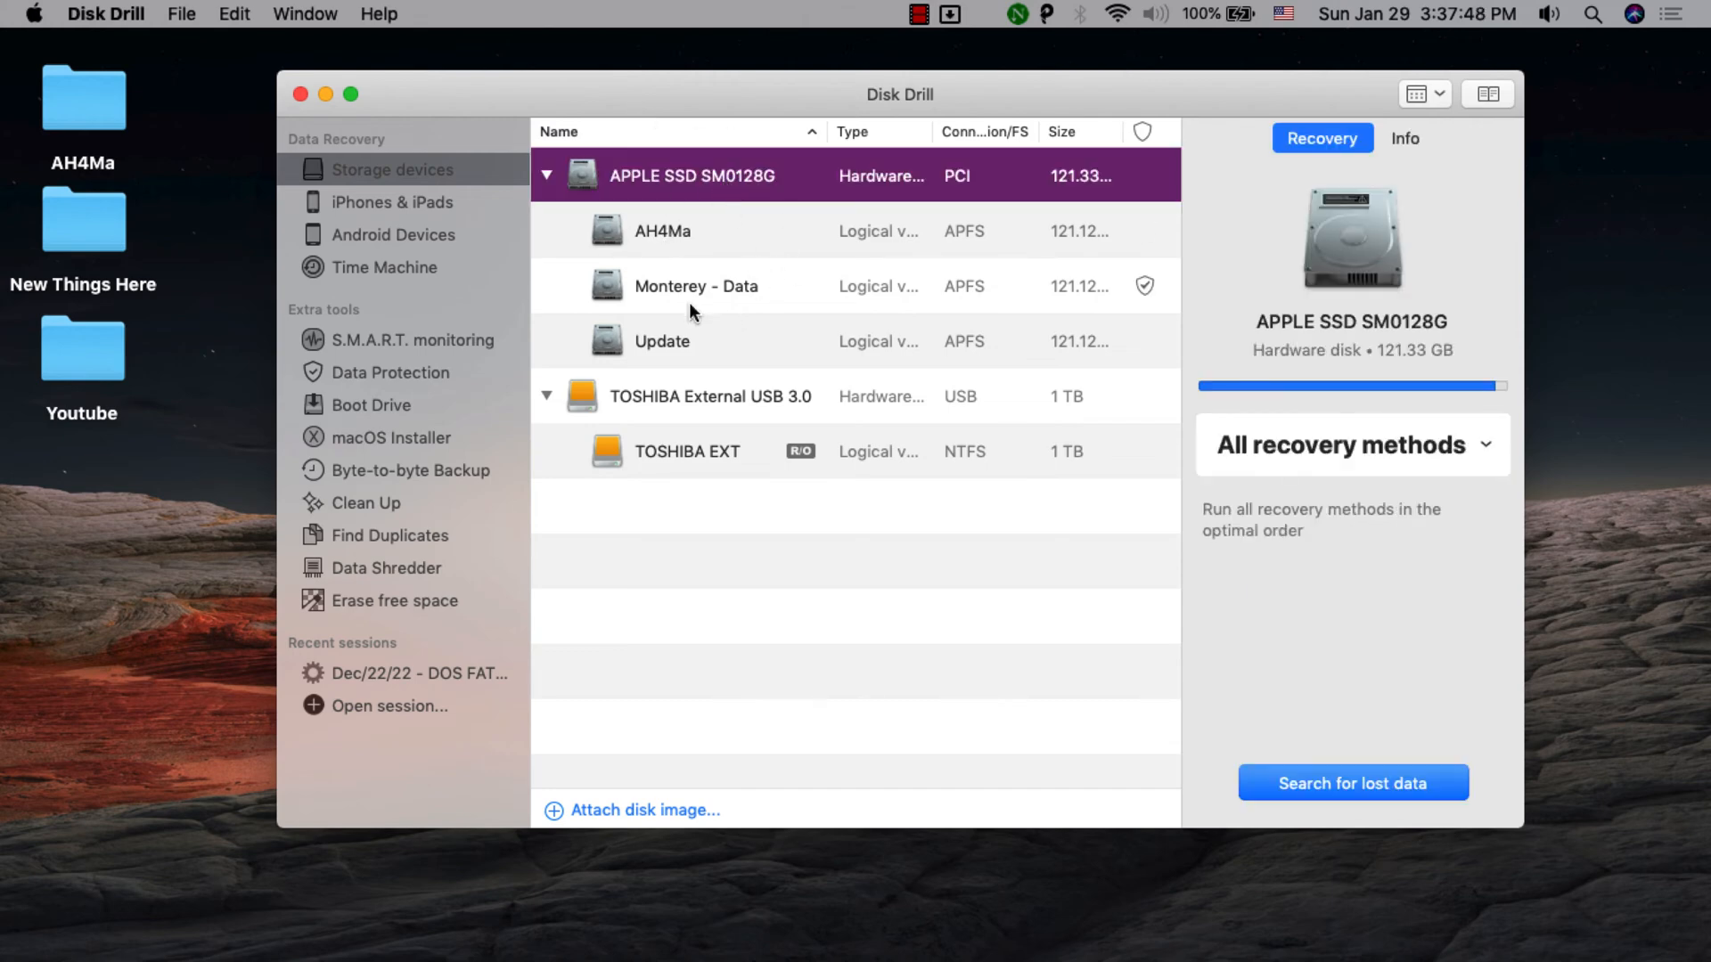
left_click(711, 395)
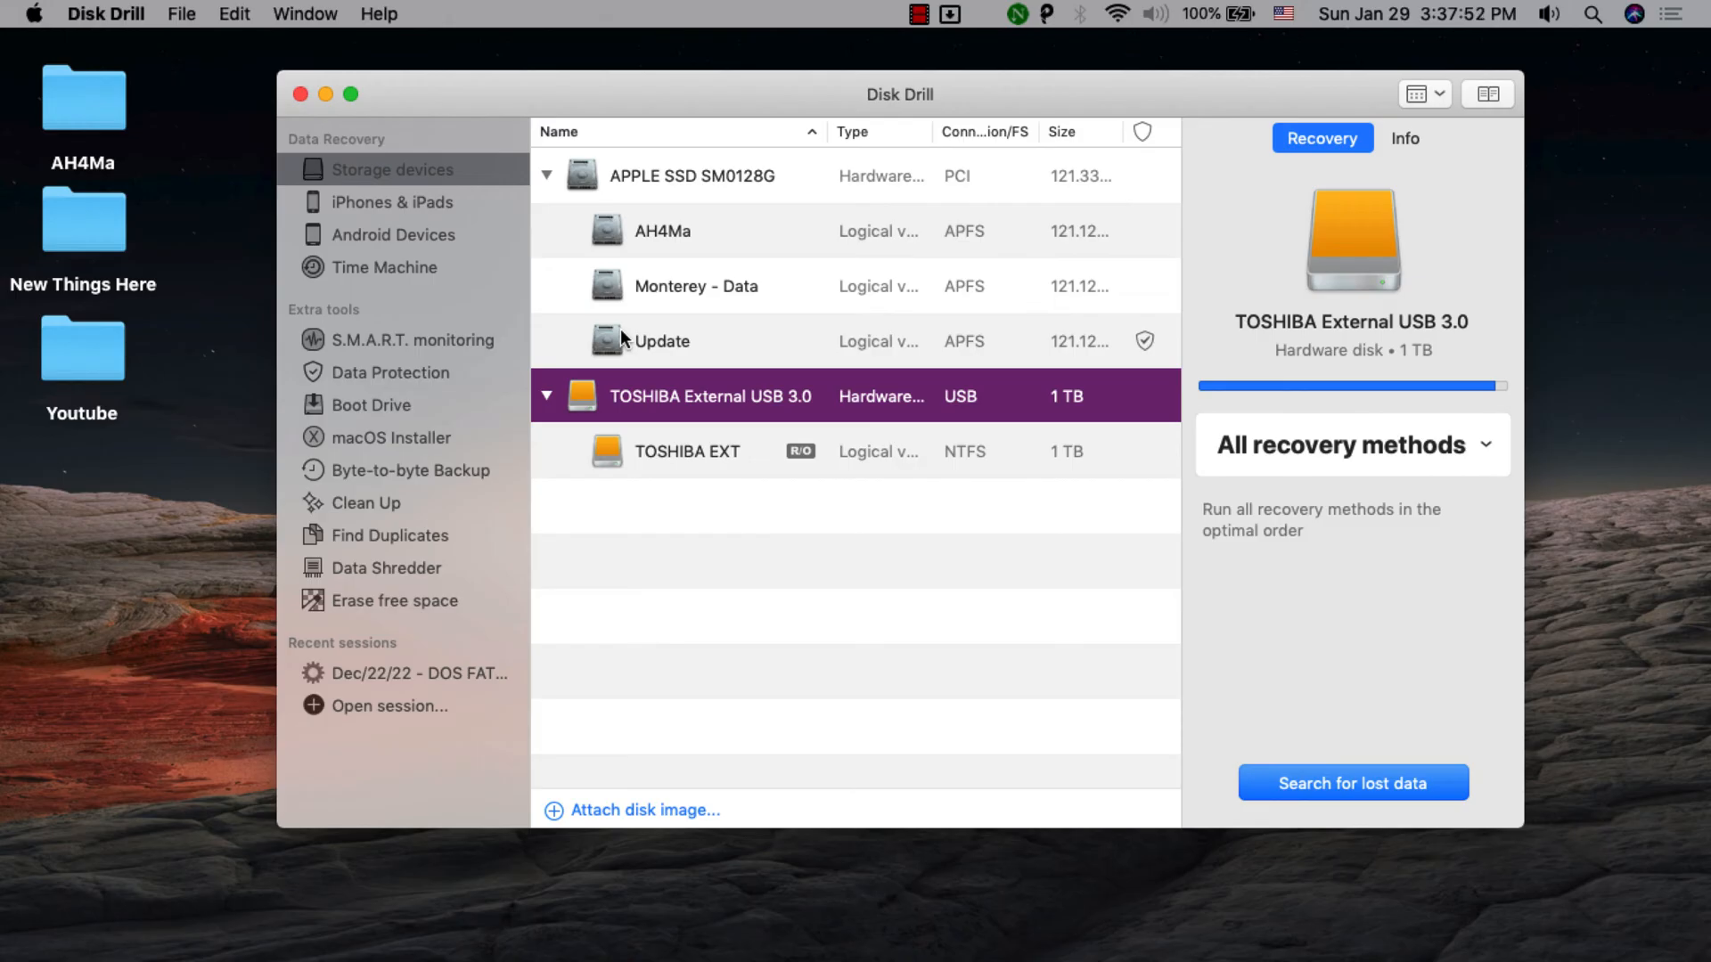
mouse_move(524, 212)
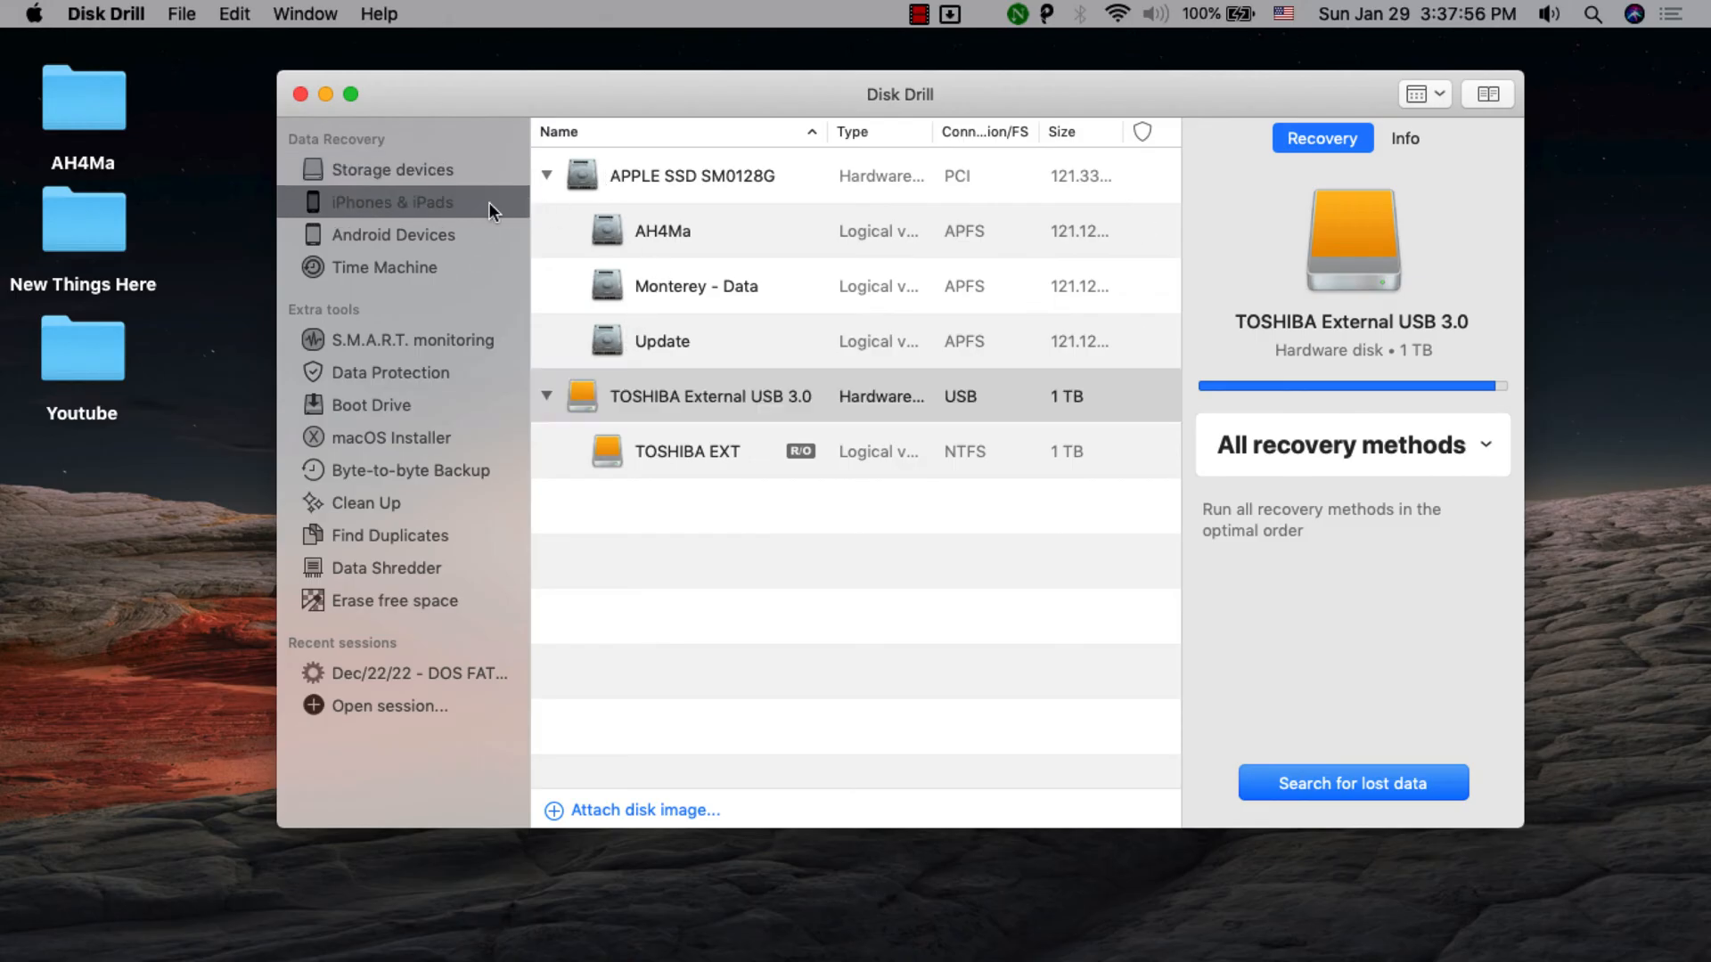
Browse the Android Devices, Time Machine, Data Protection, Boot Drive and macOS Installer pages
left_click(395, 234)
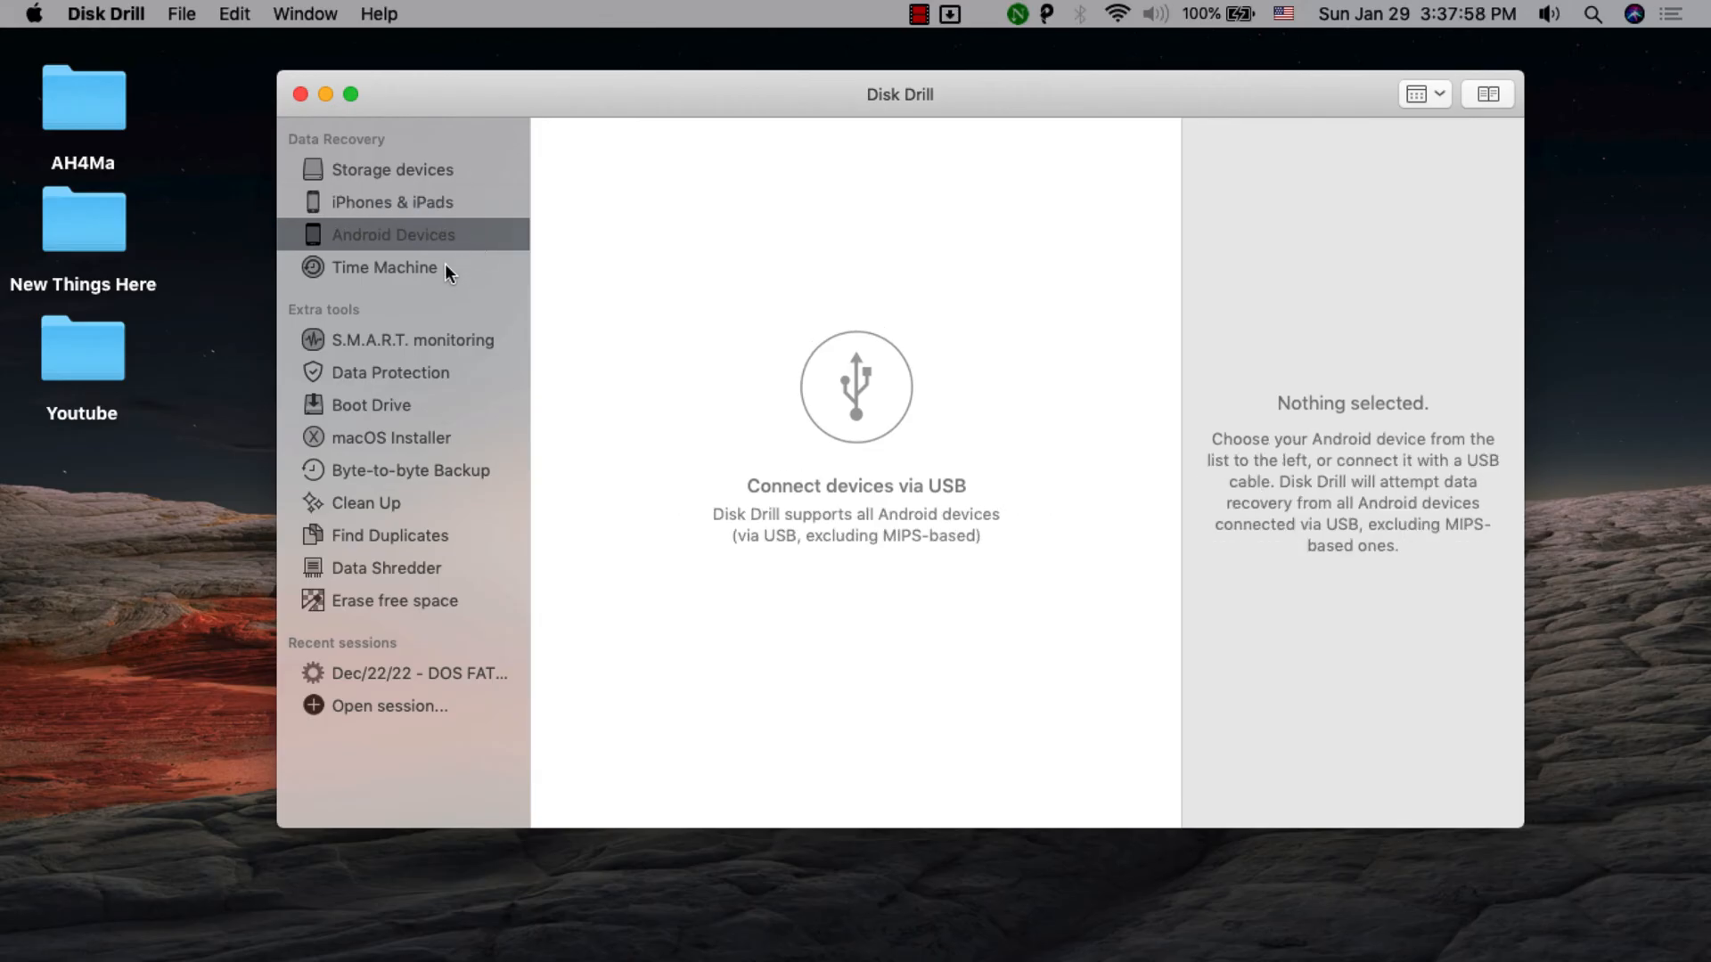
left_click(382, 267)
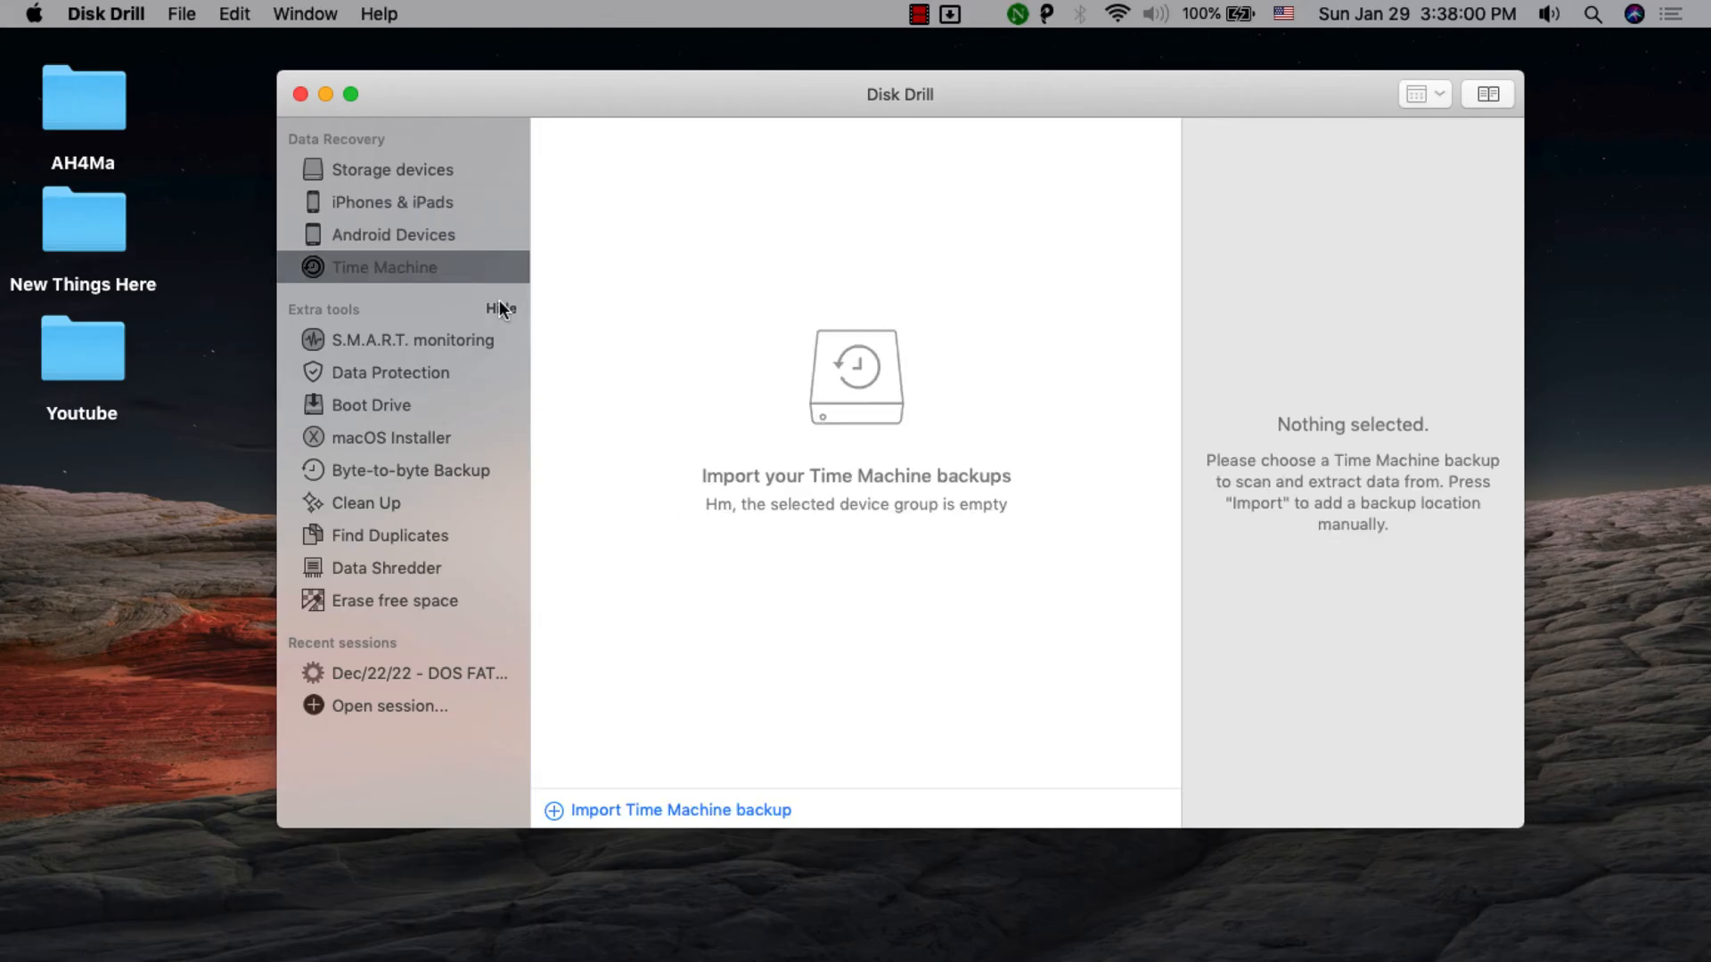
mouse_move(491, 358)
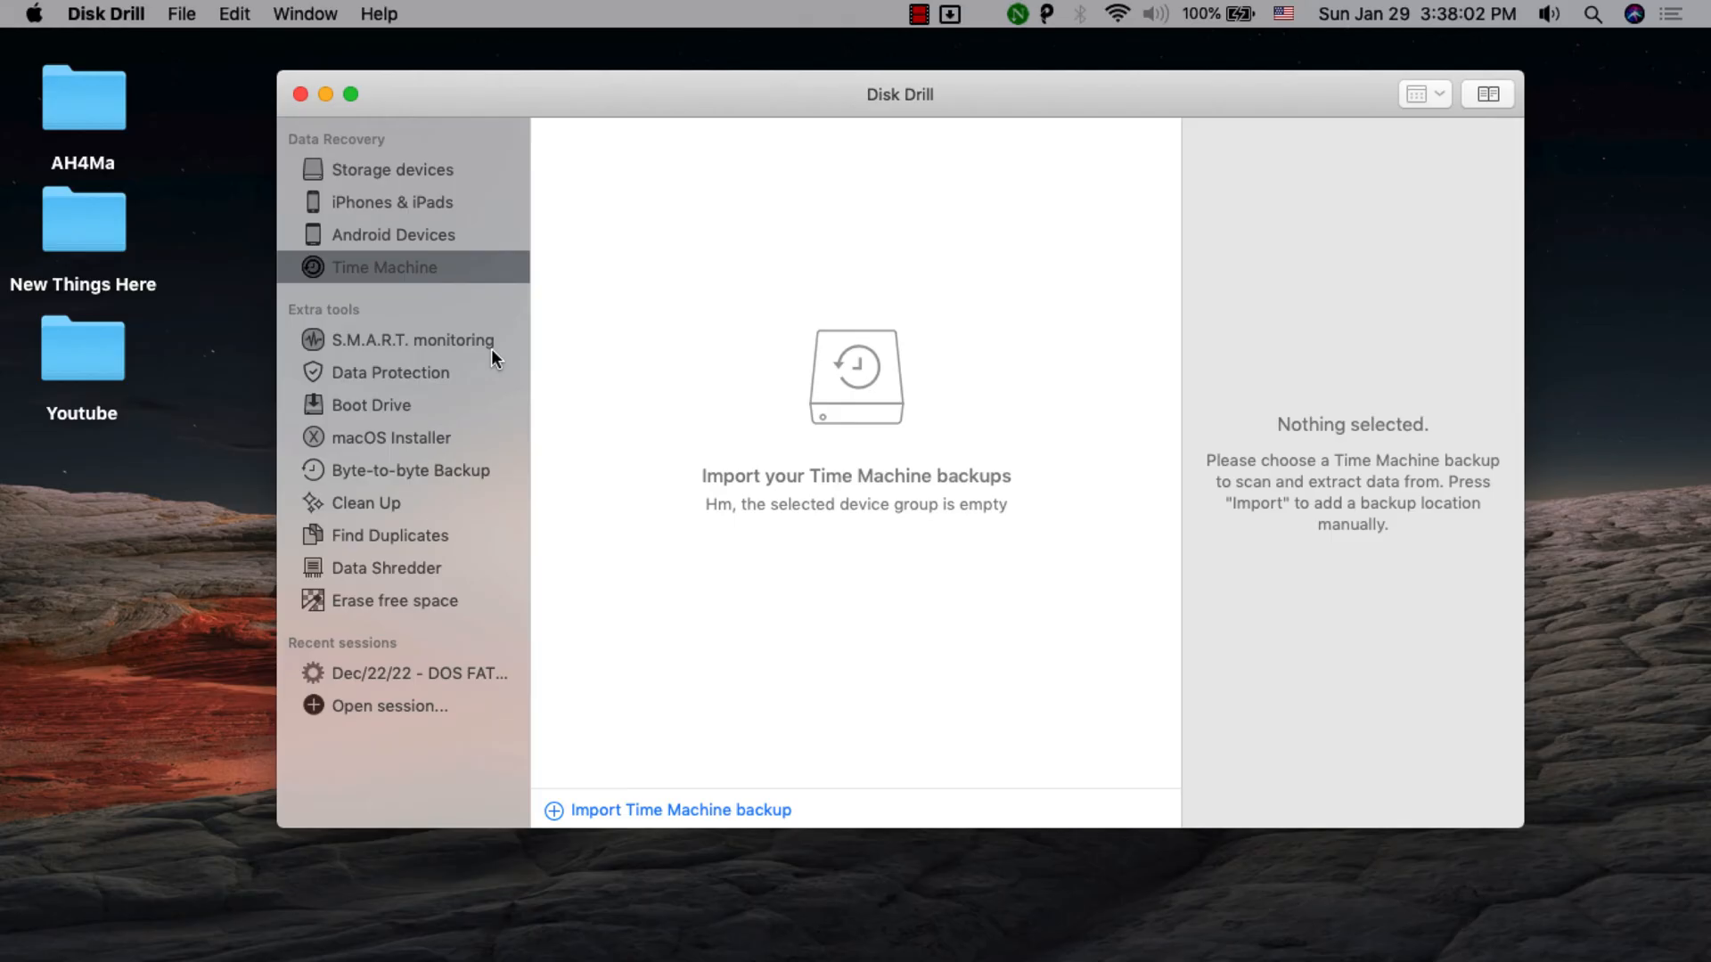
left_click(390, 373)
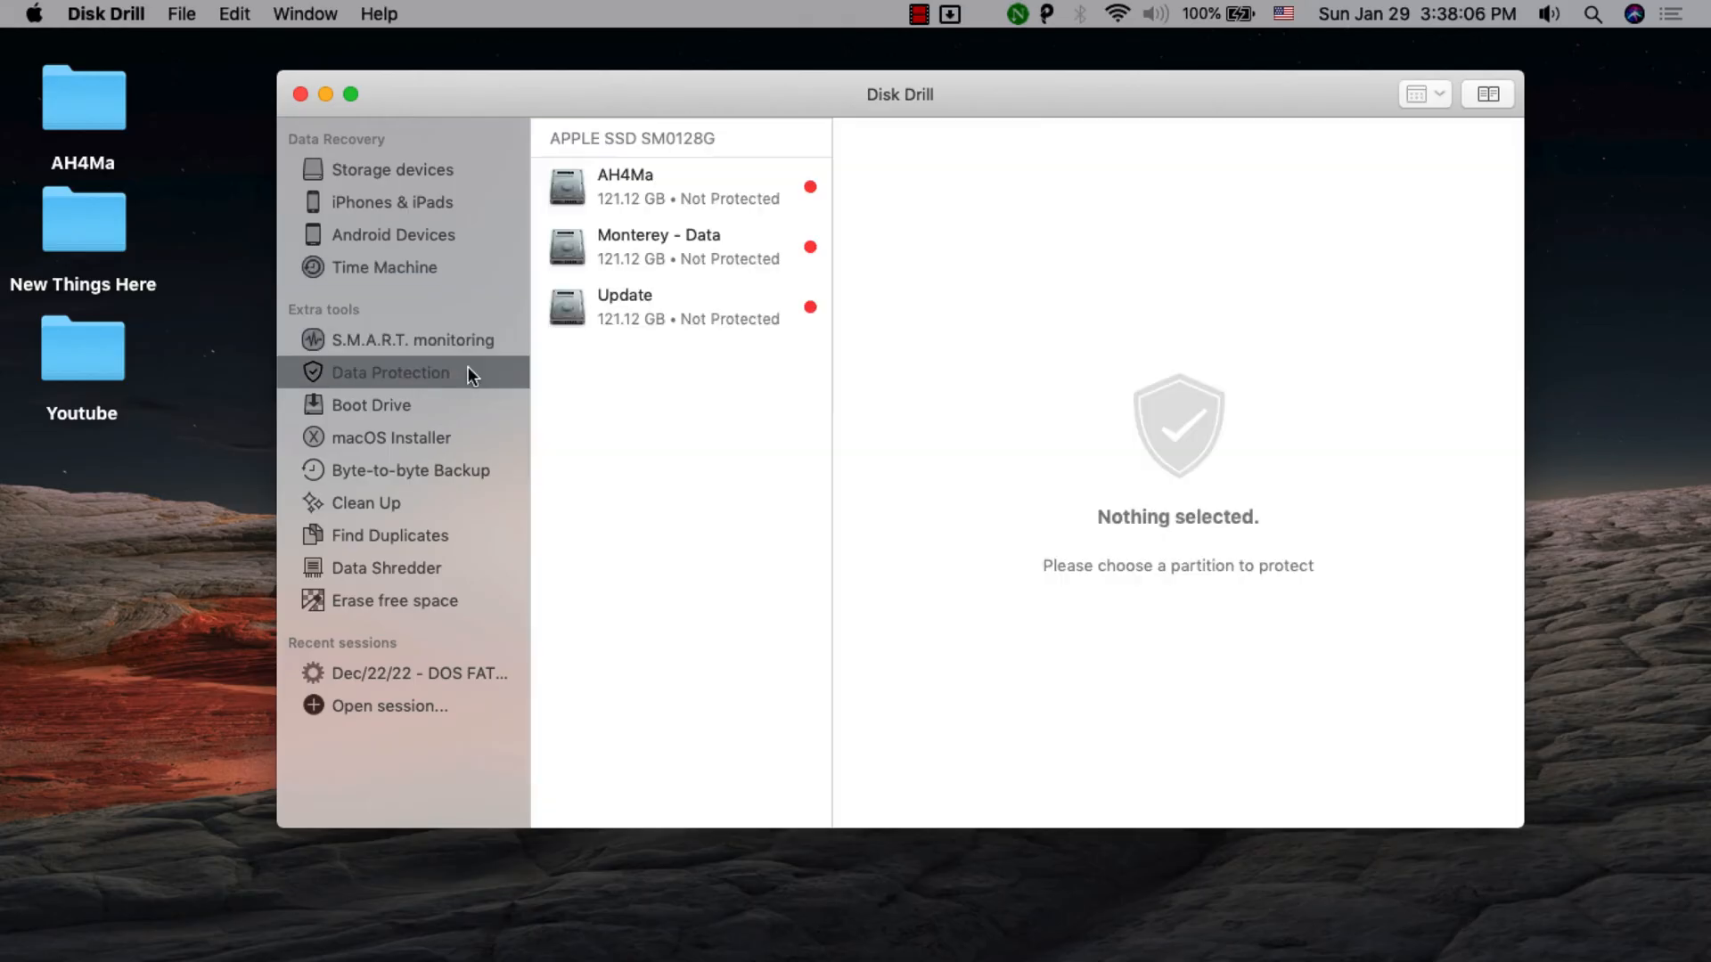
left_click(371, 405)
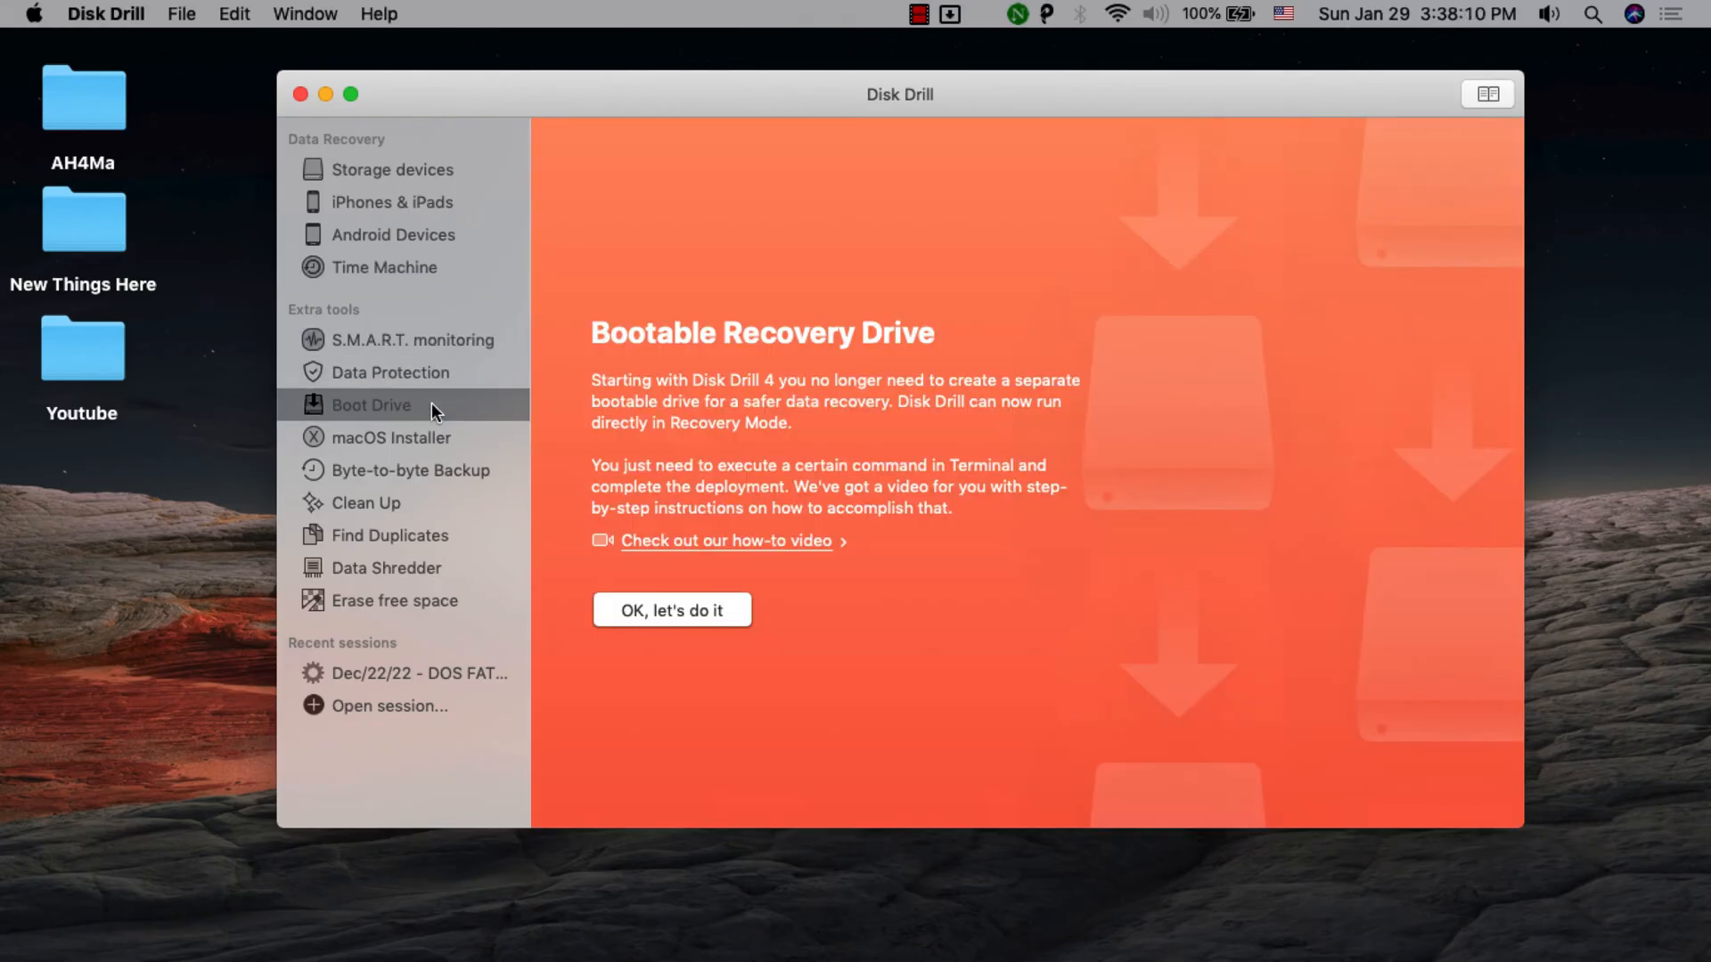
left_click(392, 438)
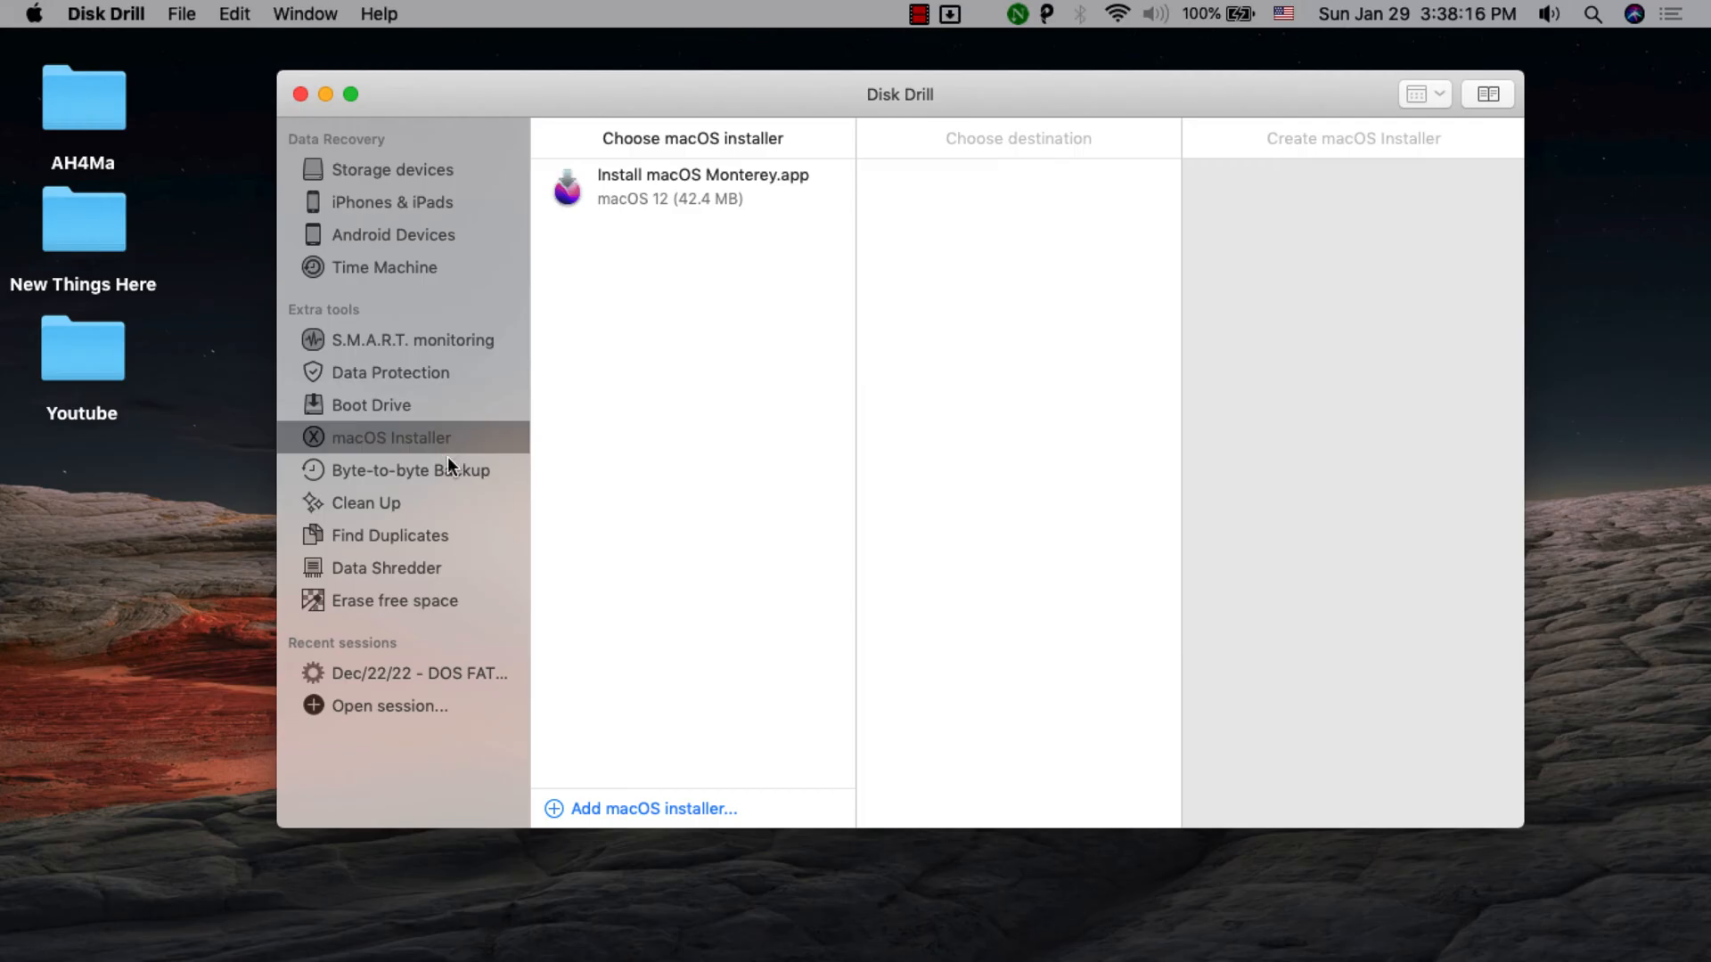
mouse_move(443, 521)
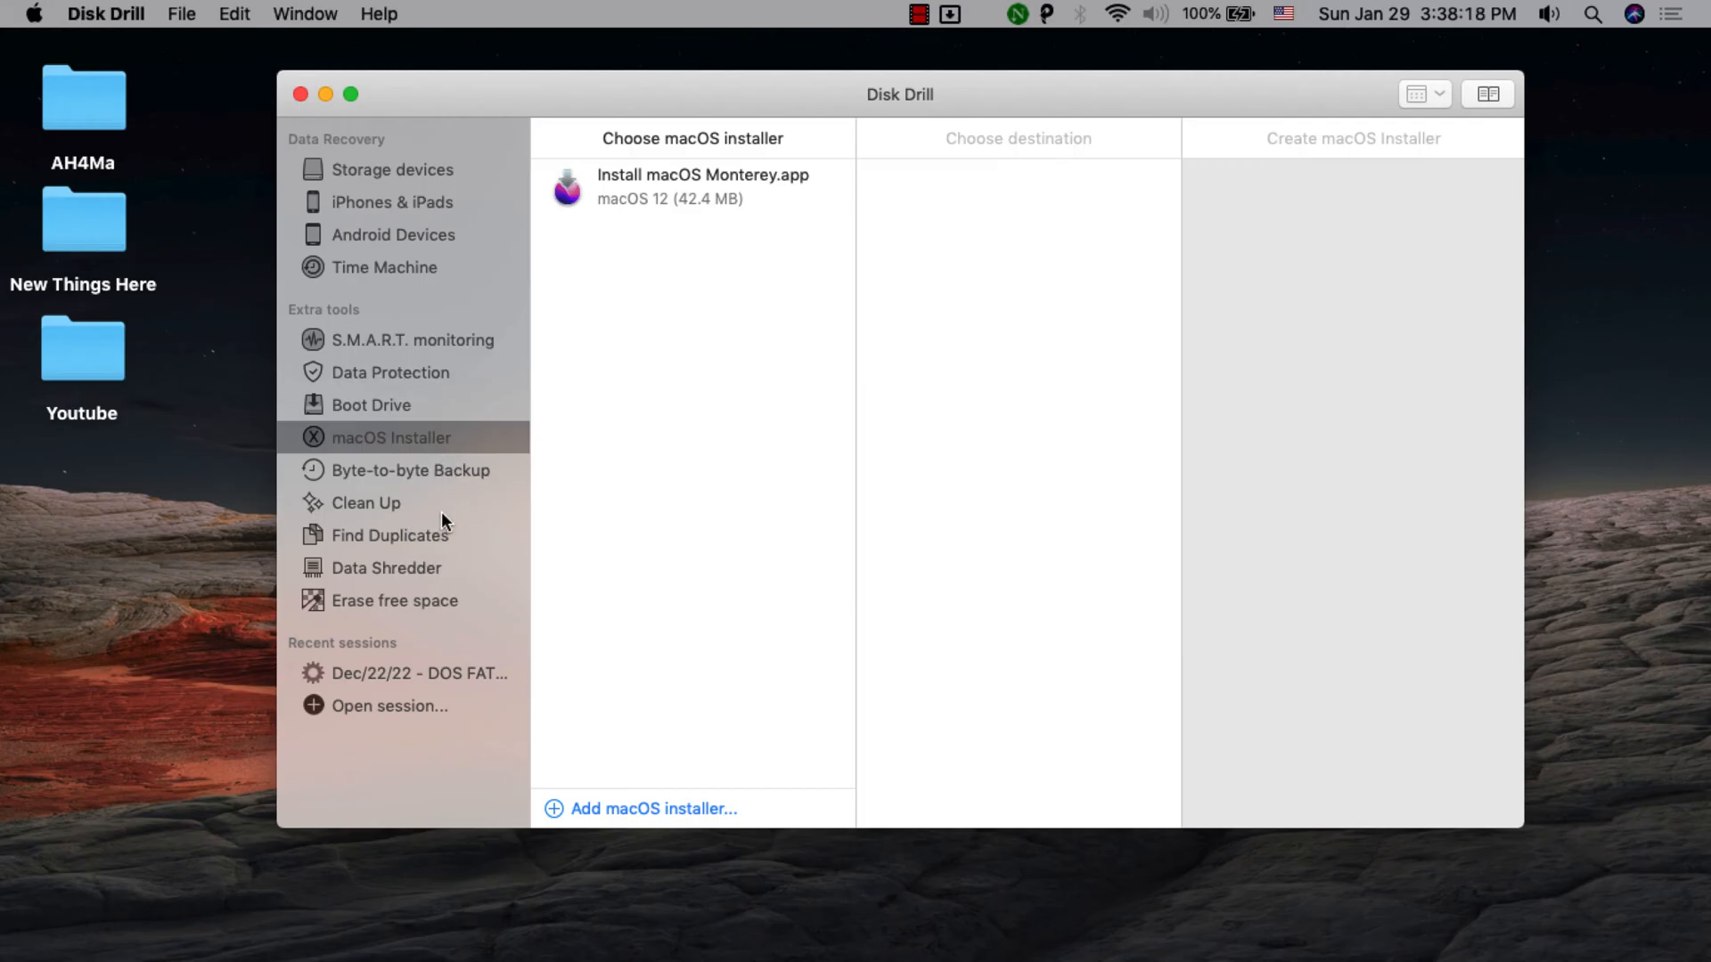
mouse_move(405, 284)
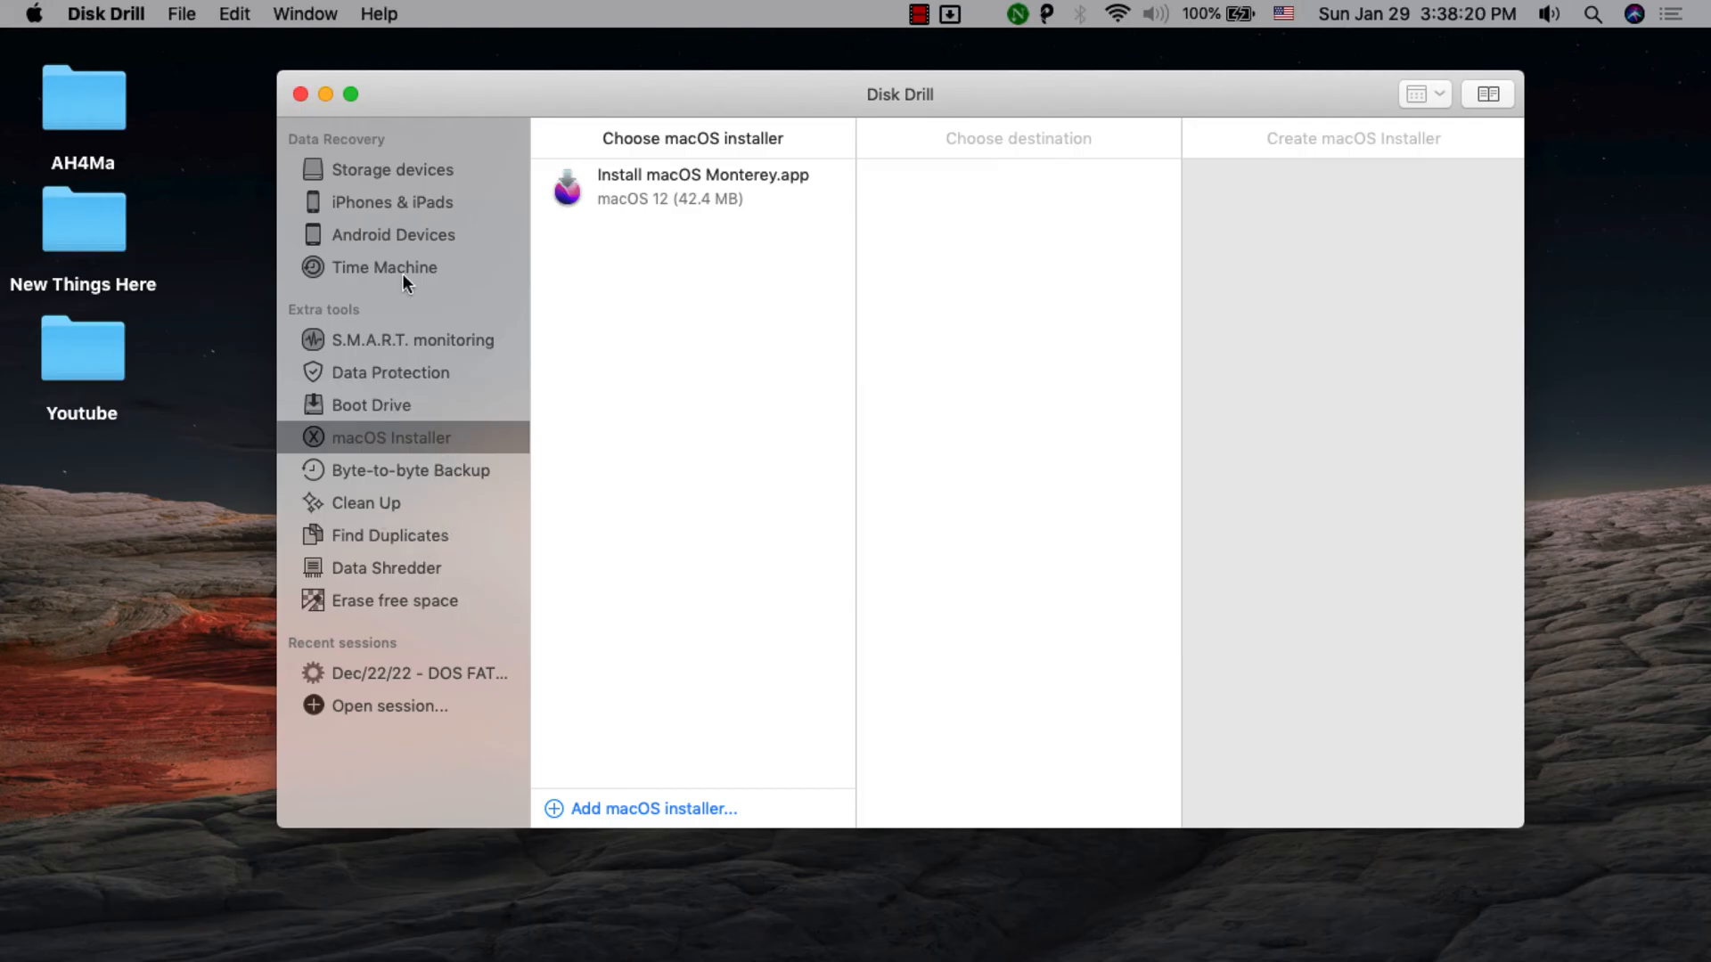
Return to Storage devices and show recovery options for the AH4Ma volume
left_click(395, 170)
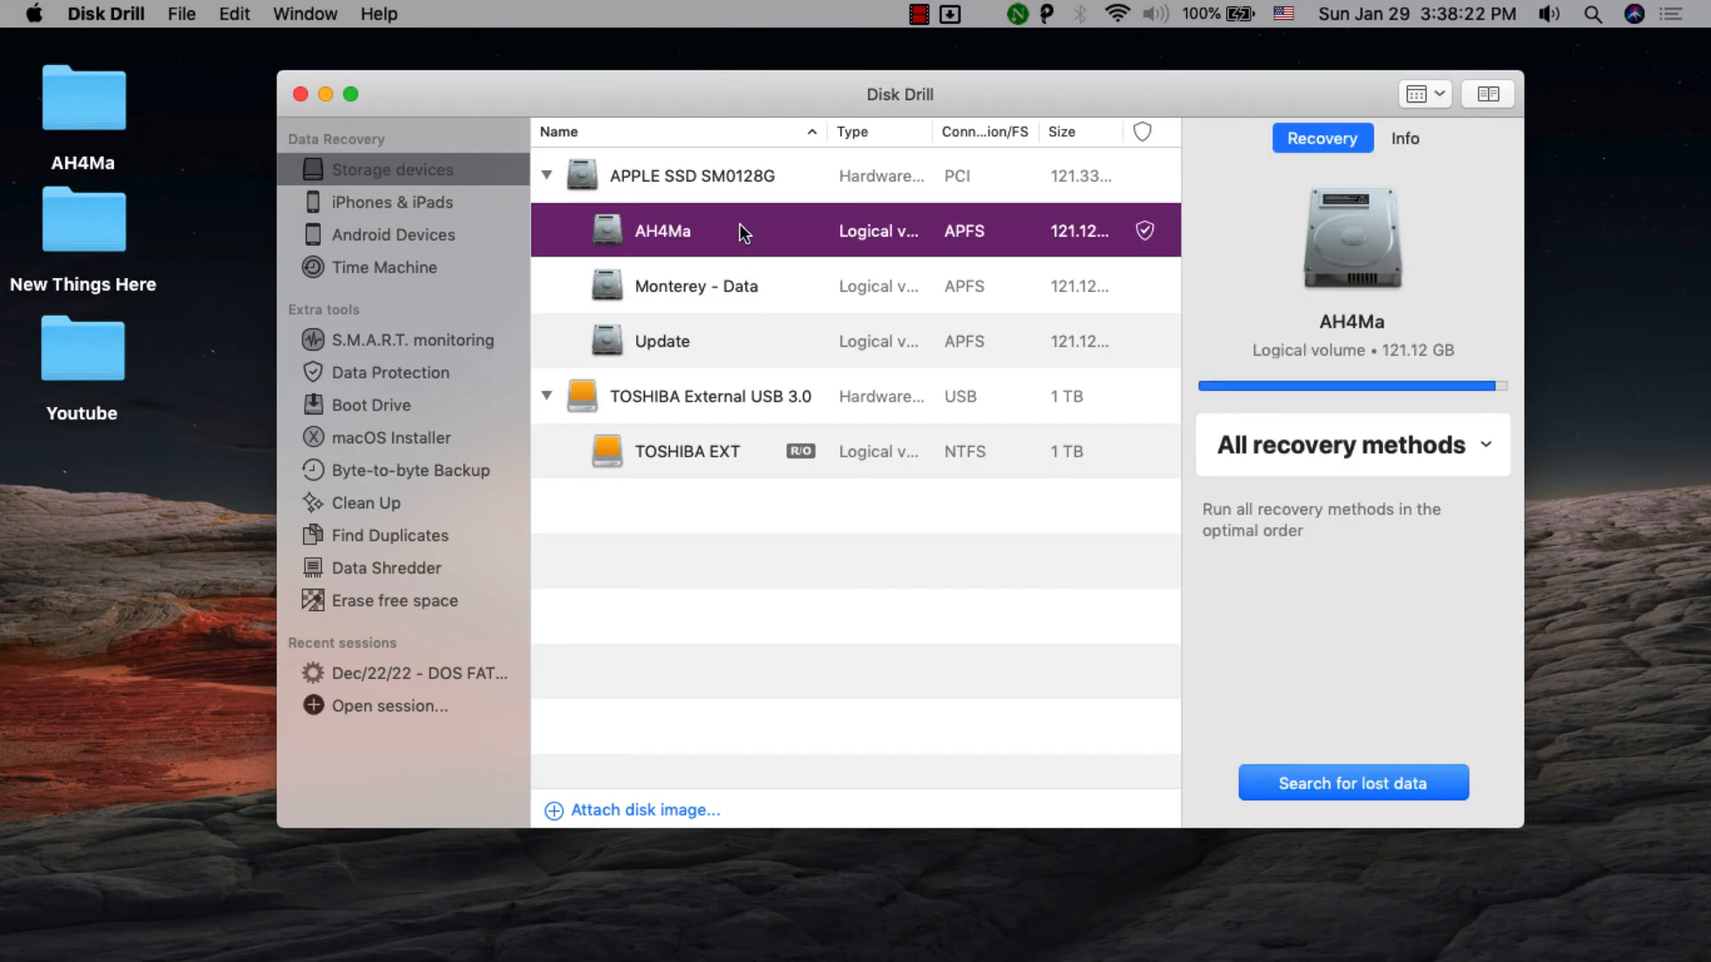
mouse_move(749, 299)
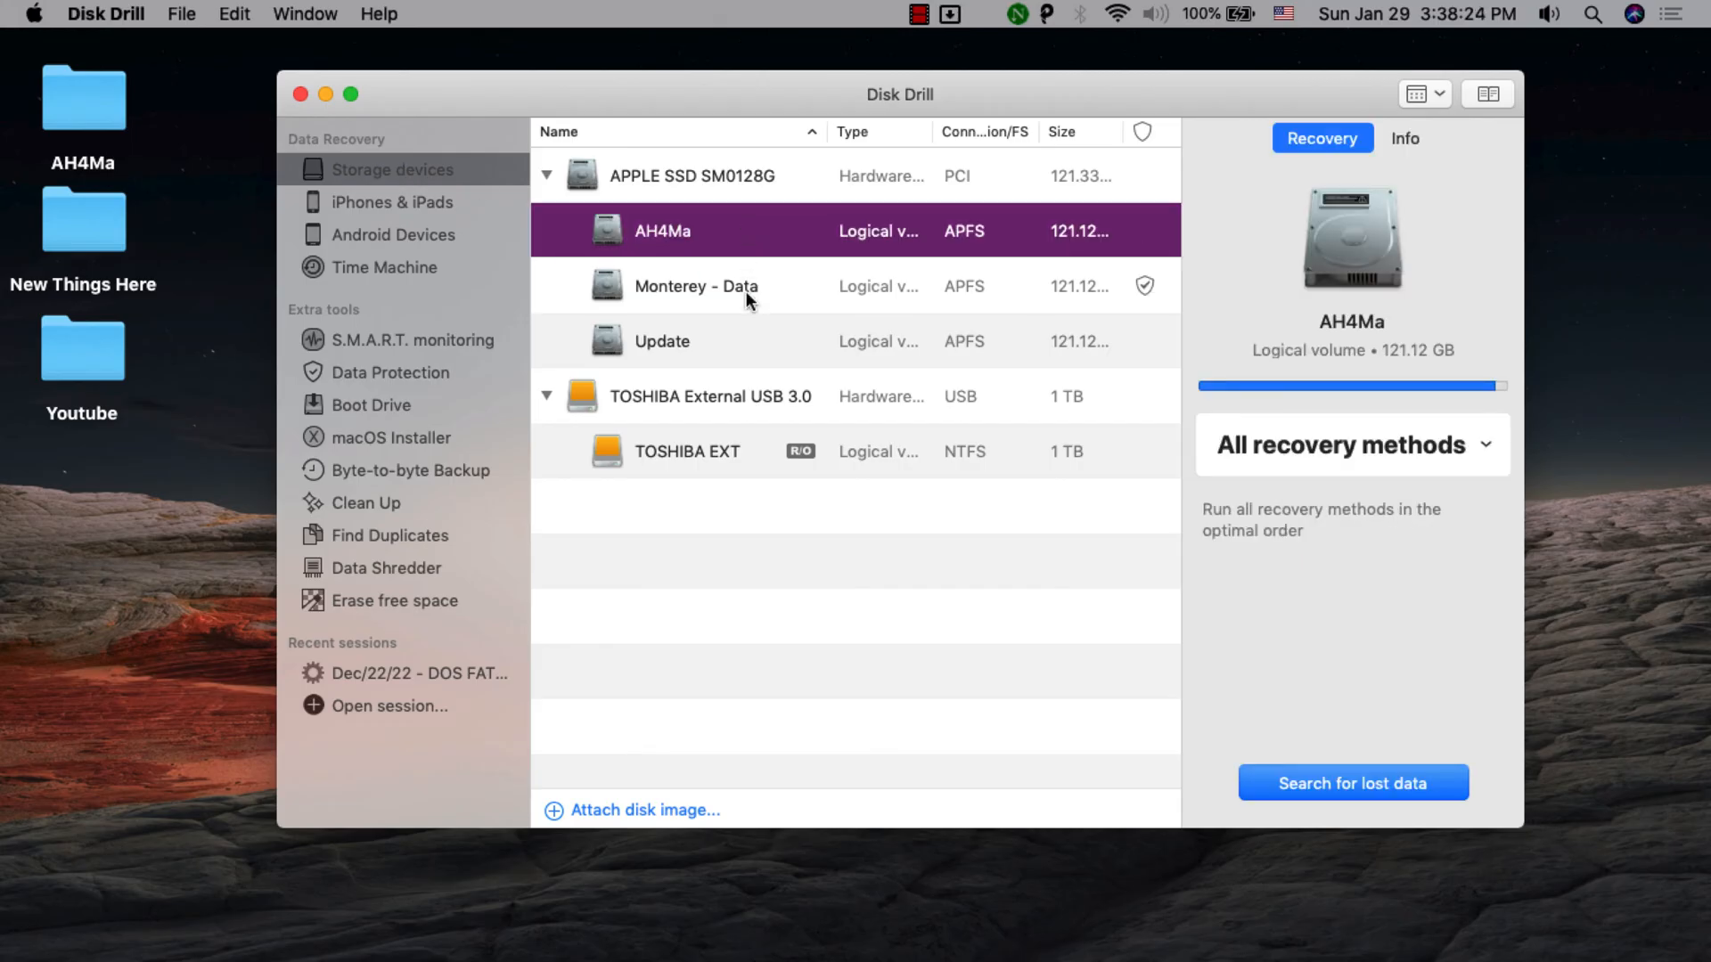
mouse_move(1075, 477)
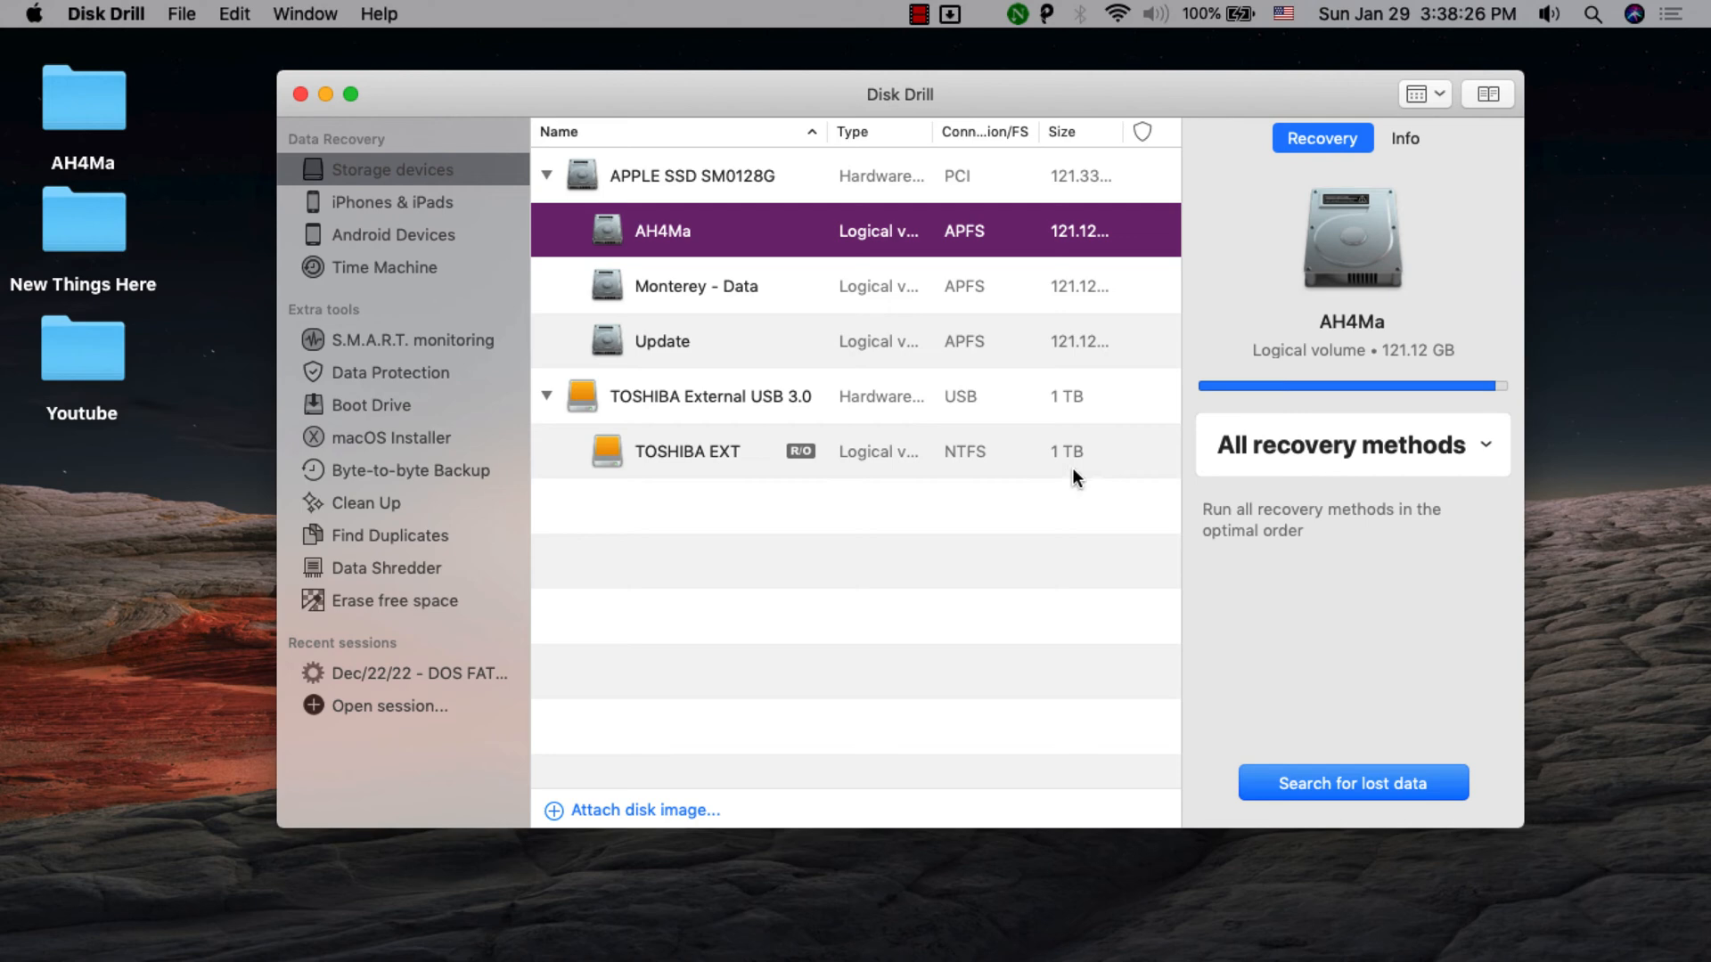
left_click(1351, 782)
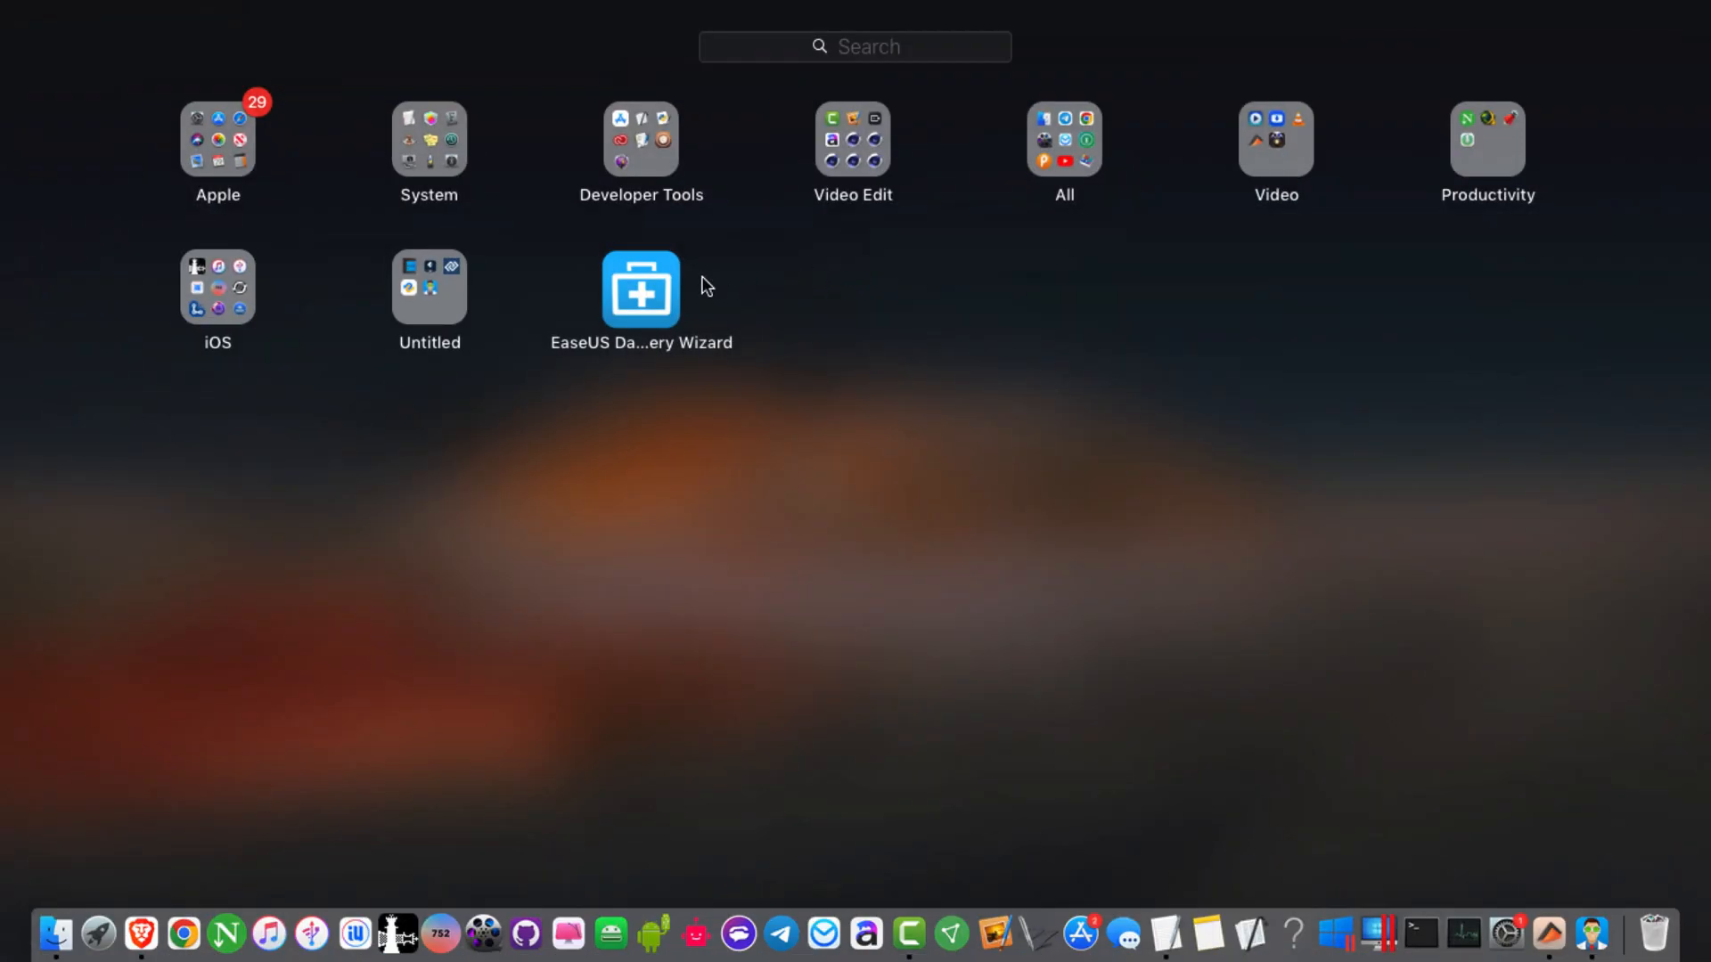
Launch EaseUS Data Recovery Wizard from Launchpad and dismiss its new-version notice
left_click(640, 287)
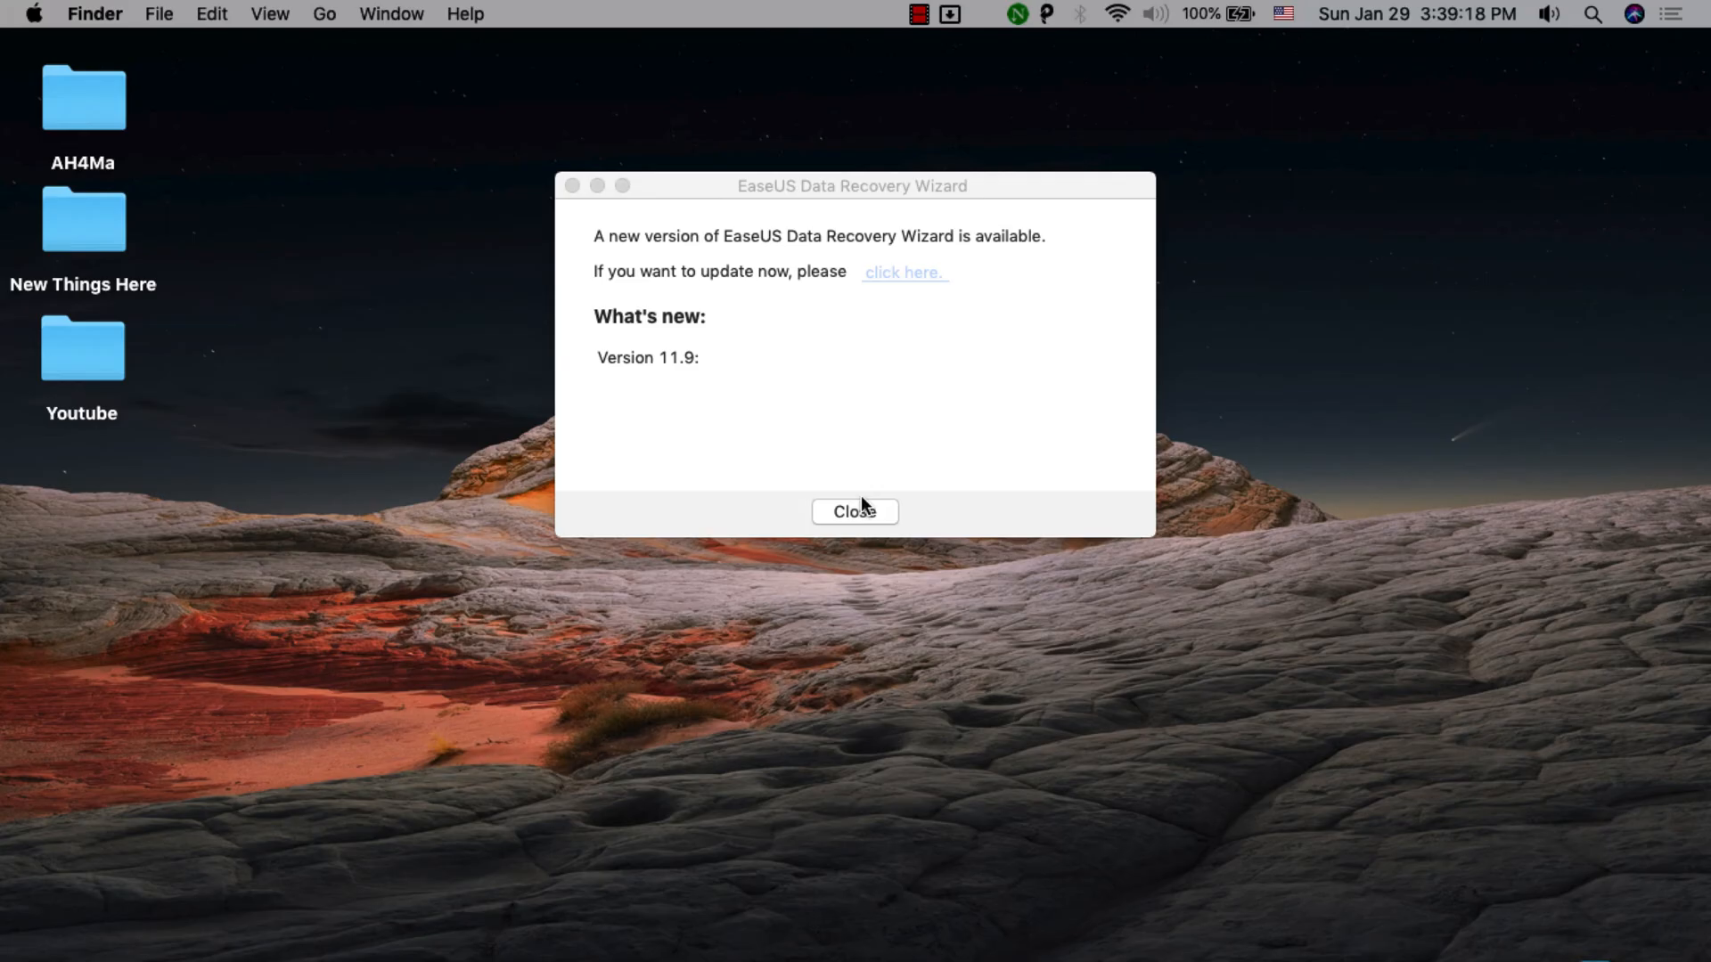
left_click(854, 512)
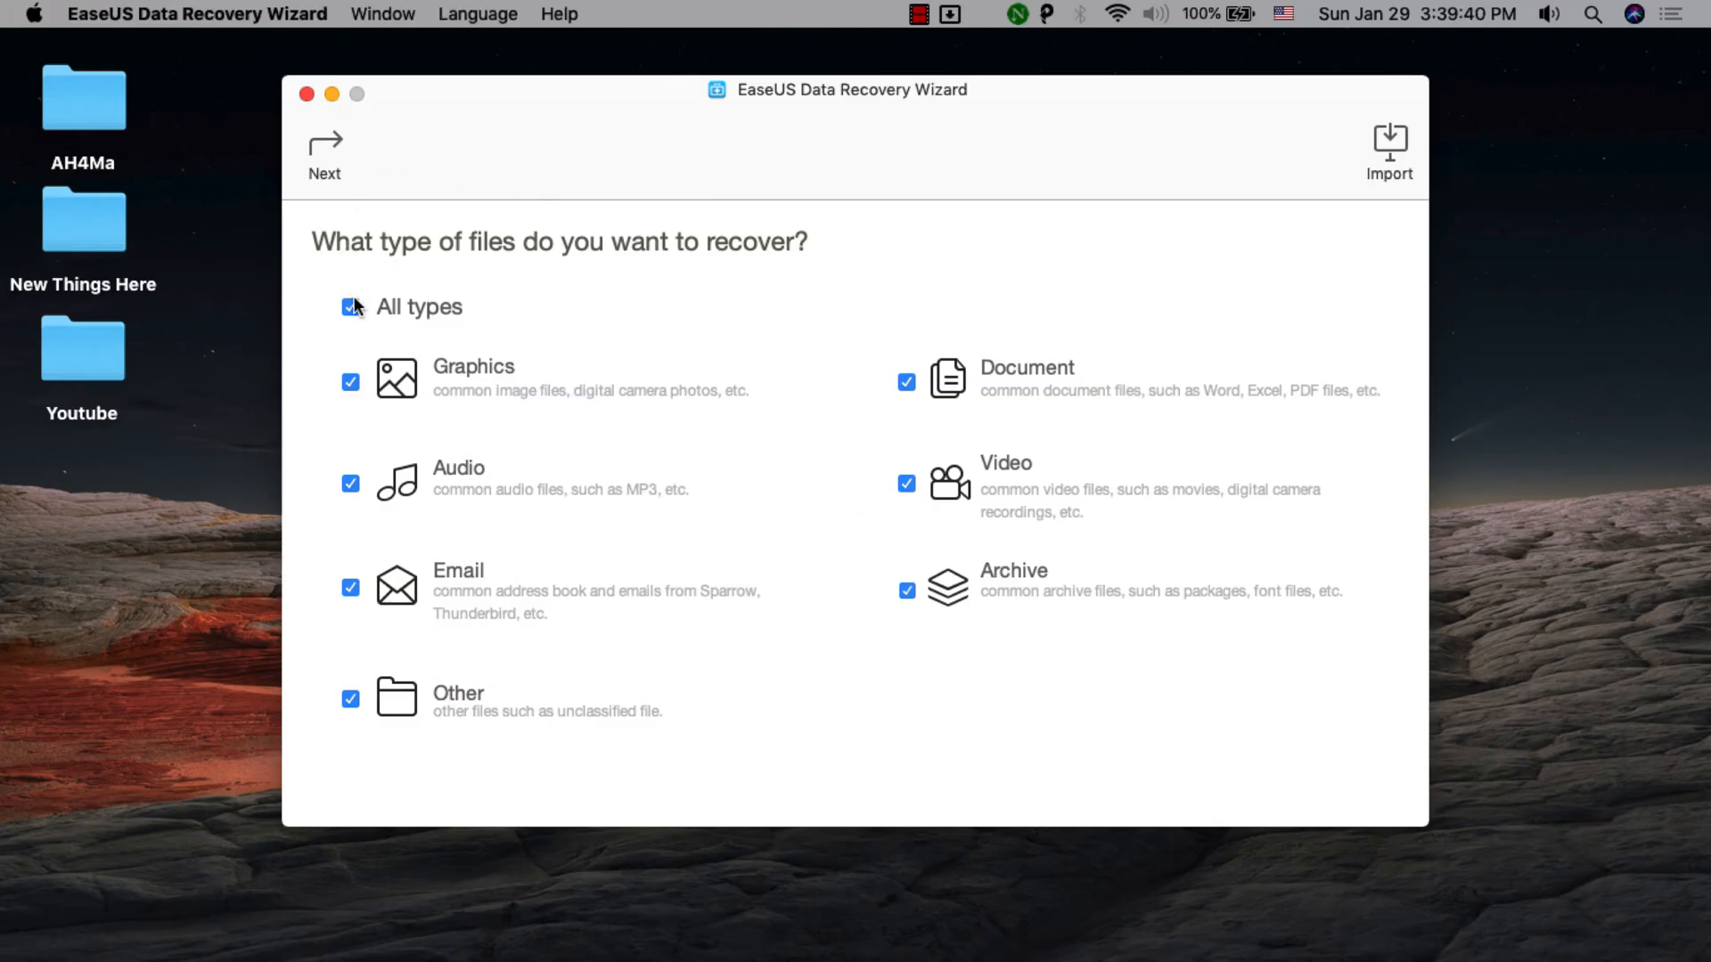
Limit the recovery to Video files only and proceed to drive selection
left_click(350, 307)
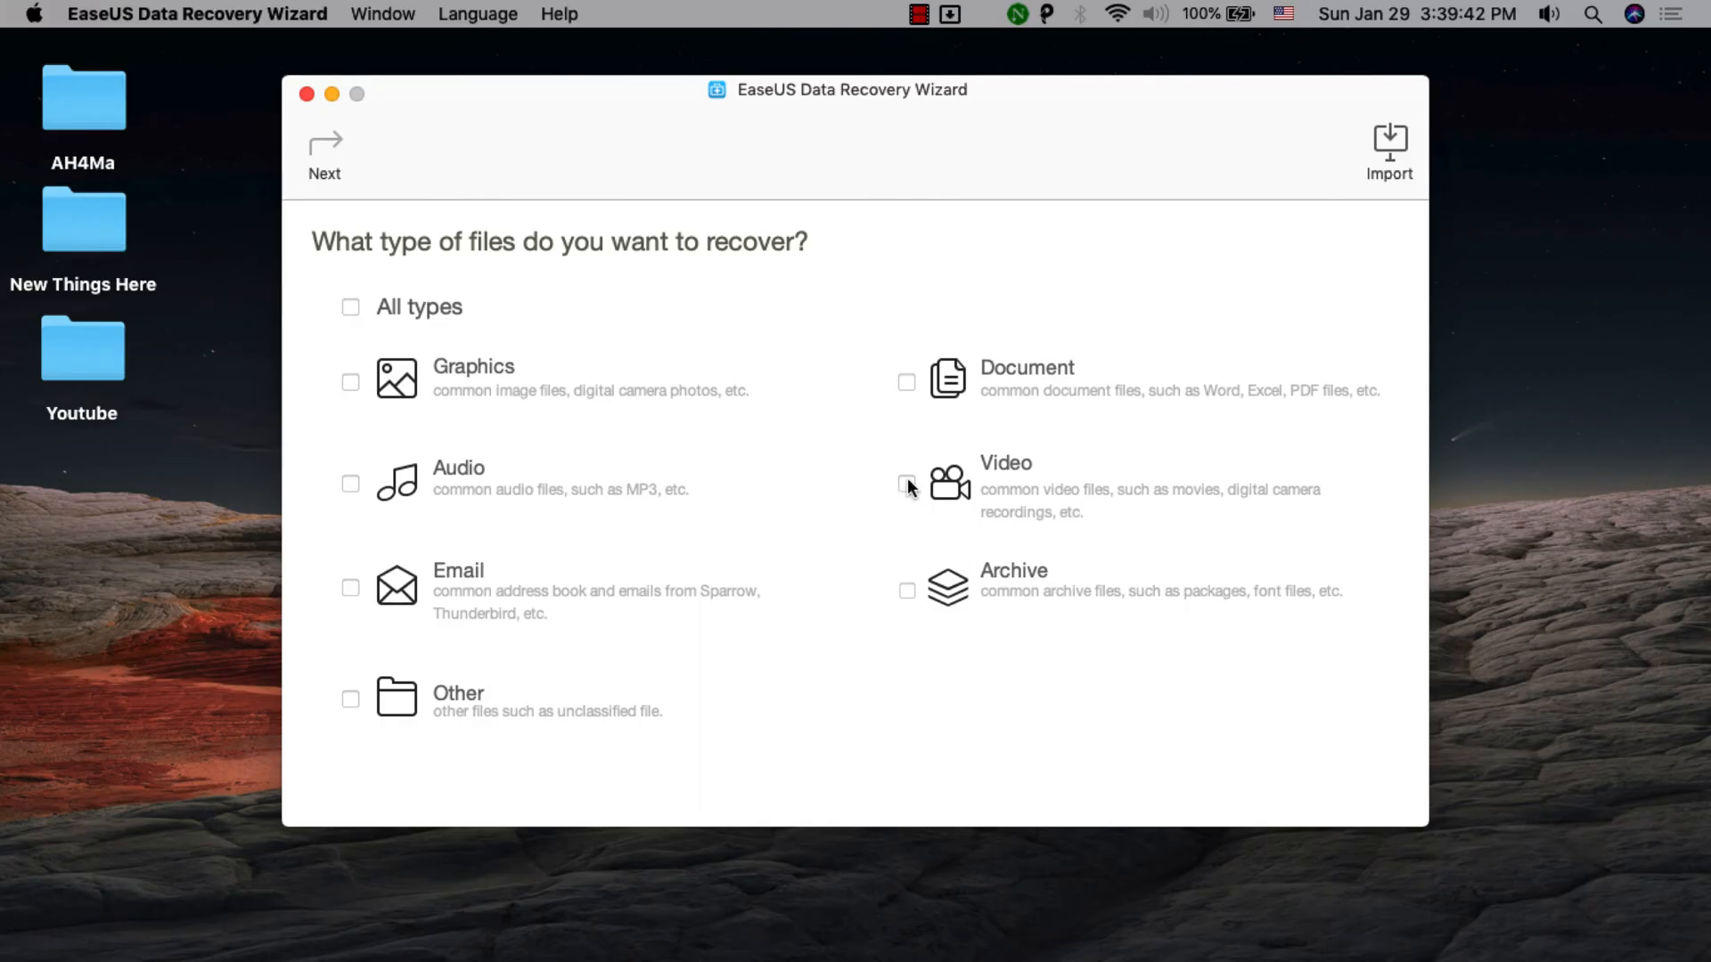
left_click(907, 483)
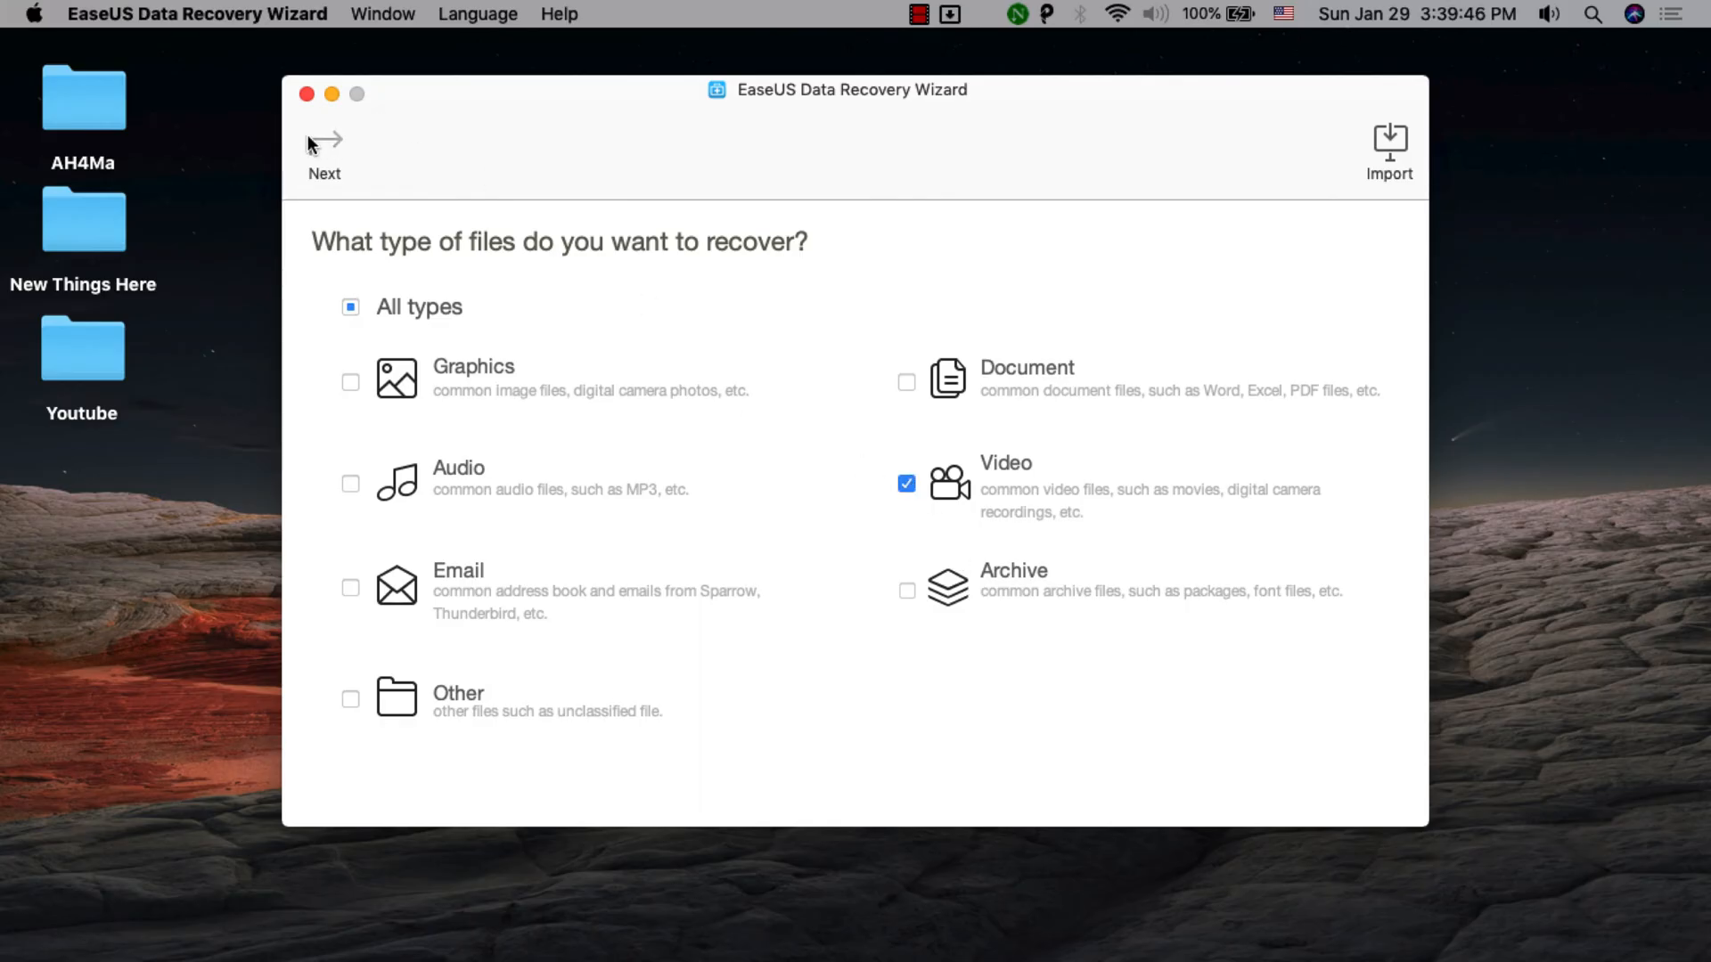
left_click(324, 153)
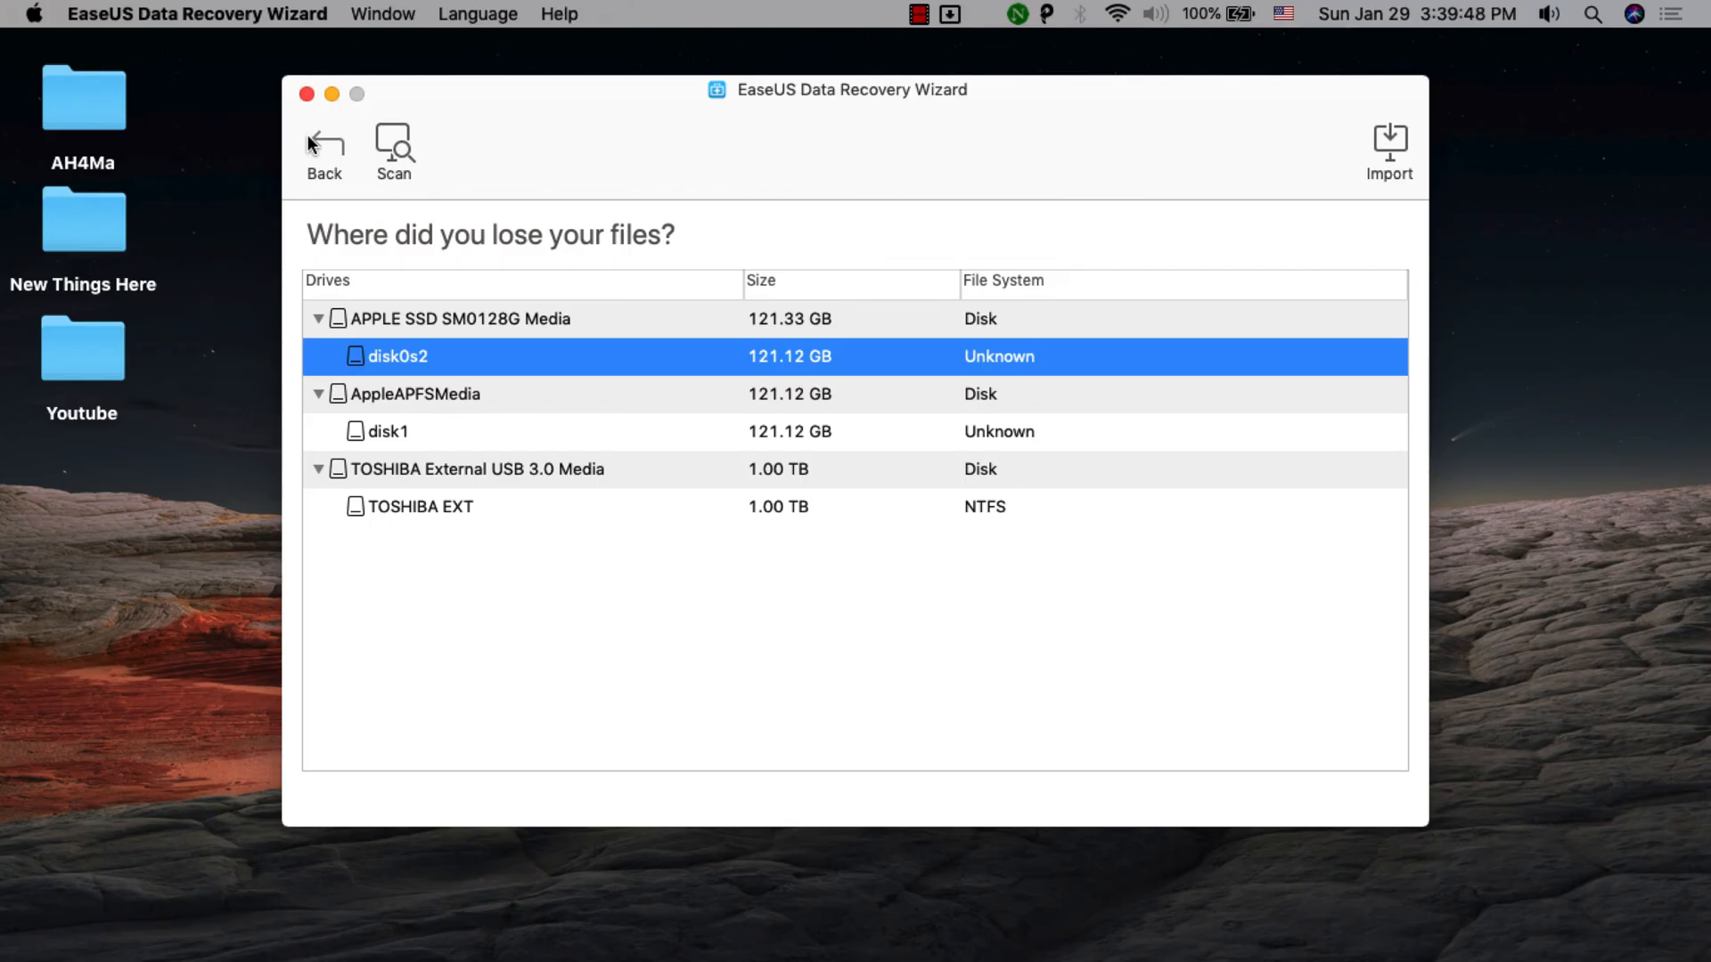
Start a scan of the TOSHIBA EXT drive, then stop it
left_click(419, 506)
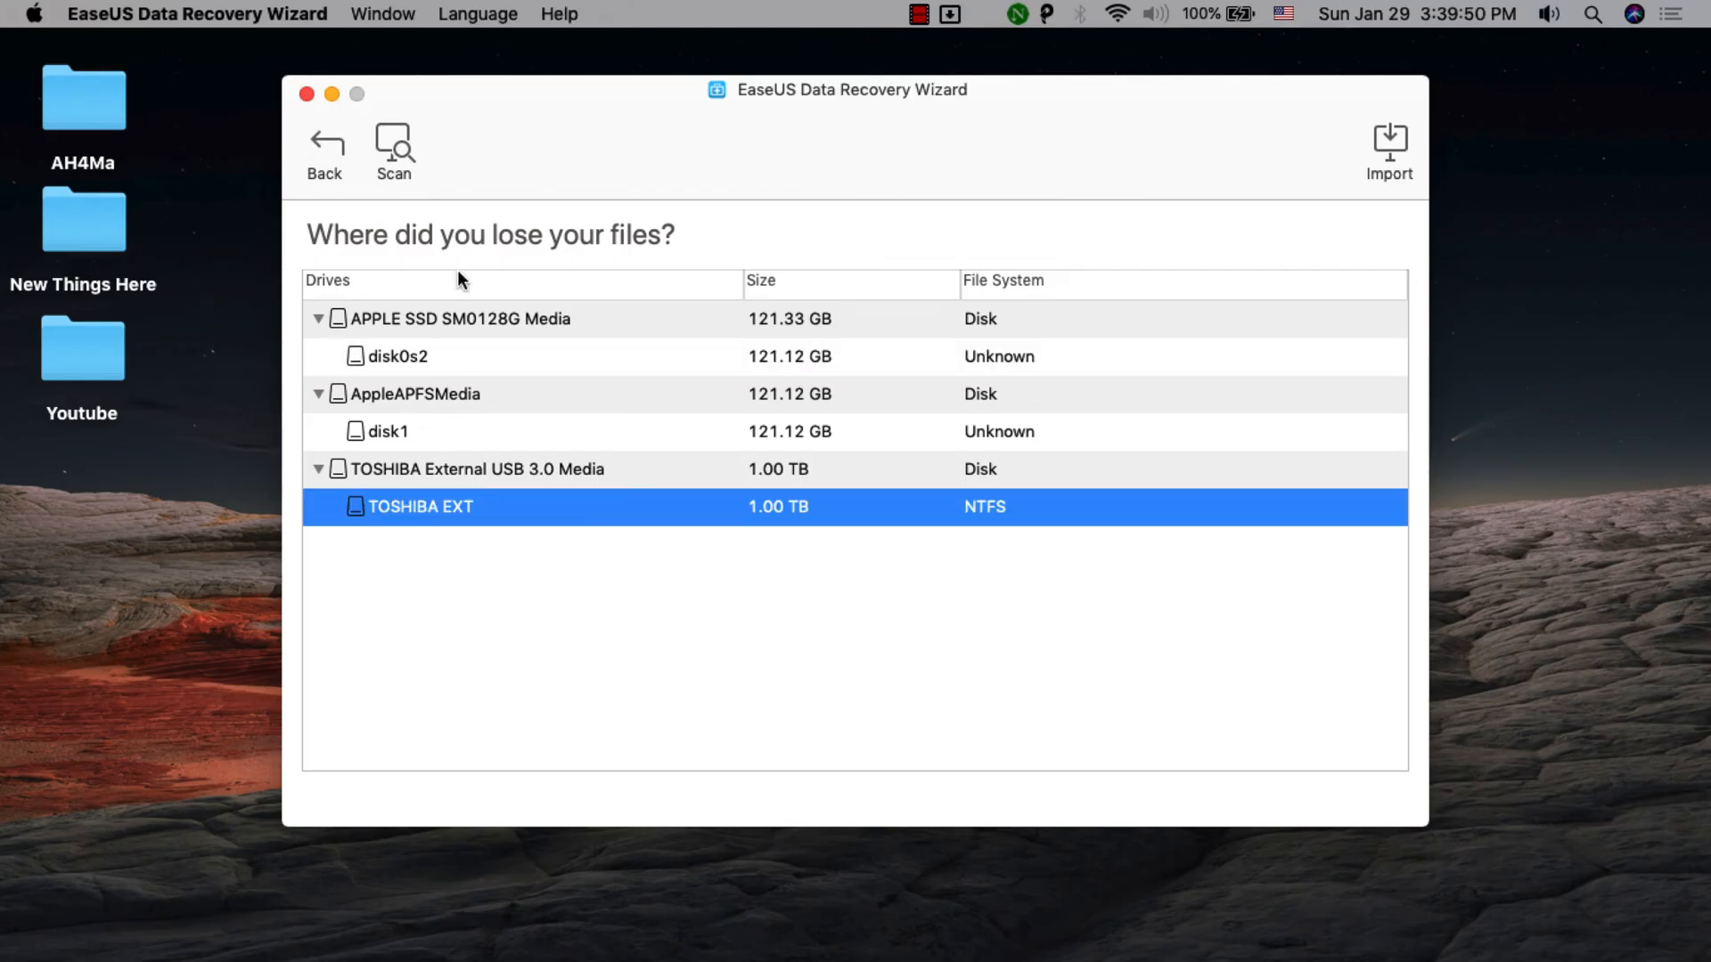
left_click(392, 149)
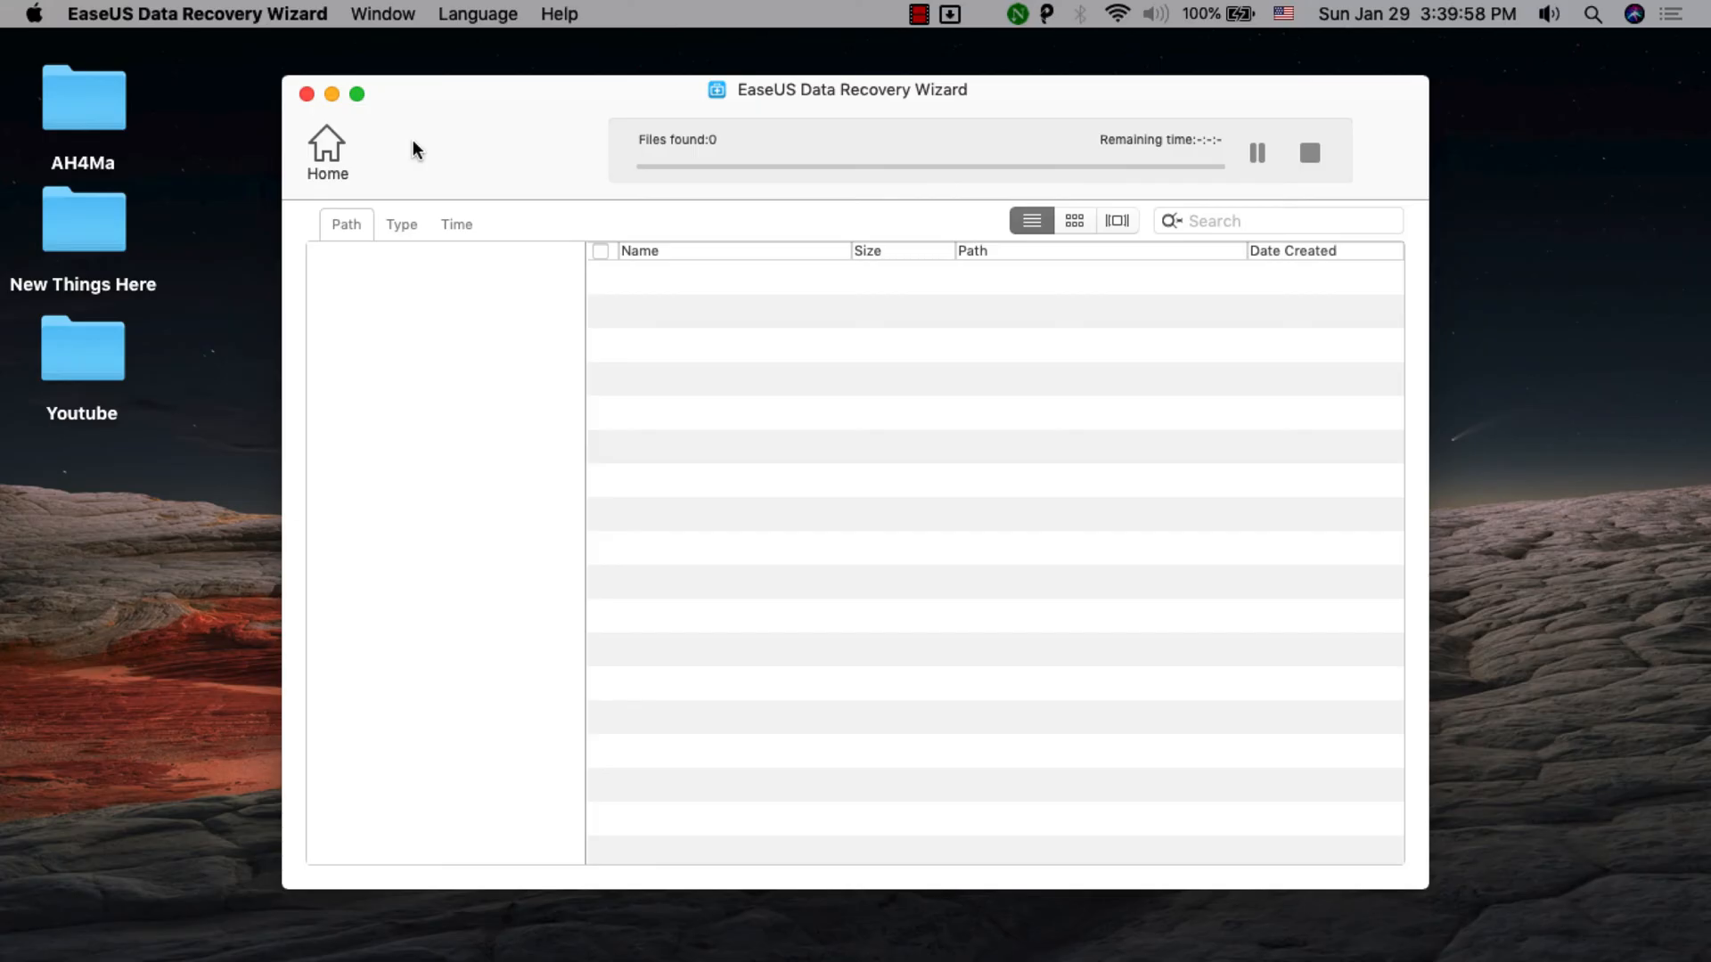
mouse_move(1329, 136)
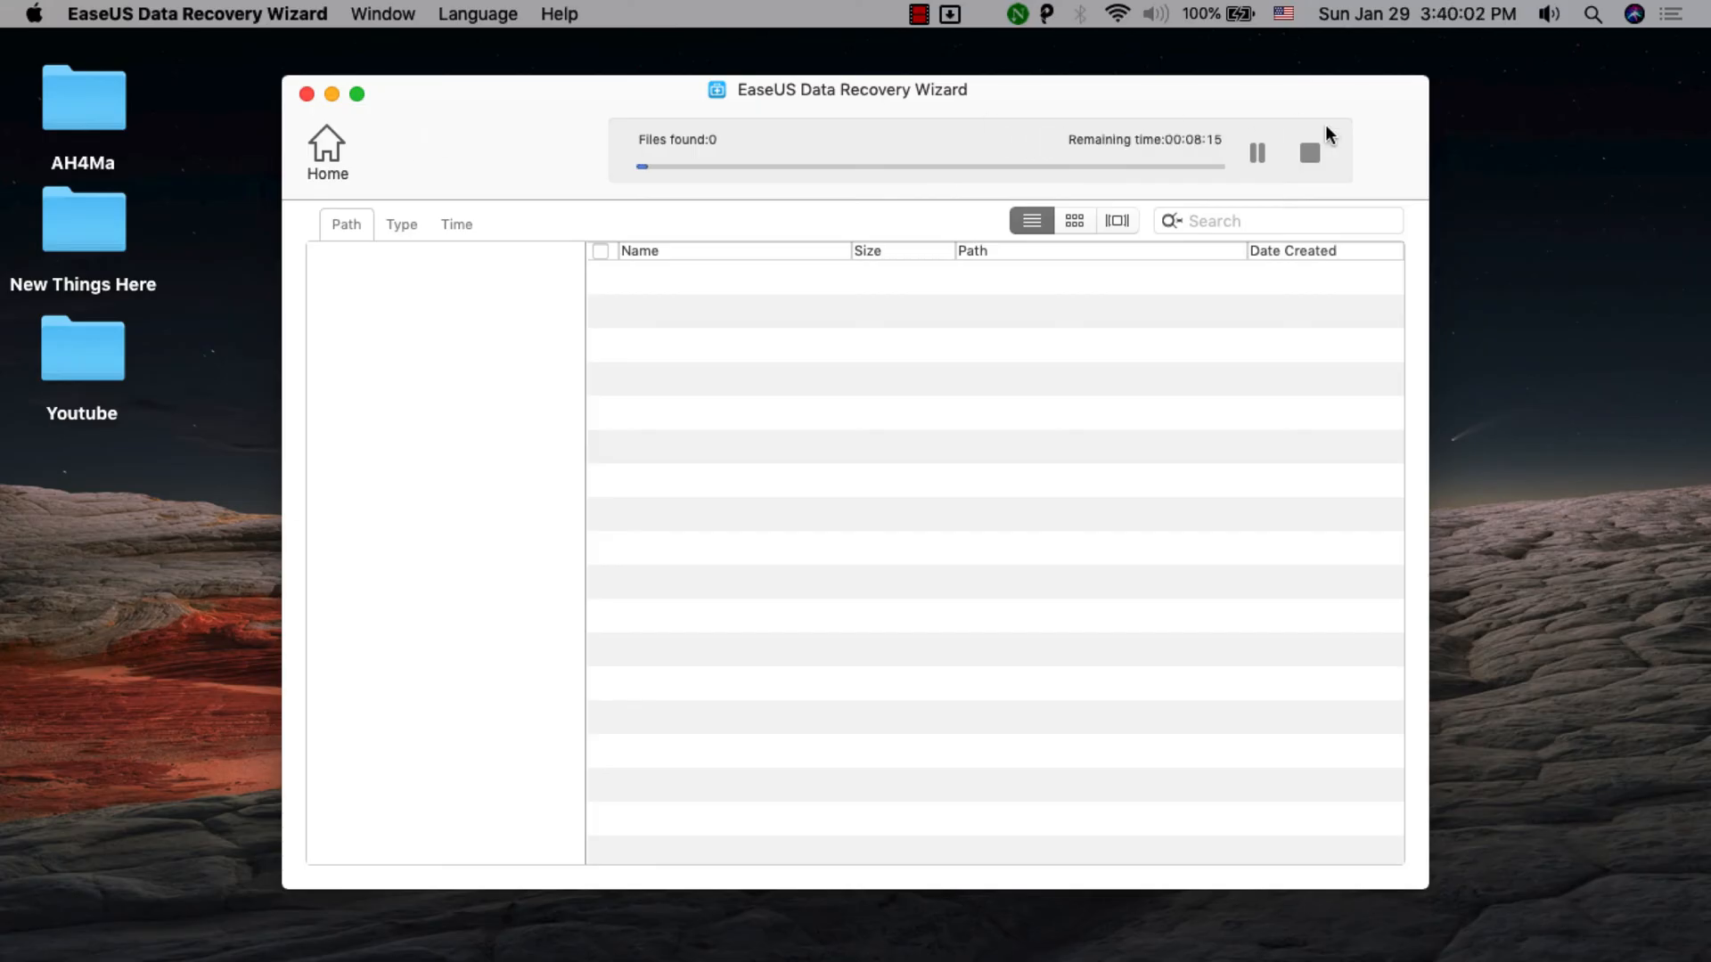
left_click(307, 94)
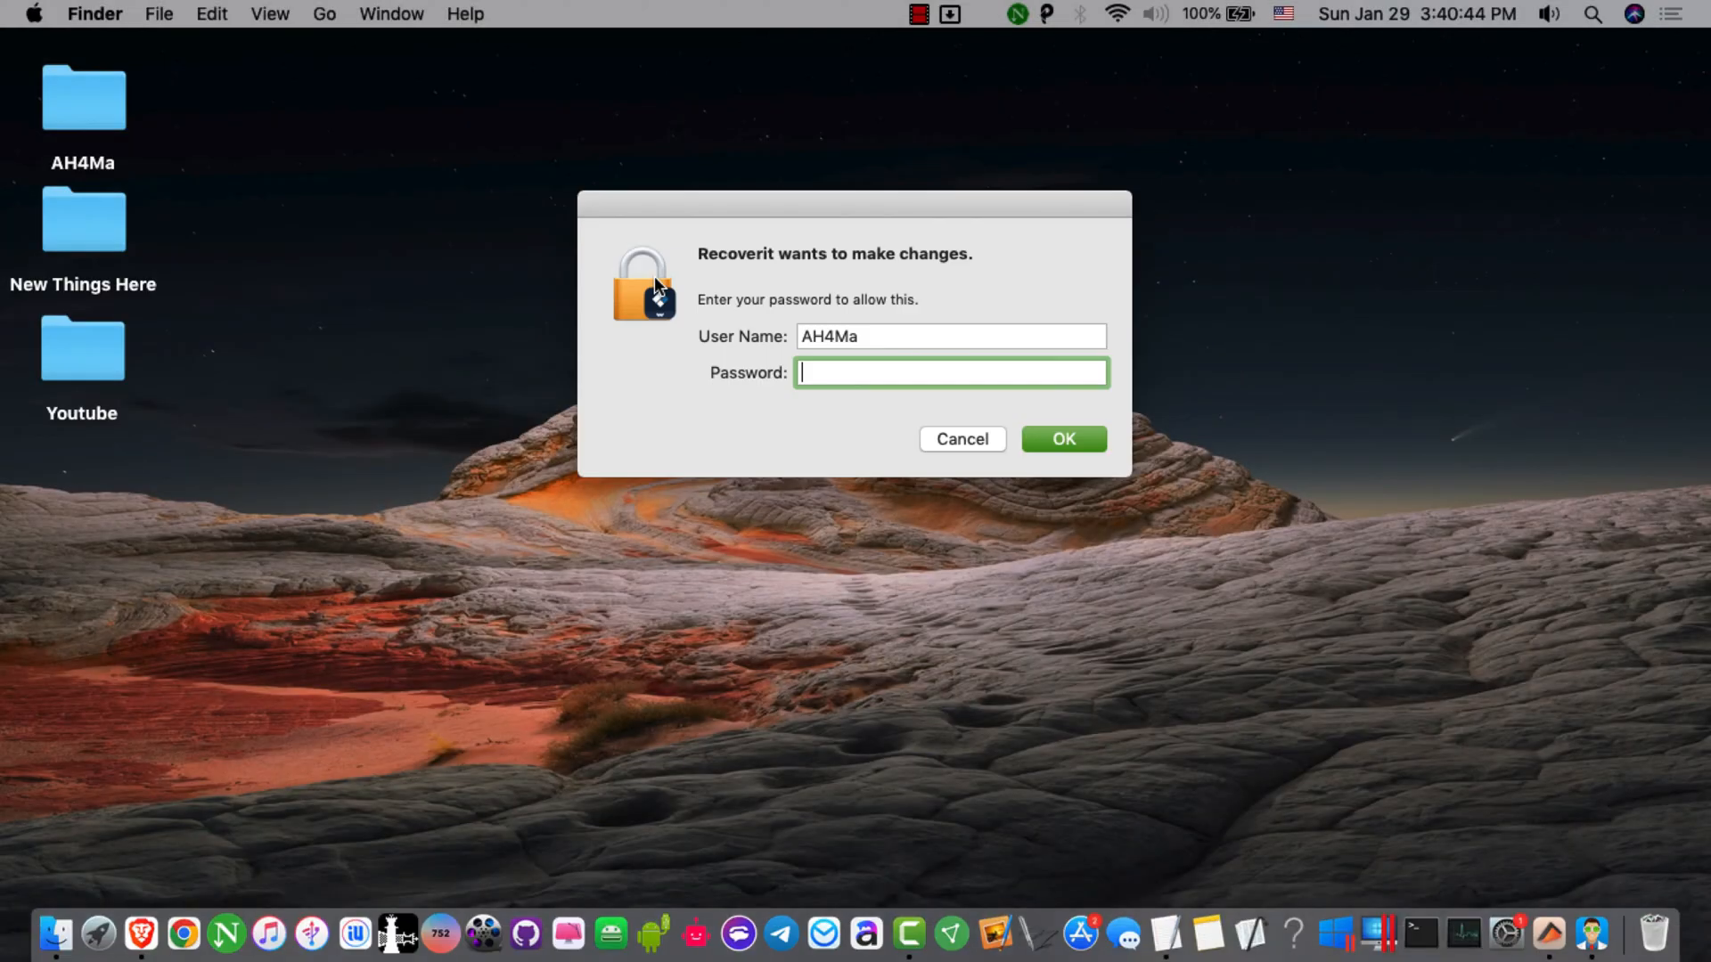
Authorize Recoverit with the administrator password so it opens on its home page
left_click(1061, 438)
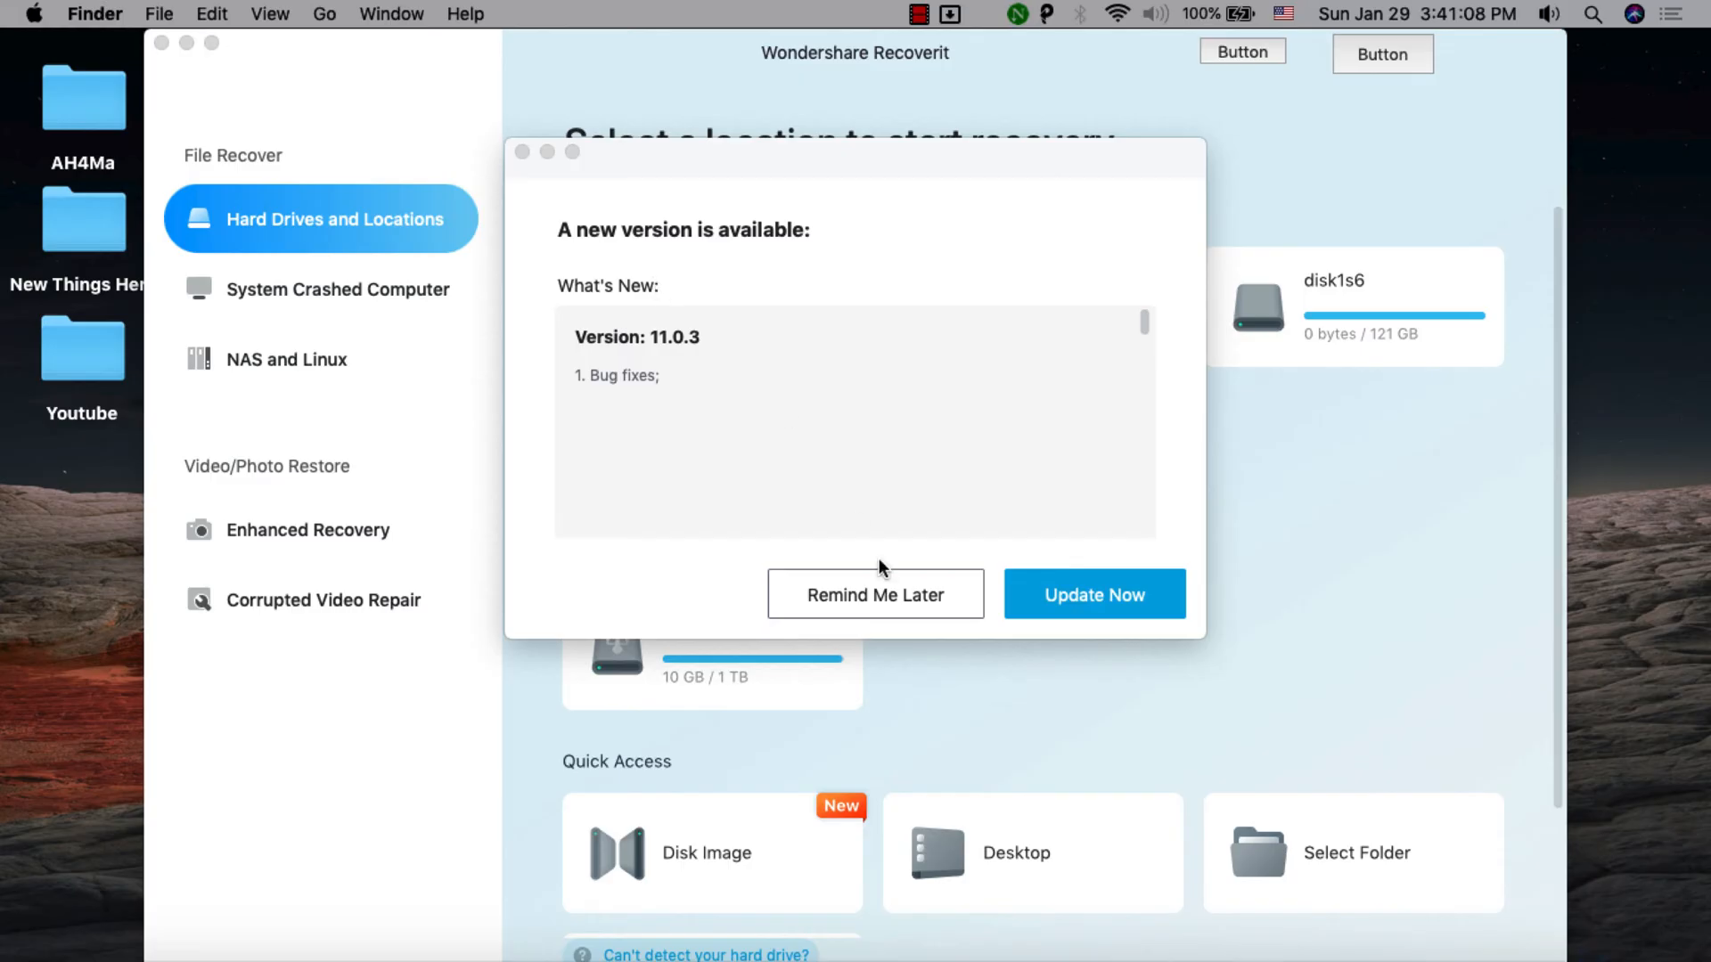
Dismiss the update notice with Remind Me Later and look through the drives list
left_click(873, 595)
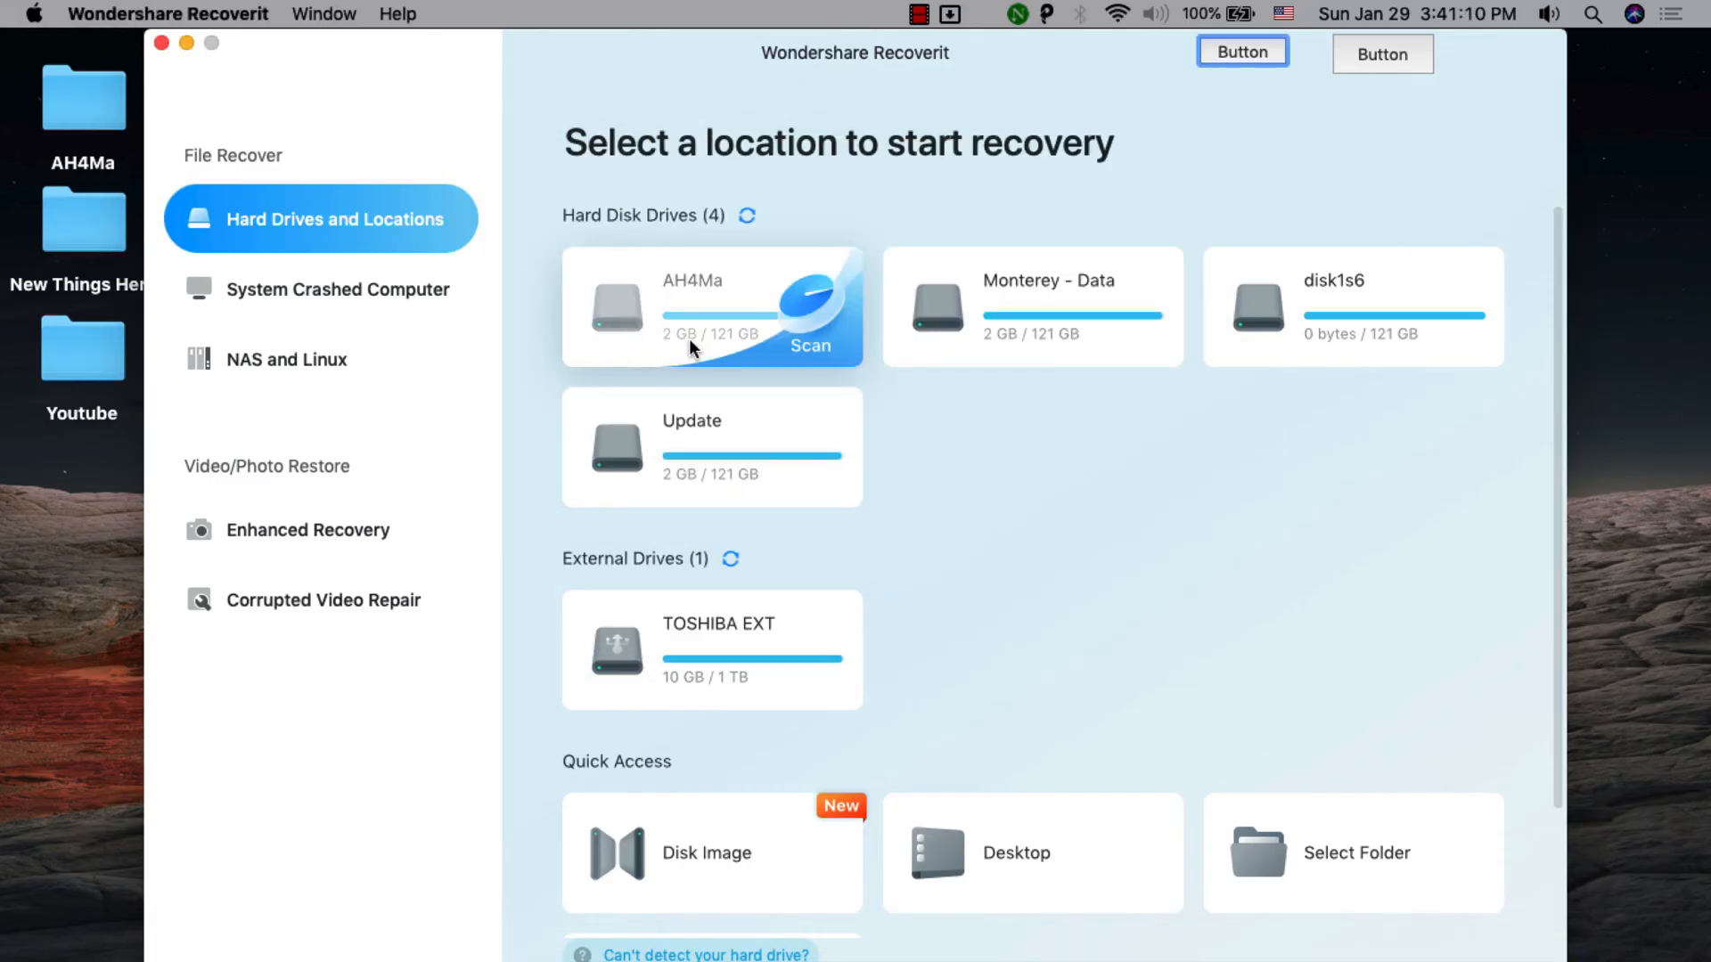
mouse_move(576, 546)
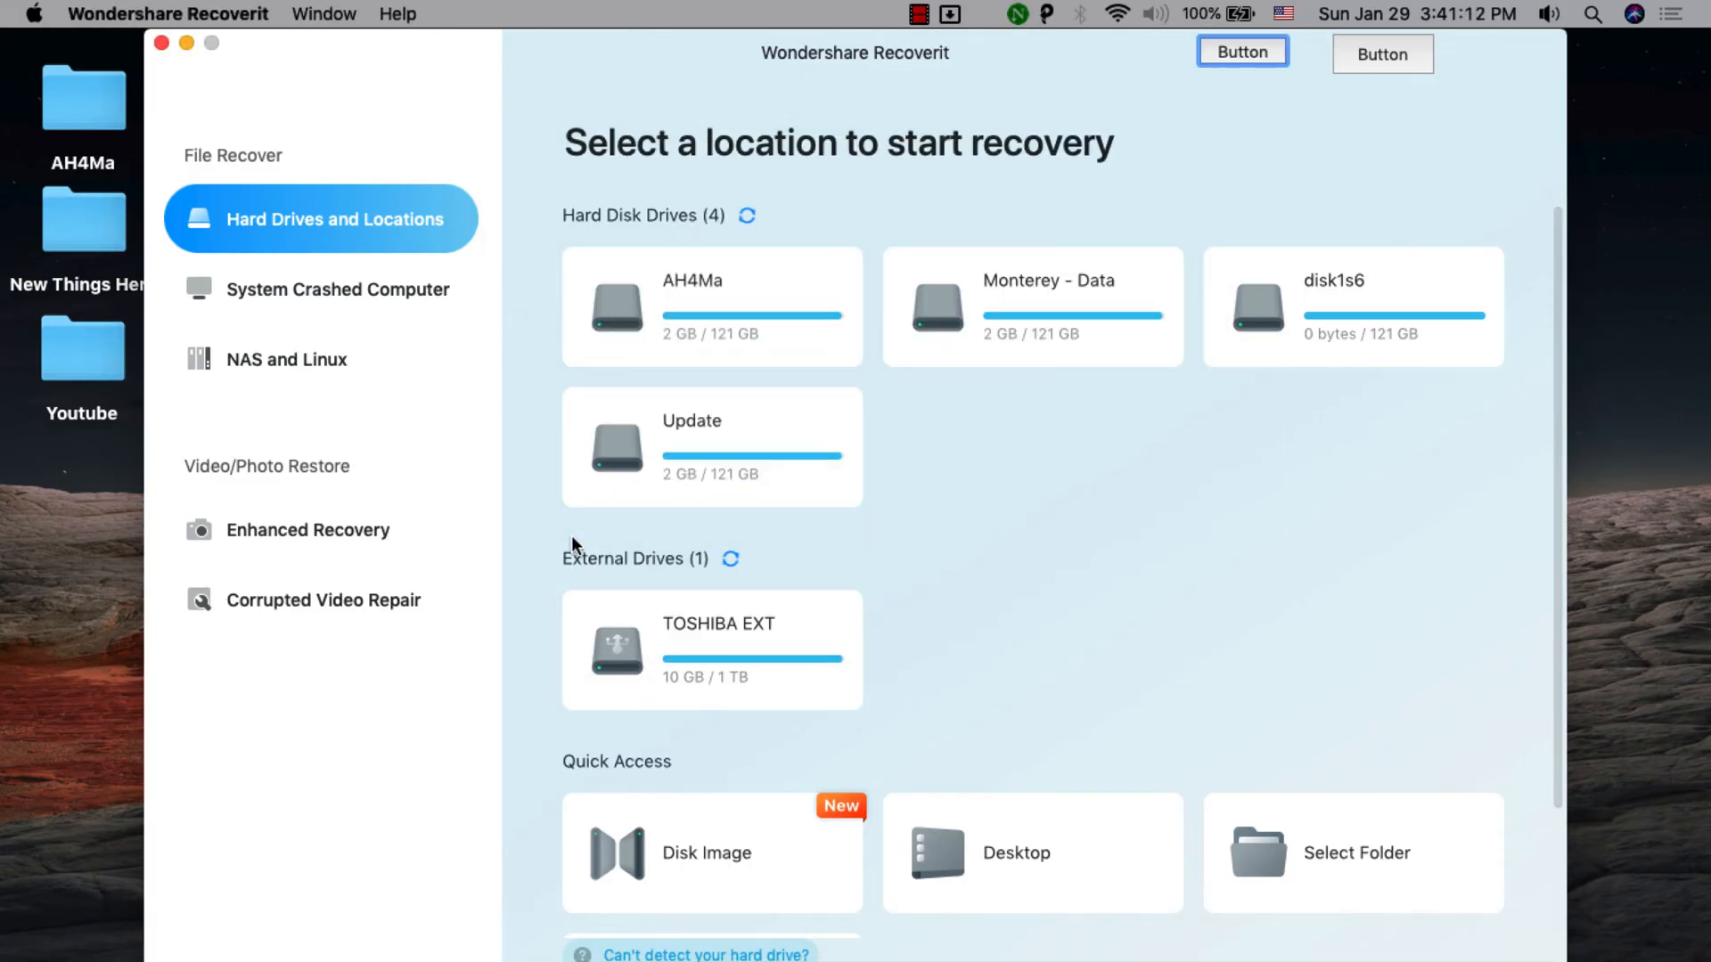
scroll("up", 3)
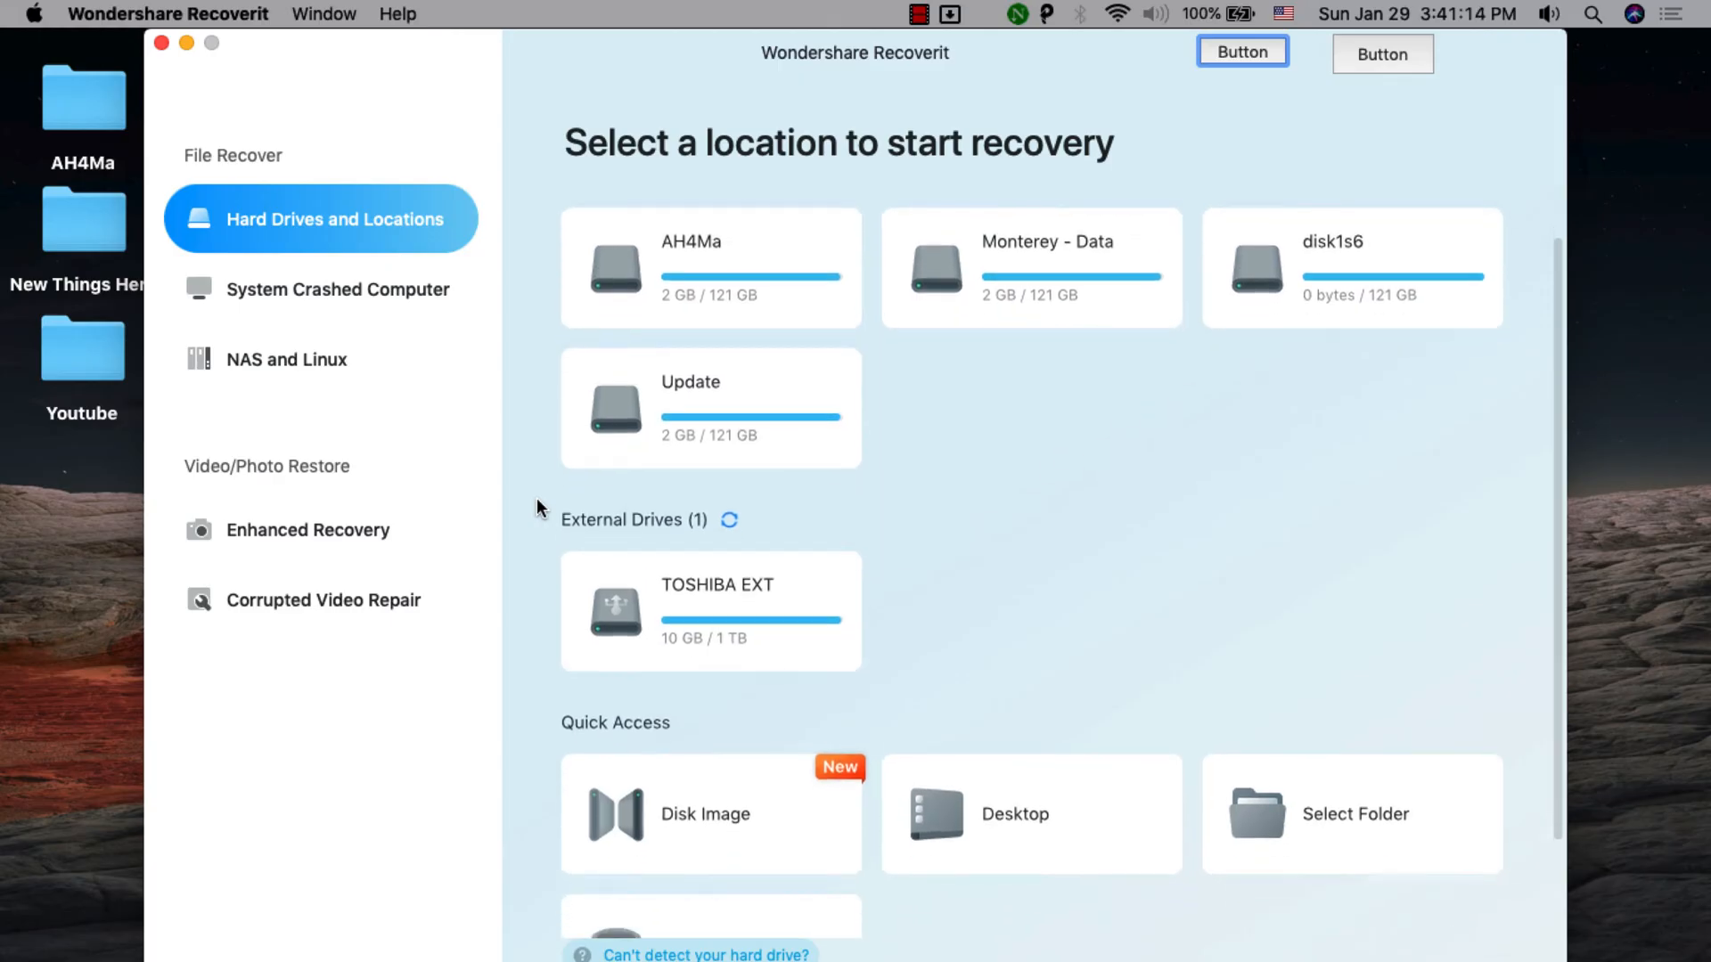
scroll("down", 3)
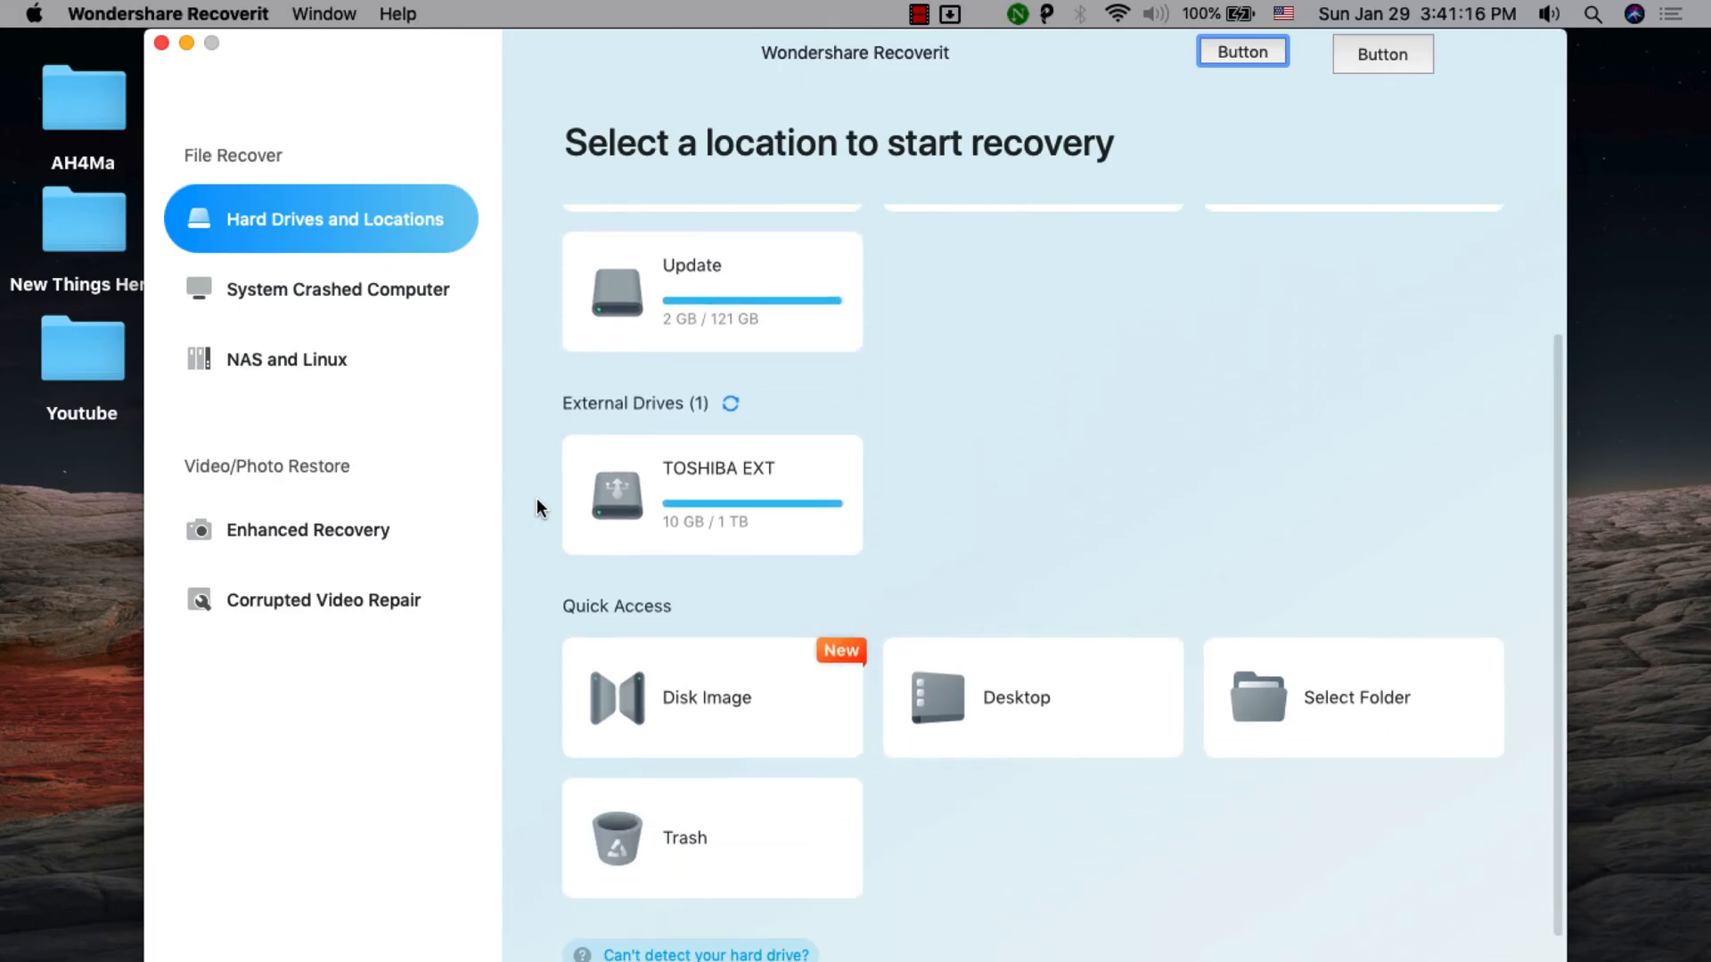
scroll("up", 3)
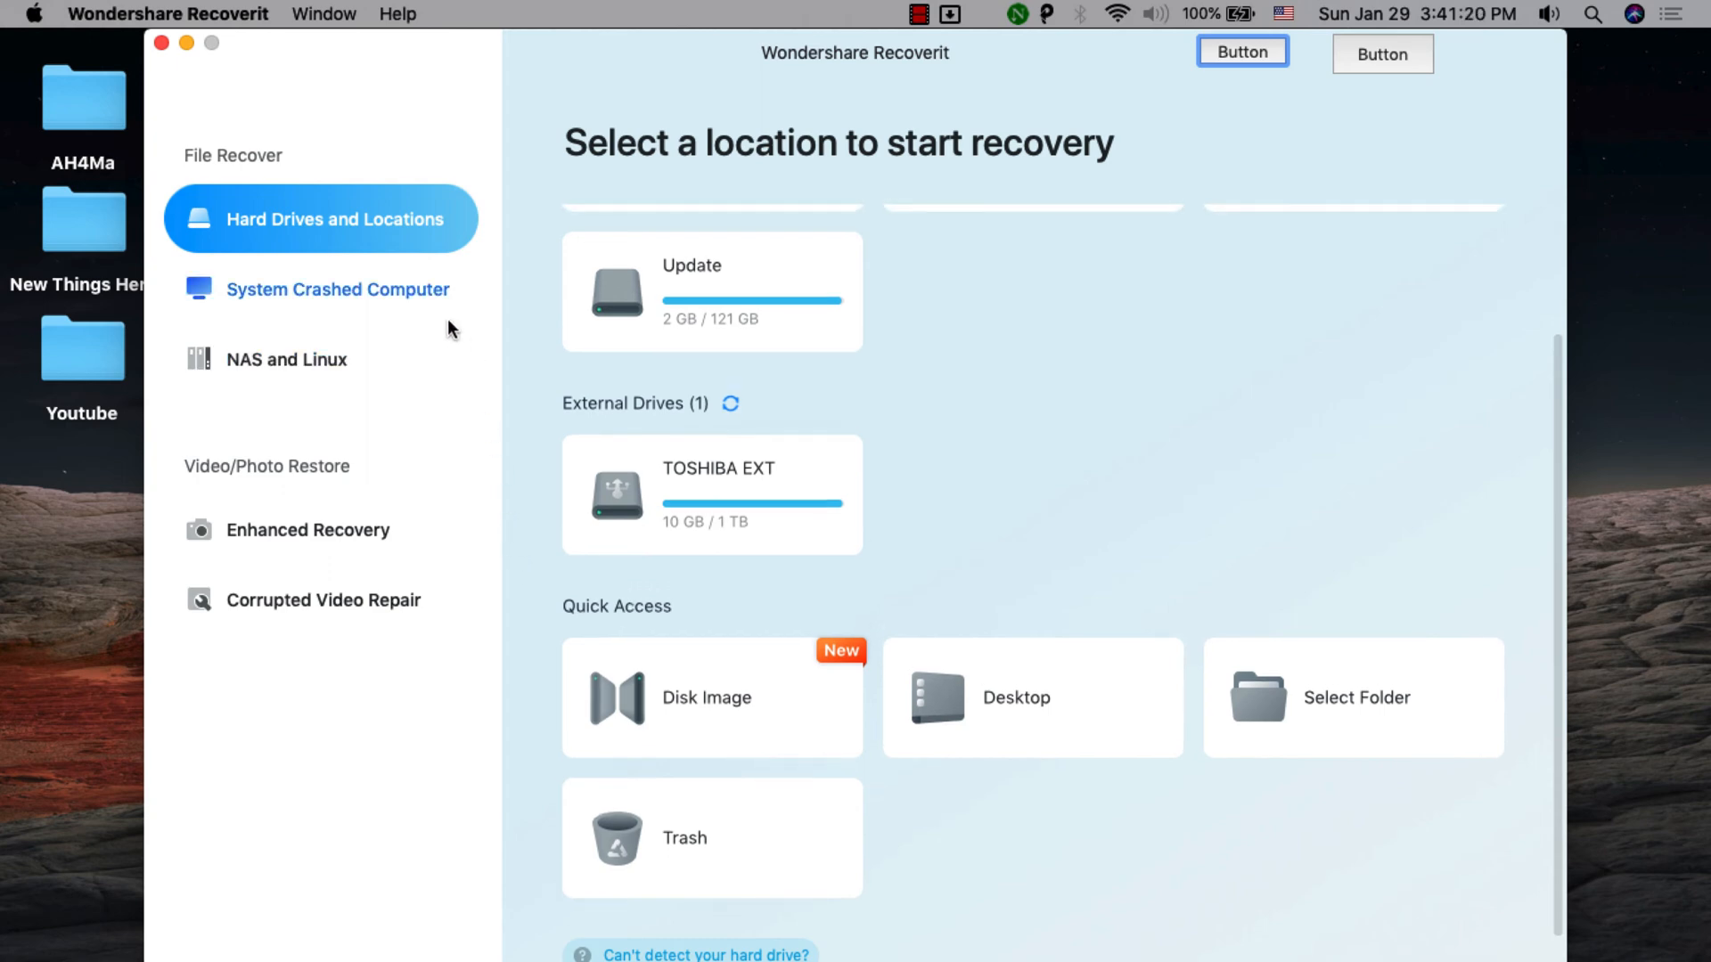
View the System Crashed Computer and NAS and Linux recovery pages
left_click(337, 289)
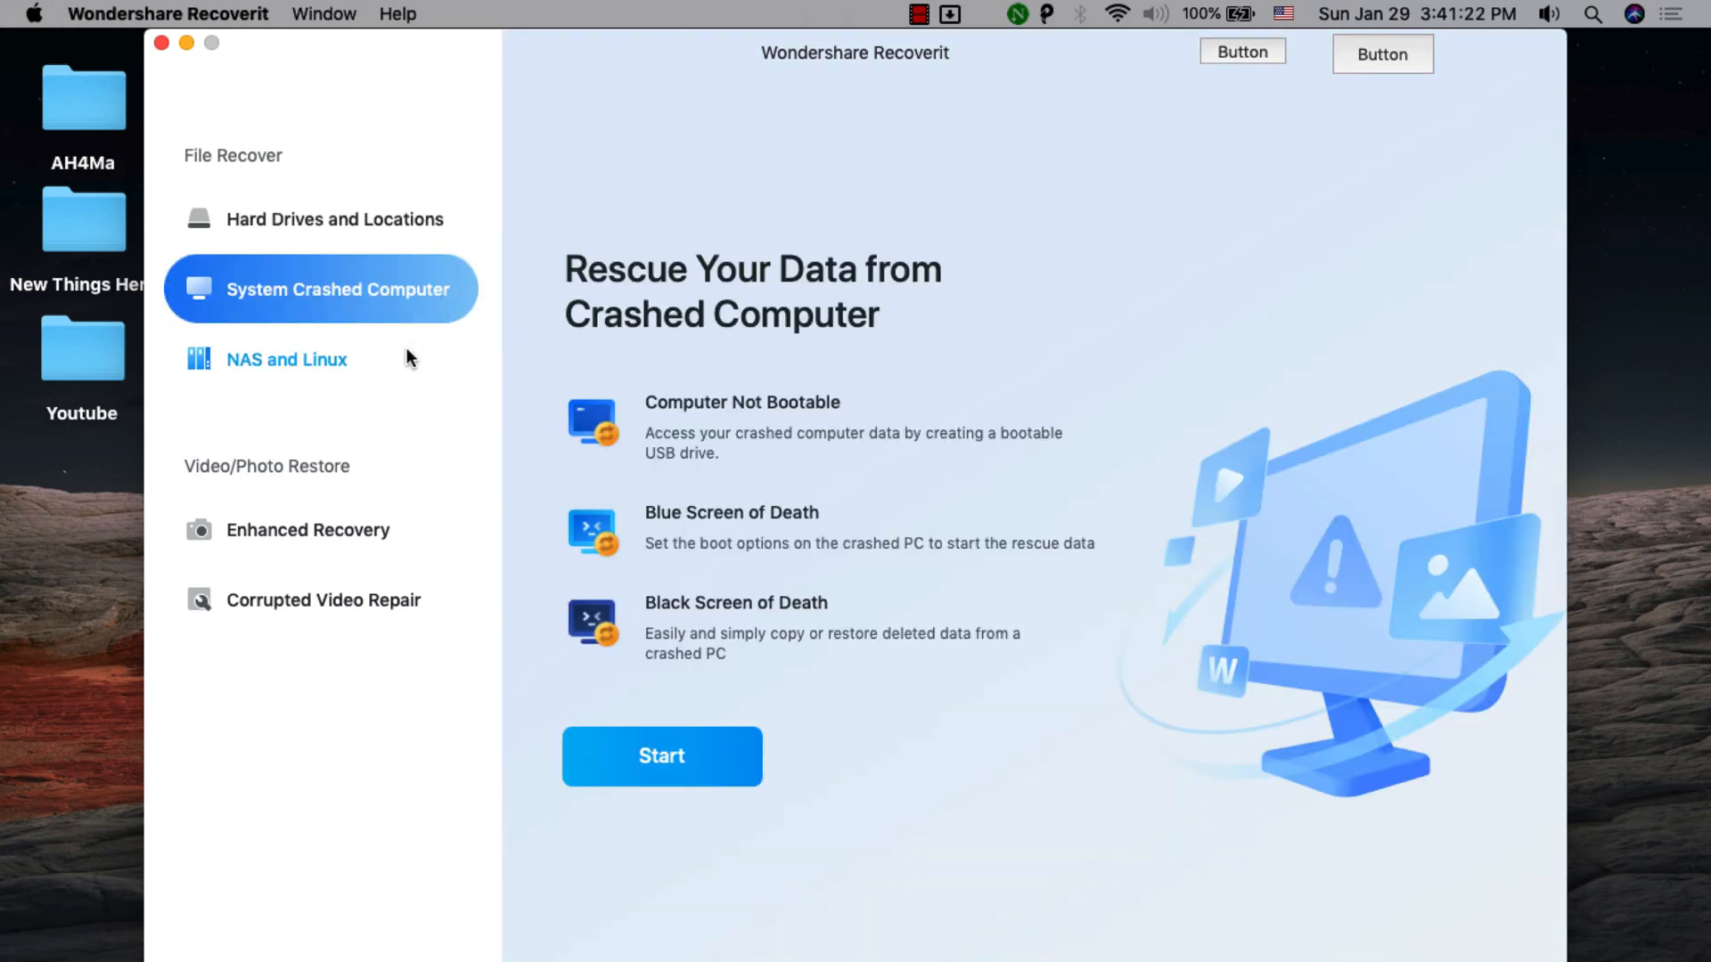
left_click(287, 358)
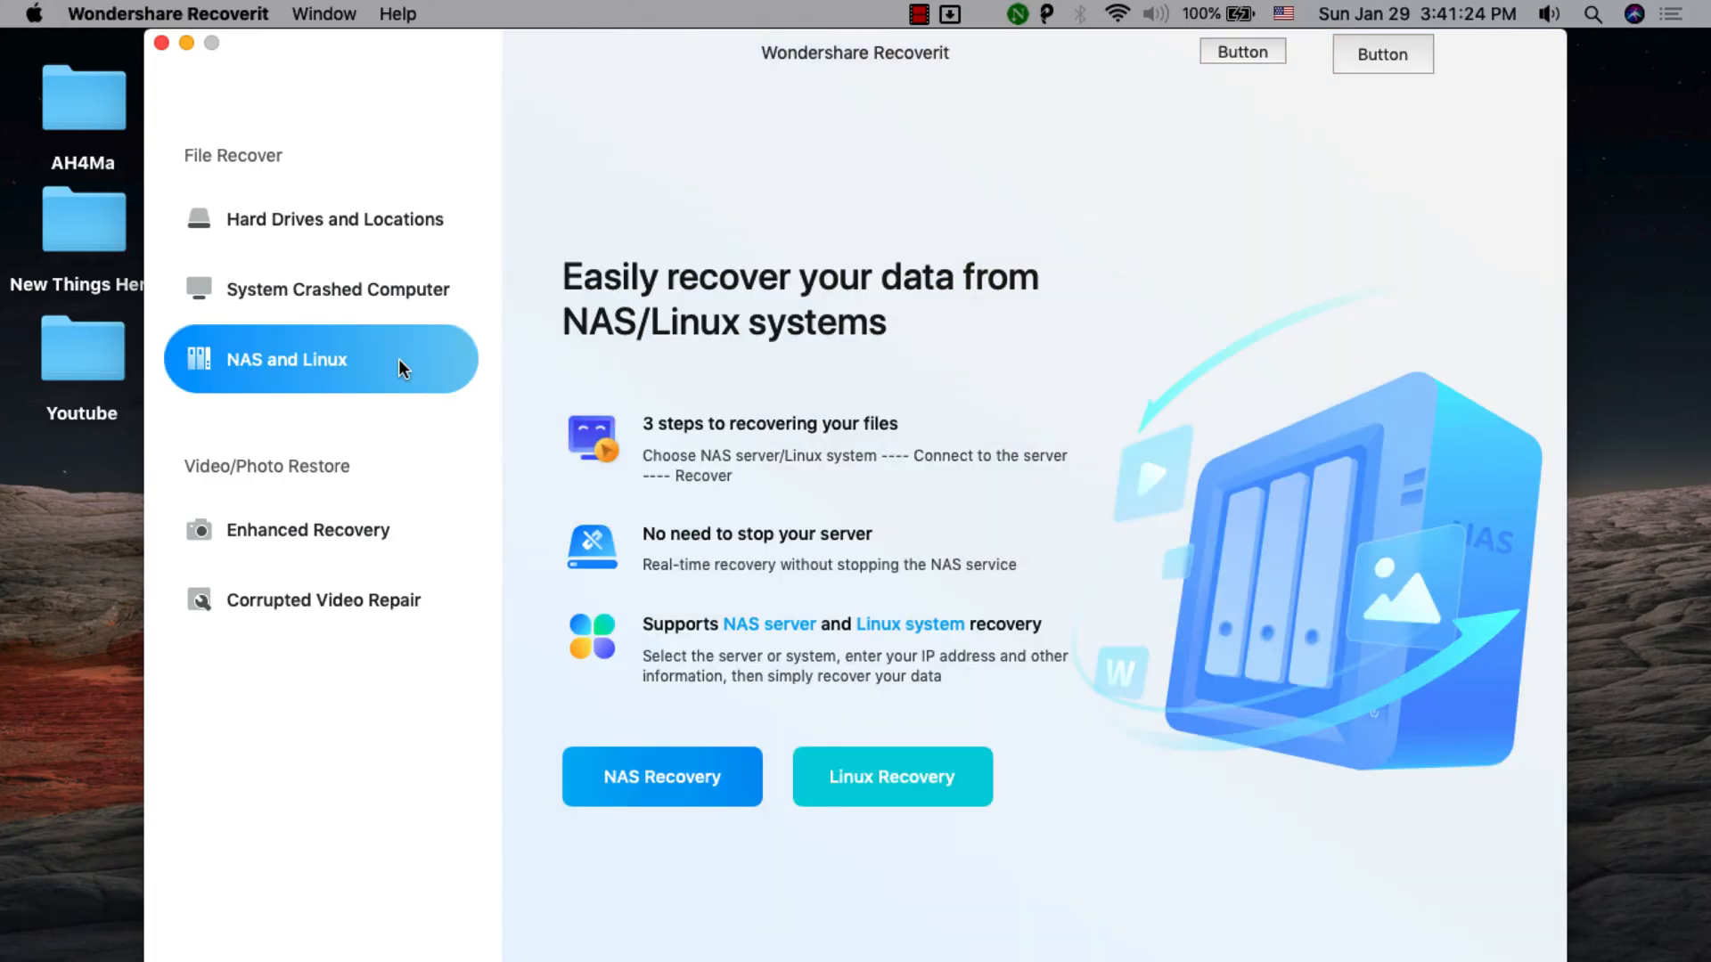
mouse_move(405, 424)
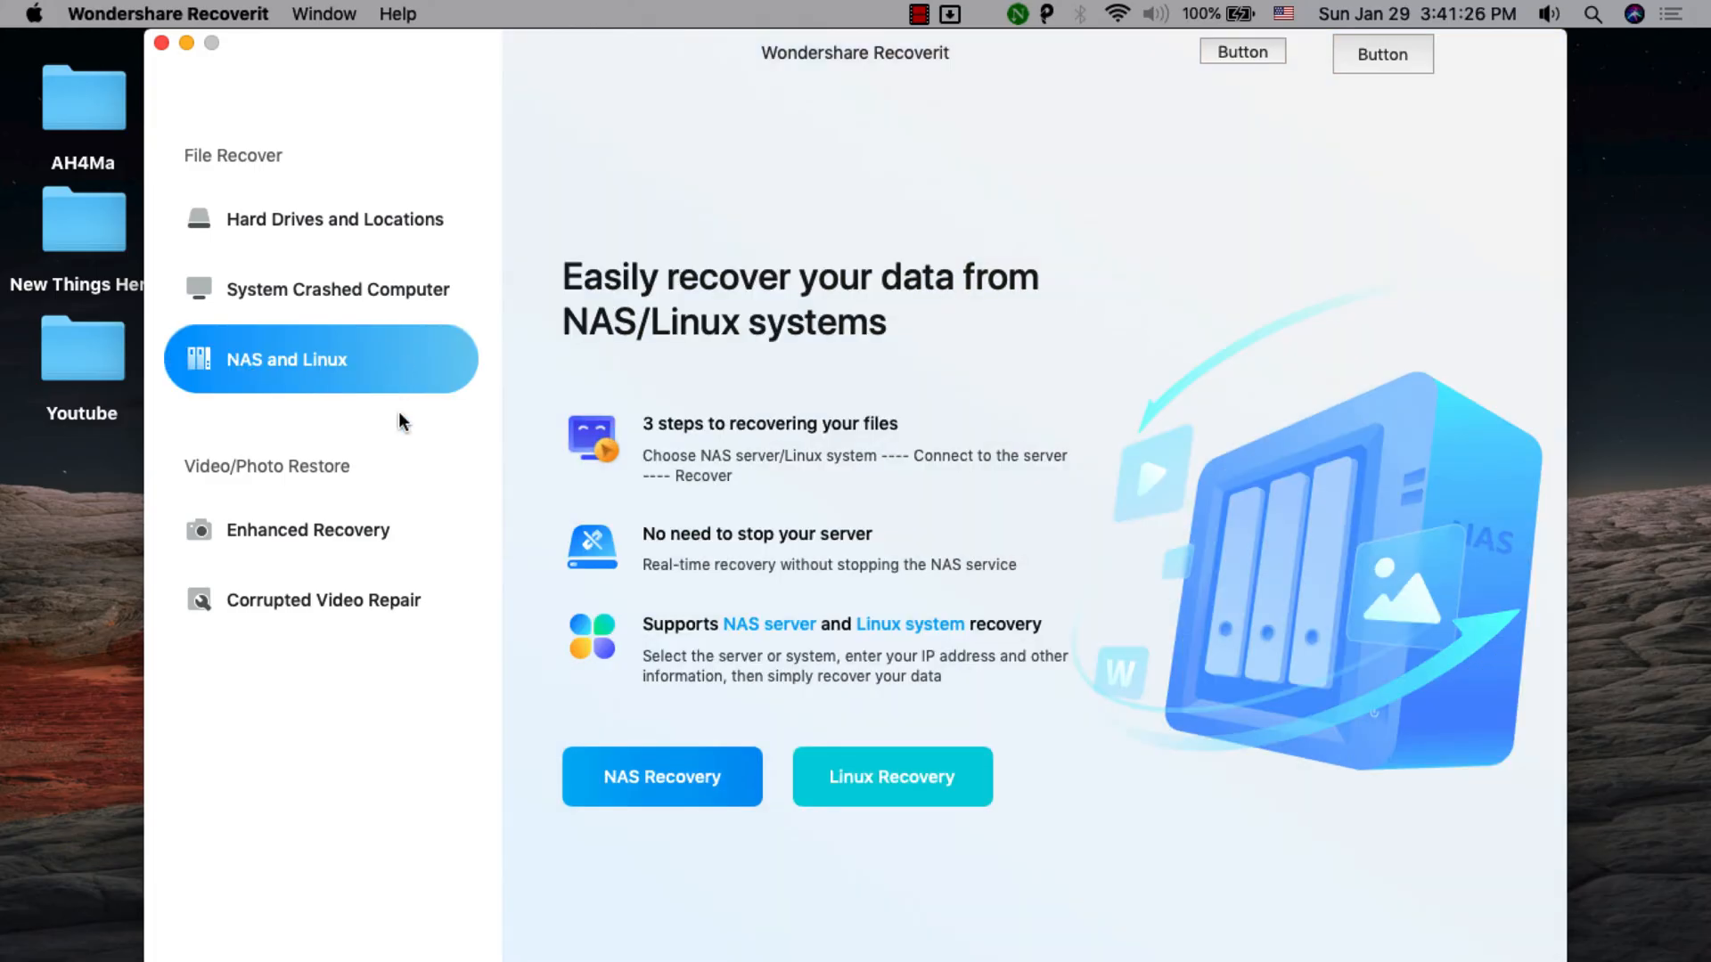
Run an Enhanced Recovery video scan on the AH4Ma drive, then quit Recoverit
left_click(309, 529)
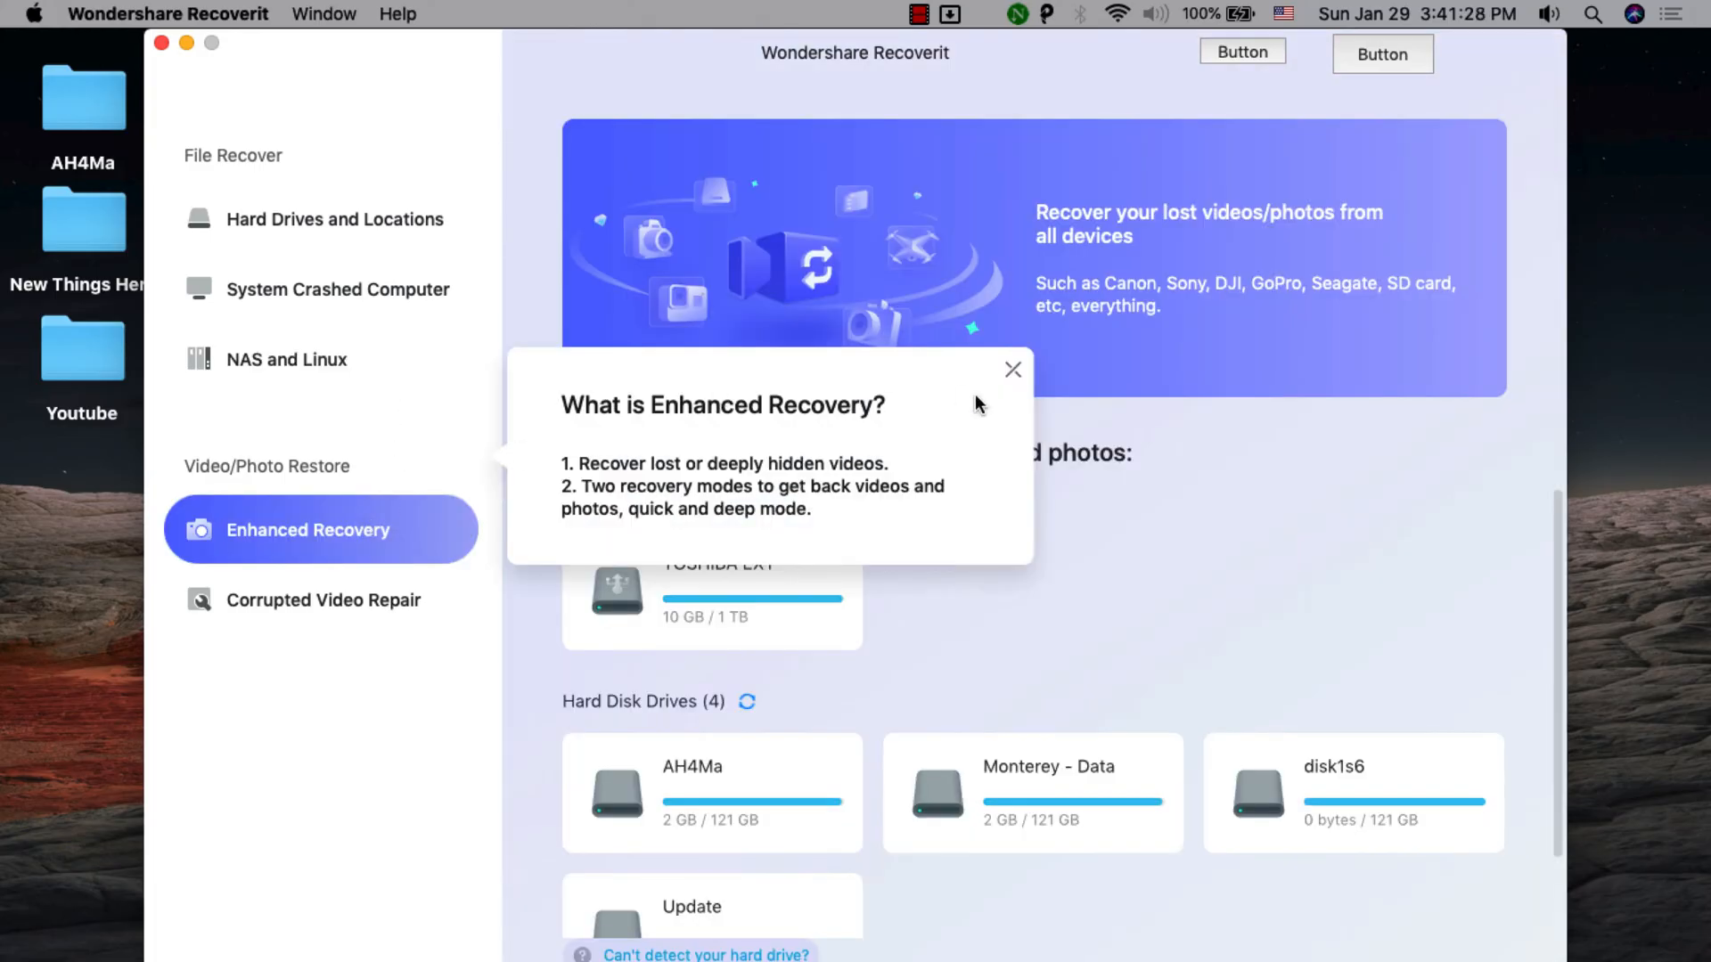
left_click(1012, 369)
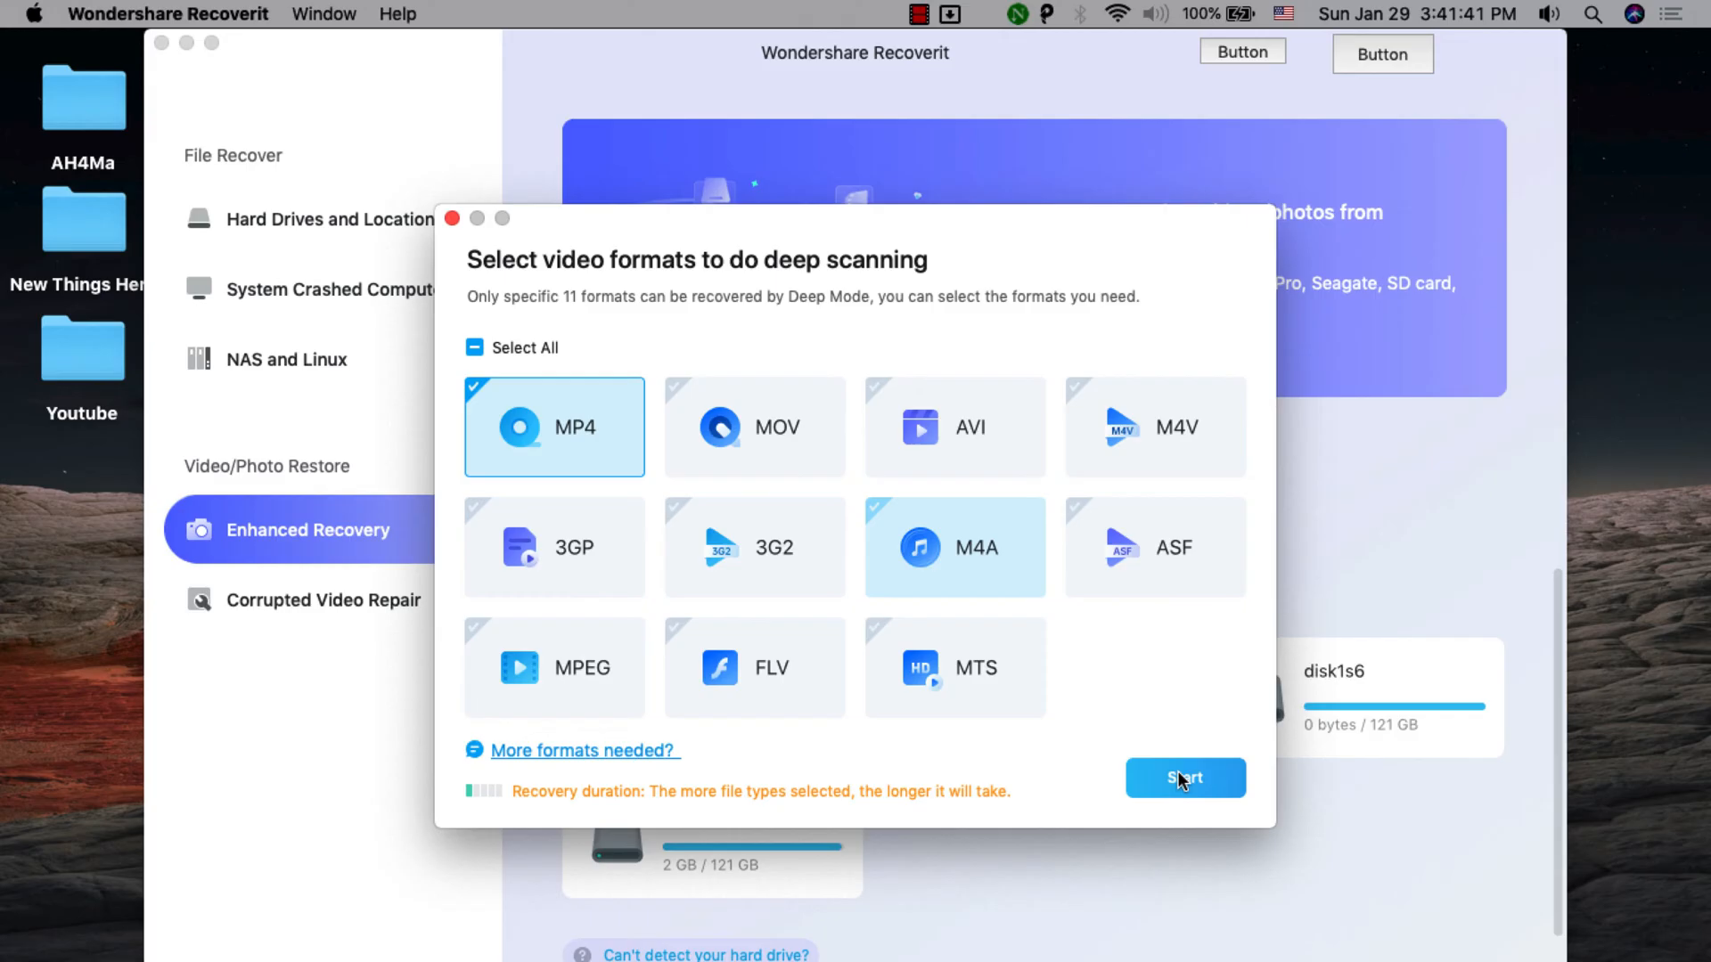
left_click(1185, 779)
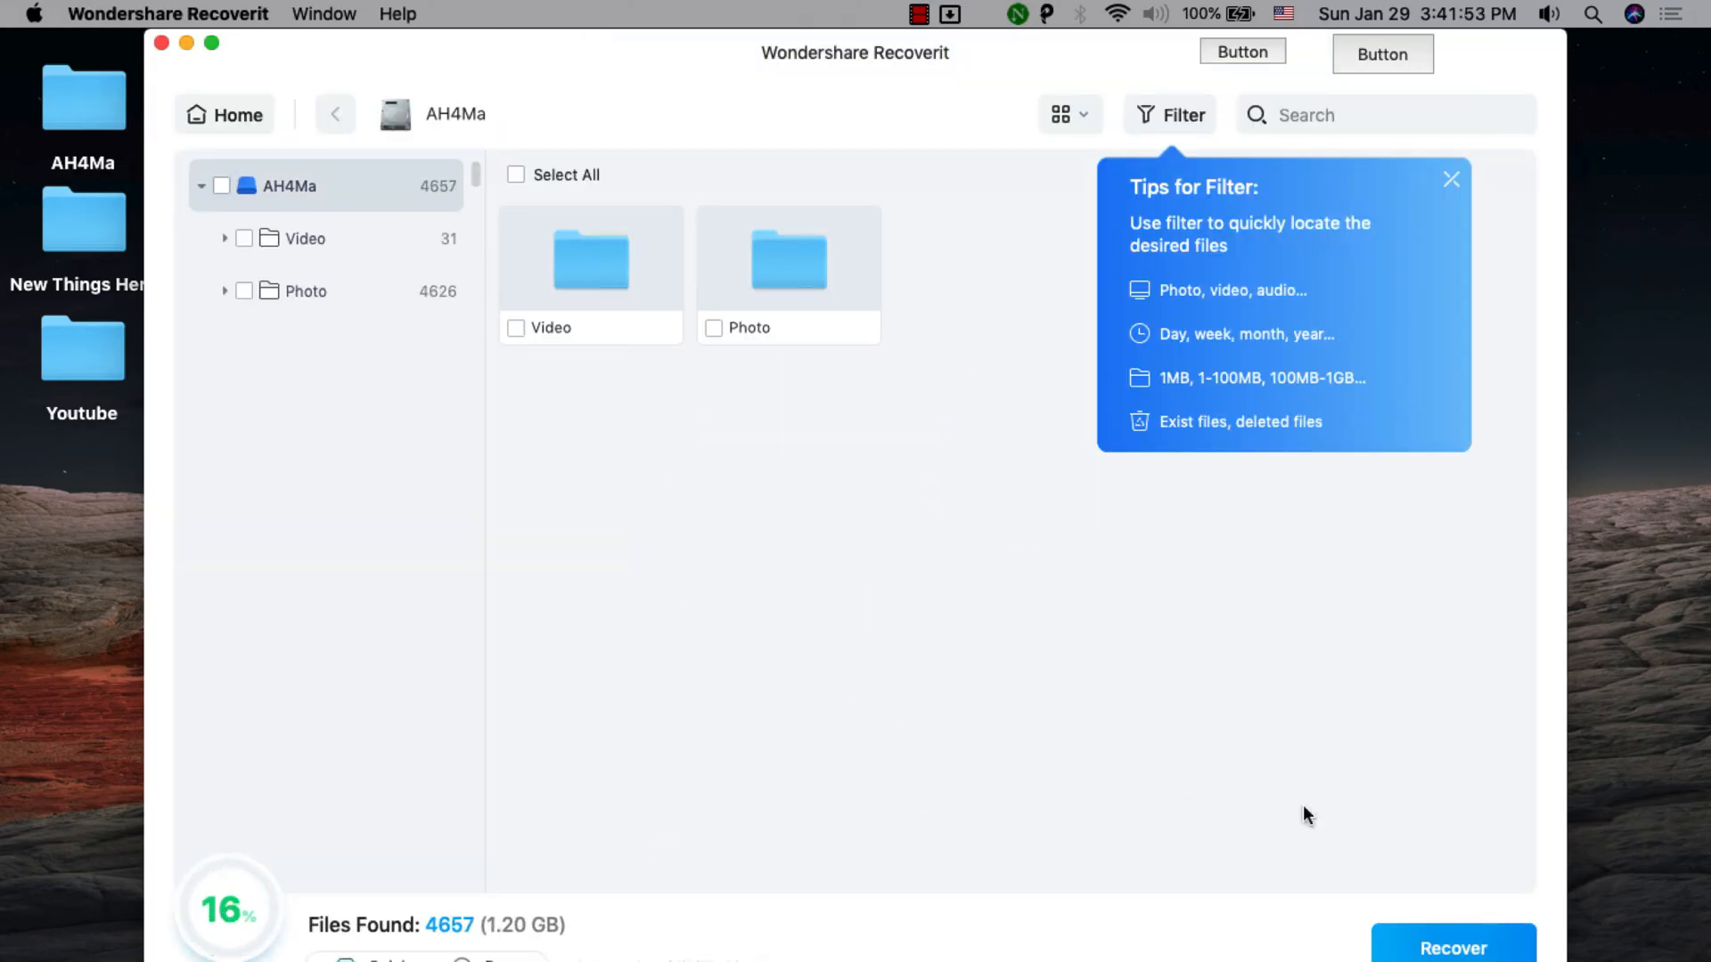
left_click(159, 43)
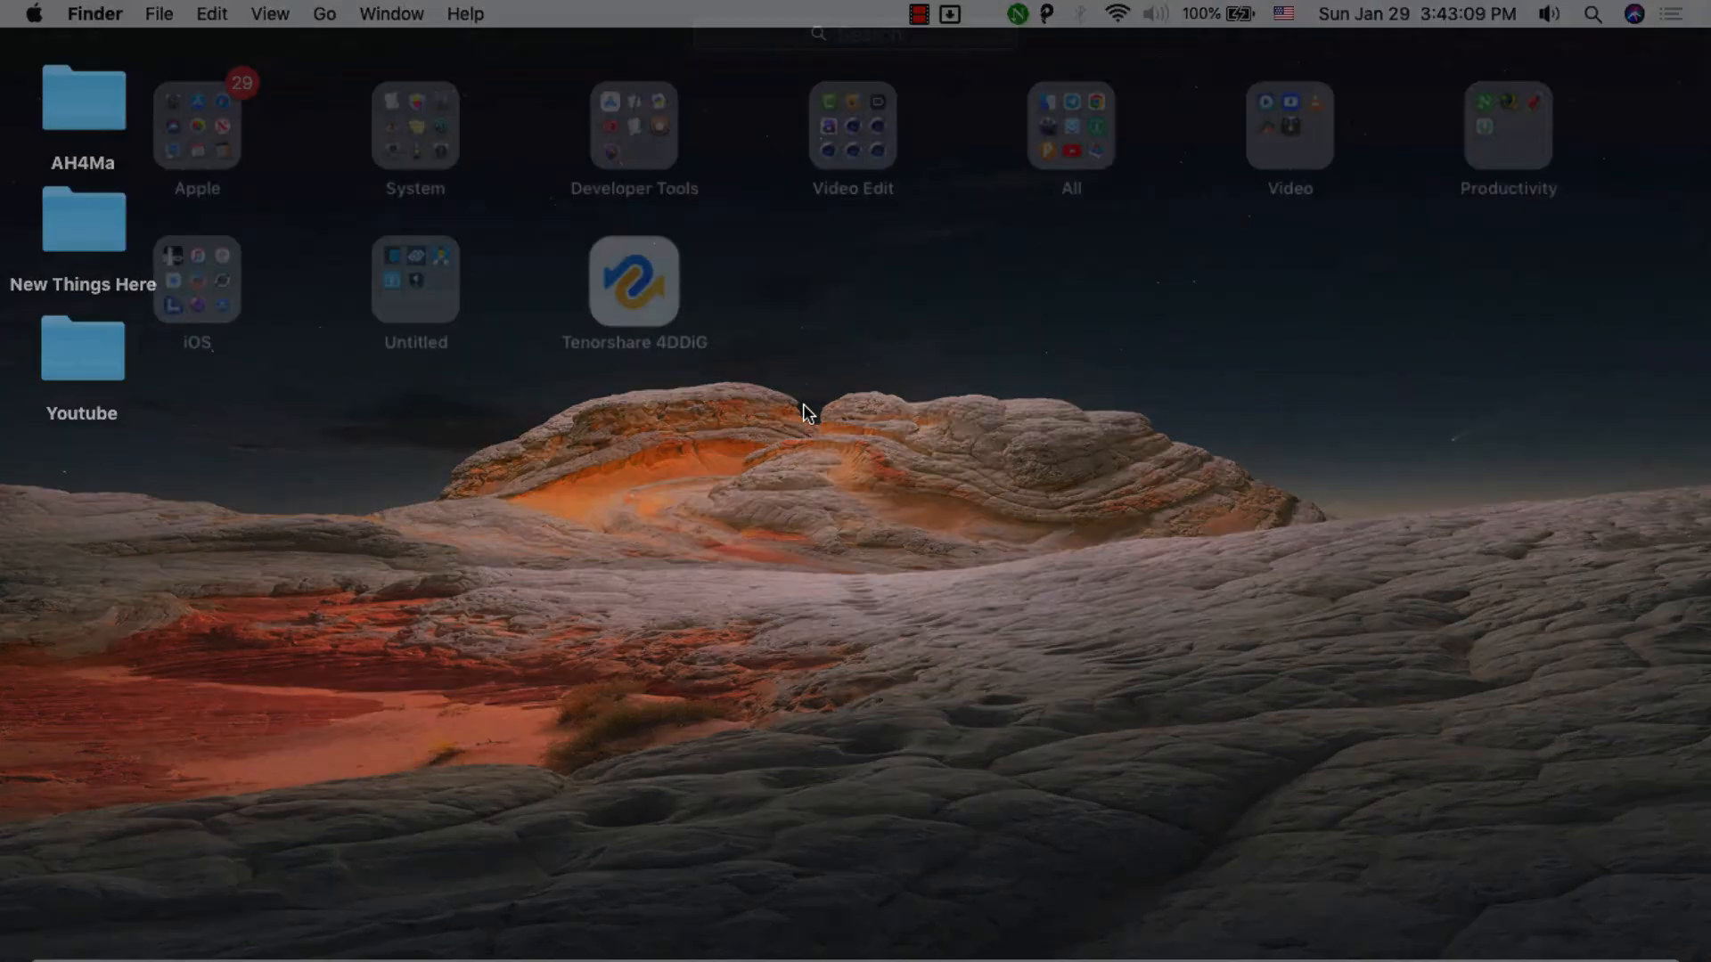
Launch Tenorshare 4DDiG and browse the TOSHIBA EXT, Trash and crashed-computer recovery locations
double_click(635, 282)
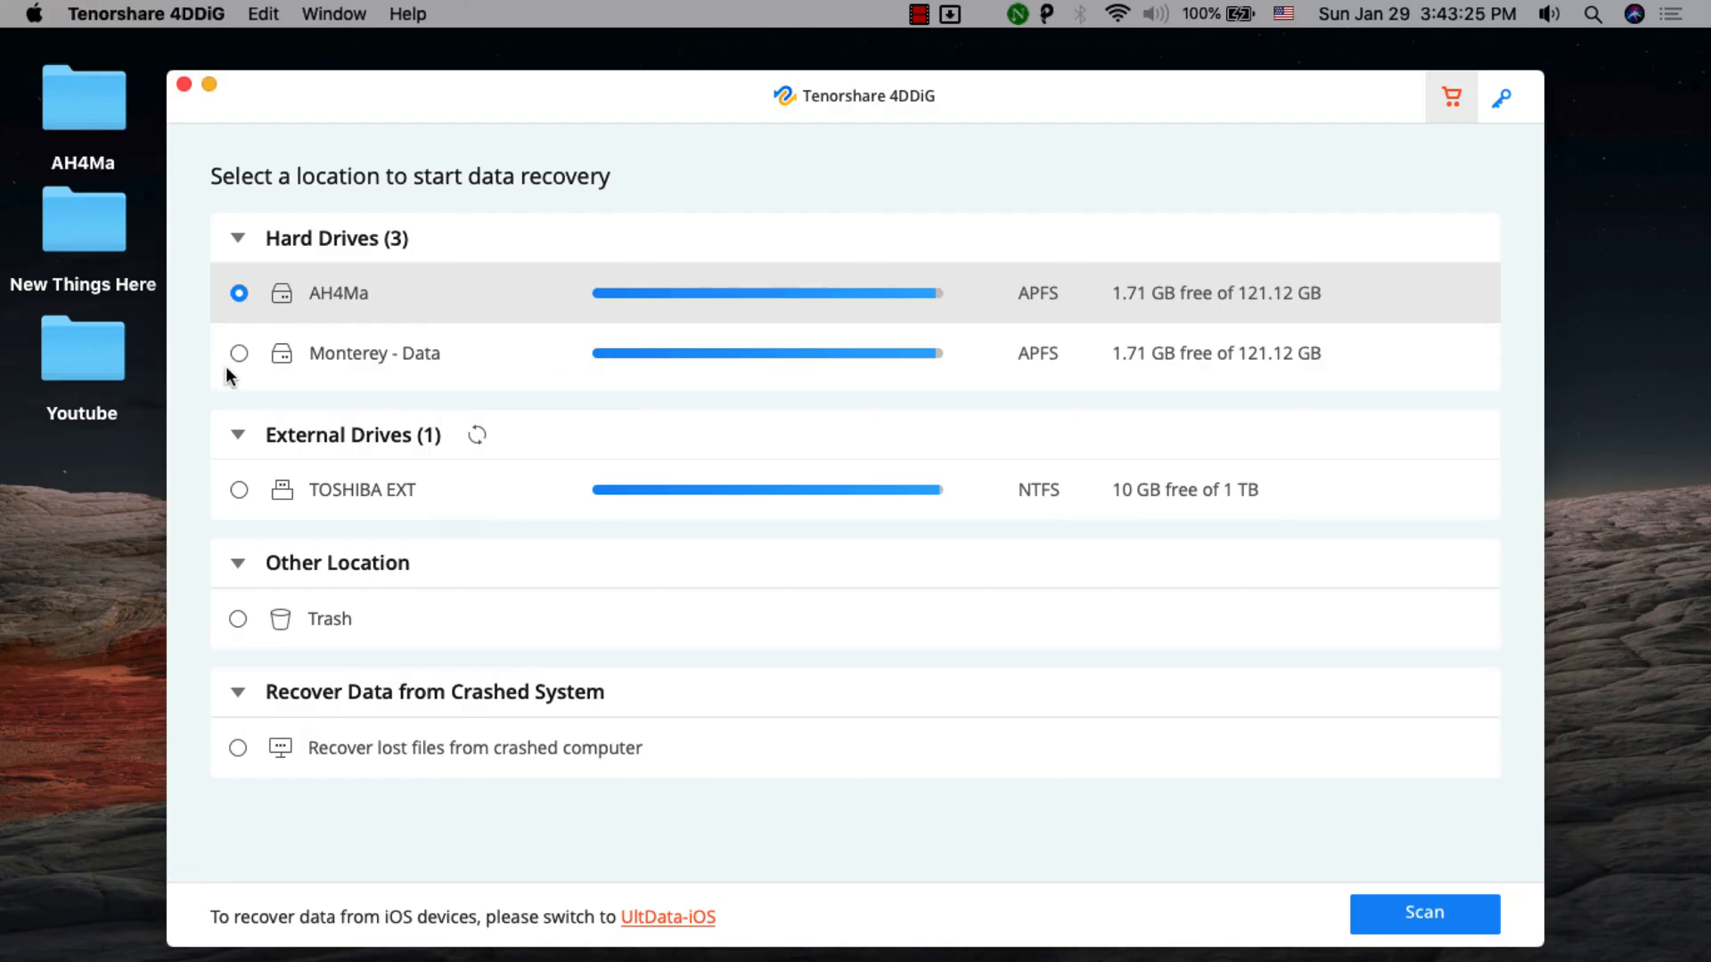
left_click(237, 489)
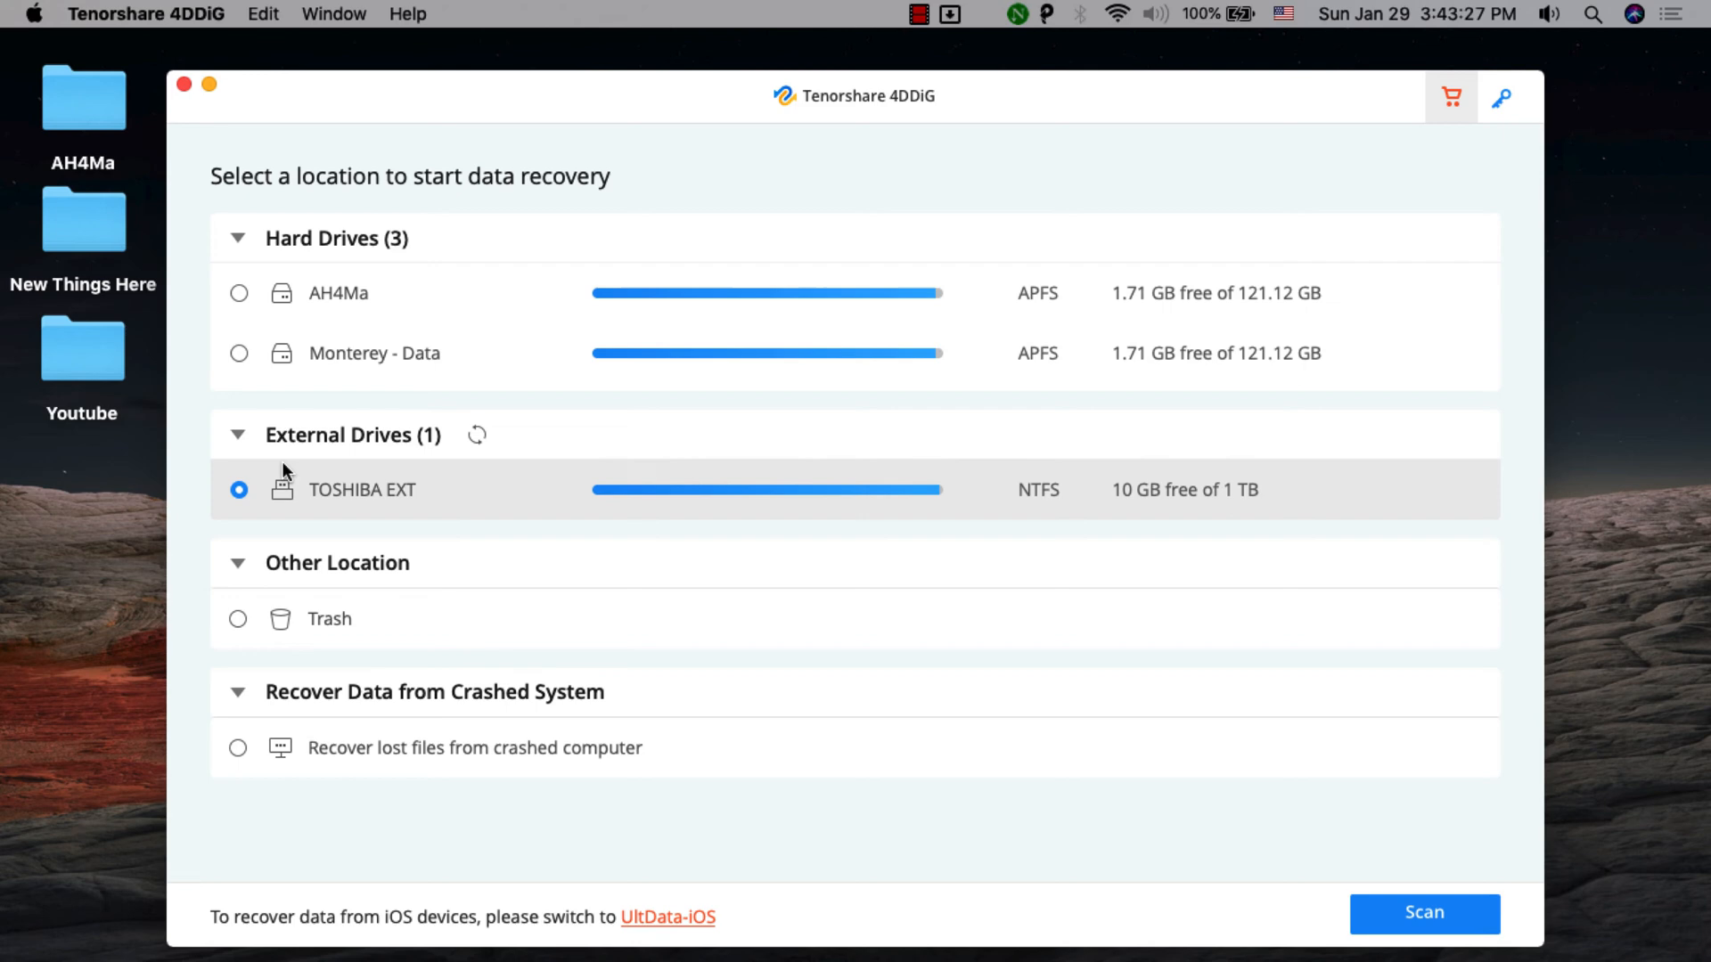
left_click(237, 619)
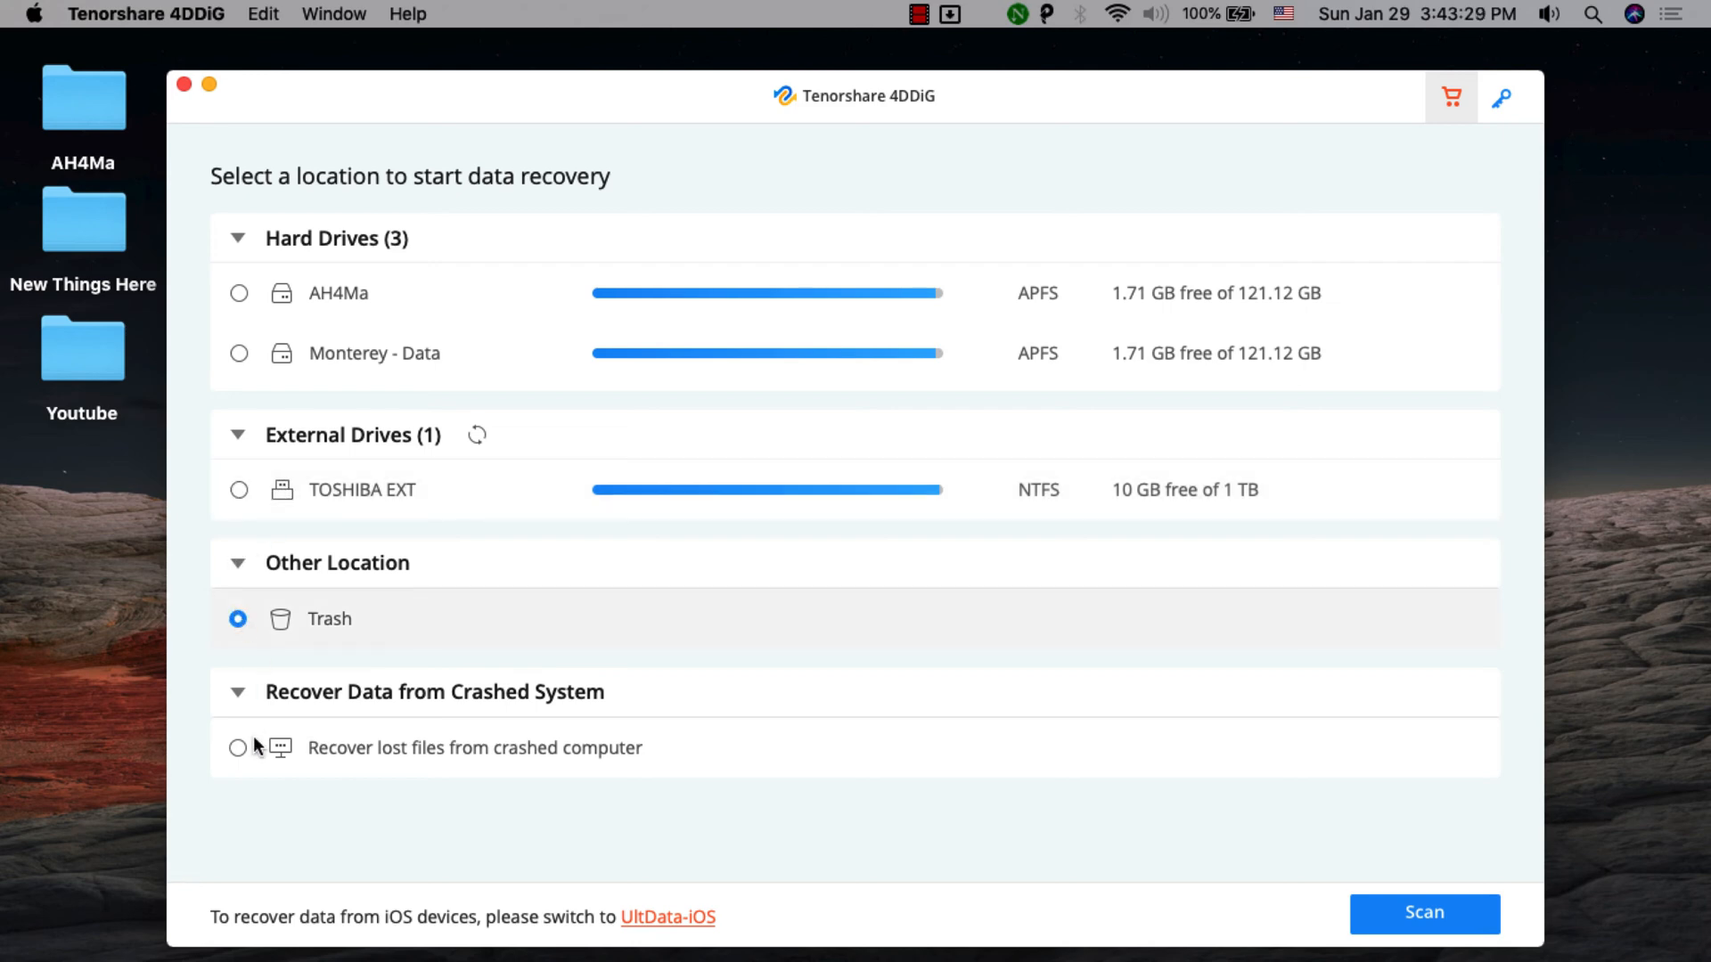
left_click(237, 747)
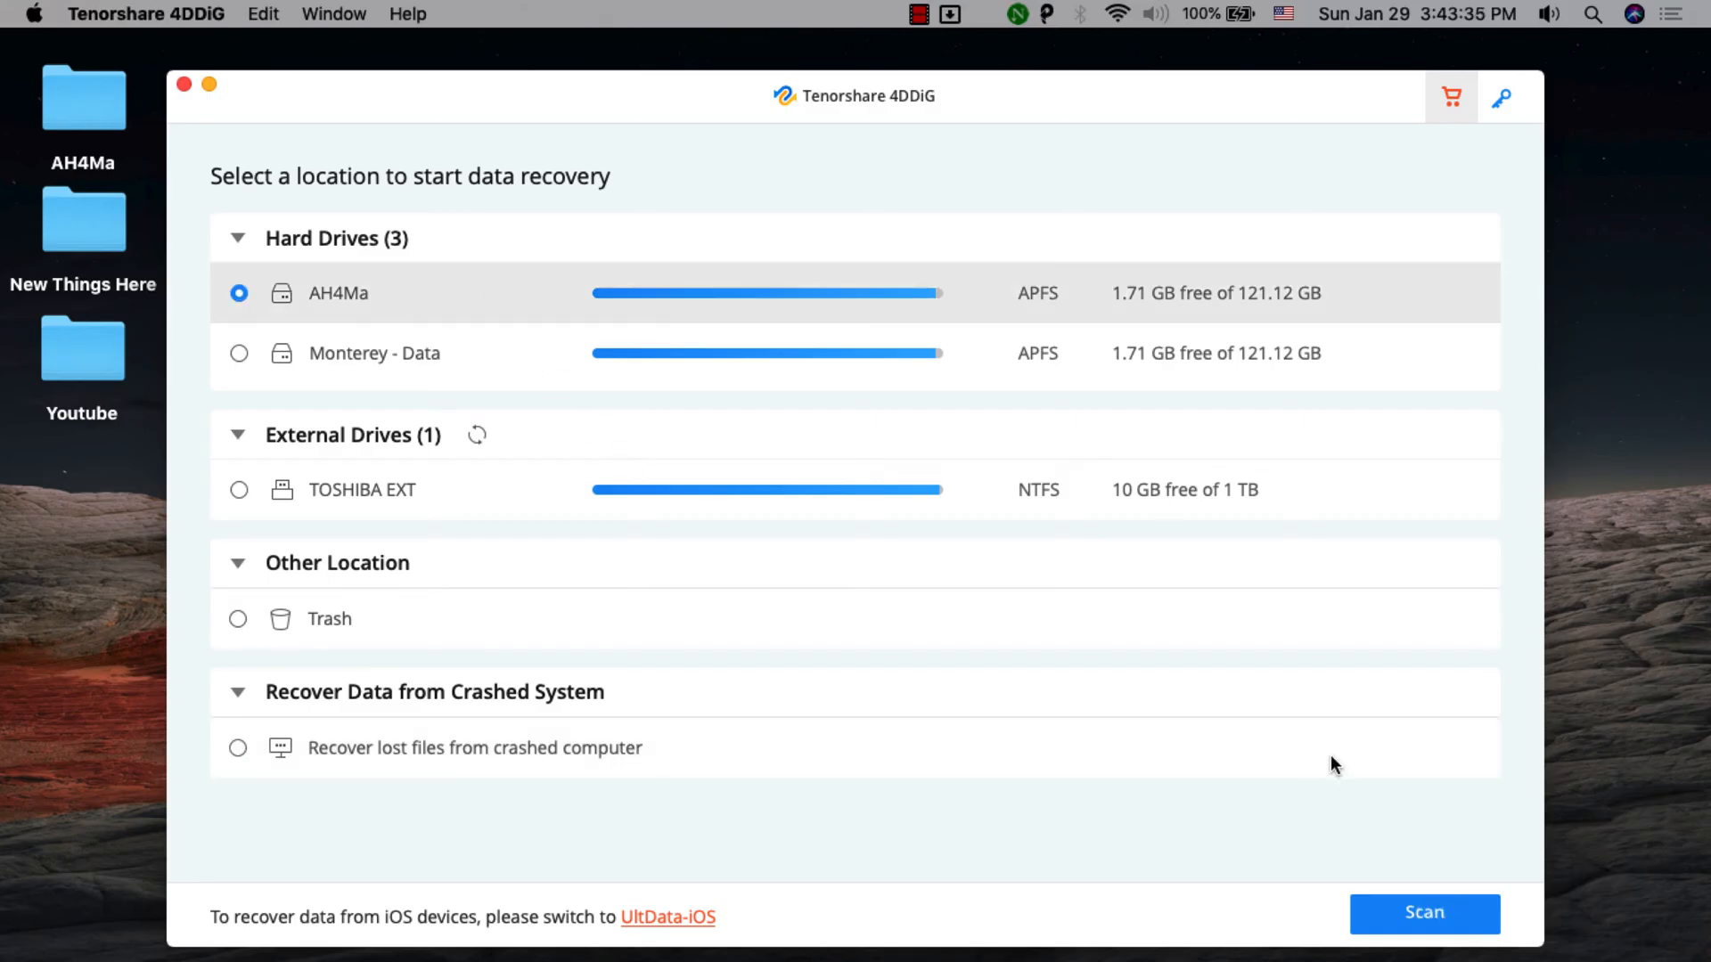
Scan the AH4Ma drive, finding 73 files in a Users folder, then move on to DMDE
left_click(1424, 912)
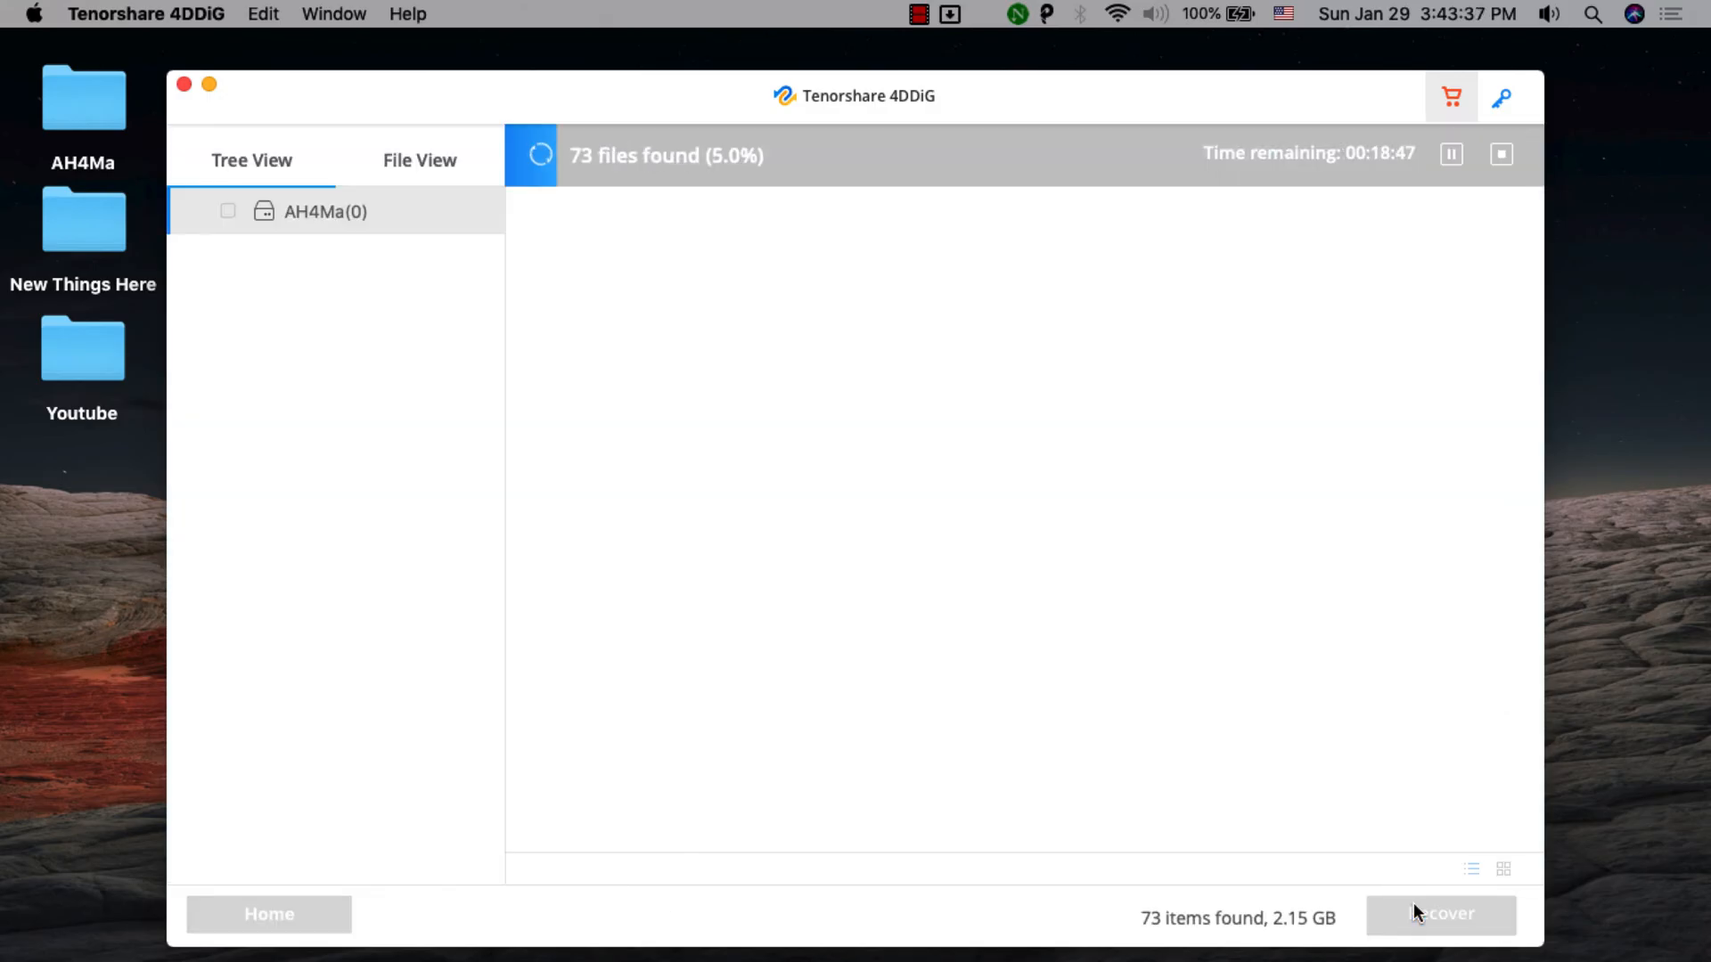
mouse_move(1402, 615)
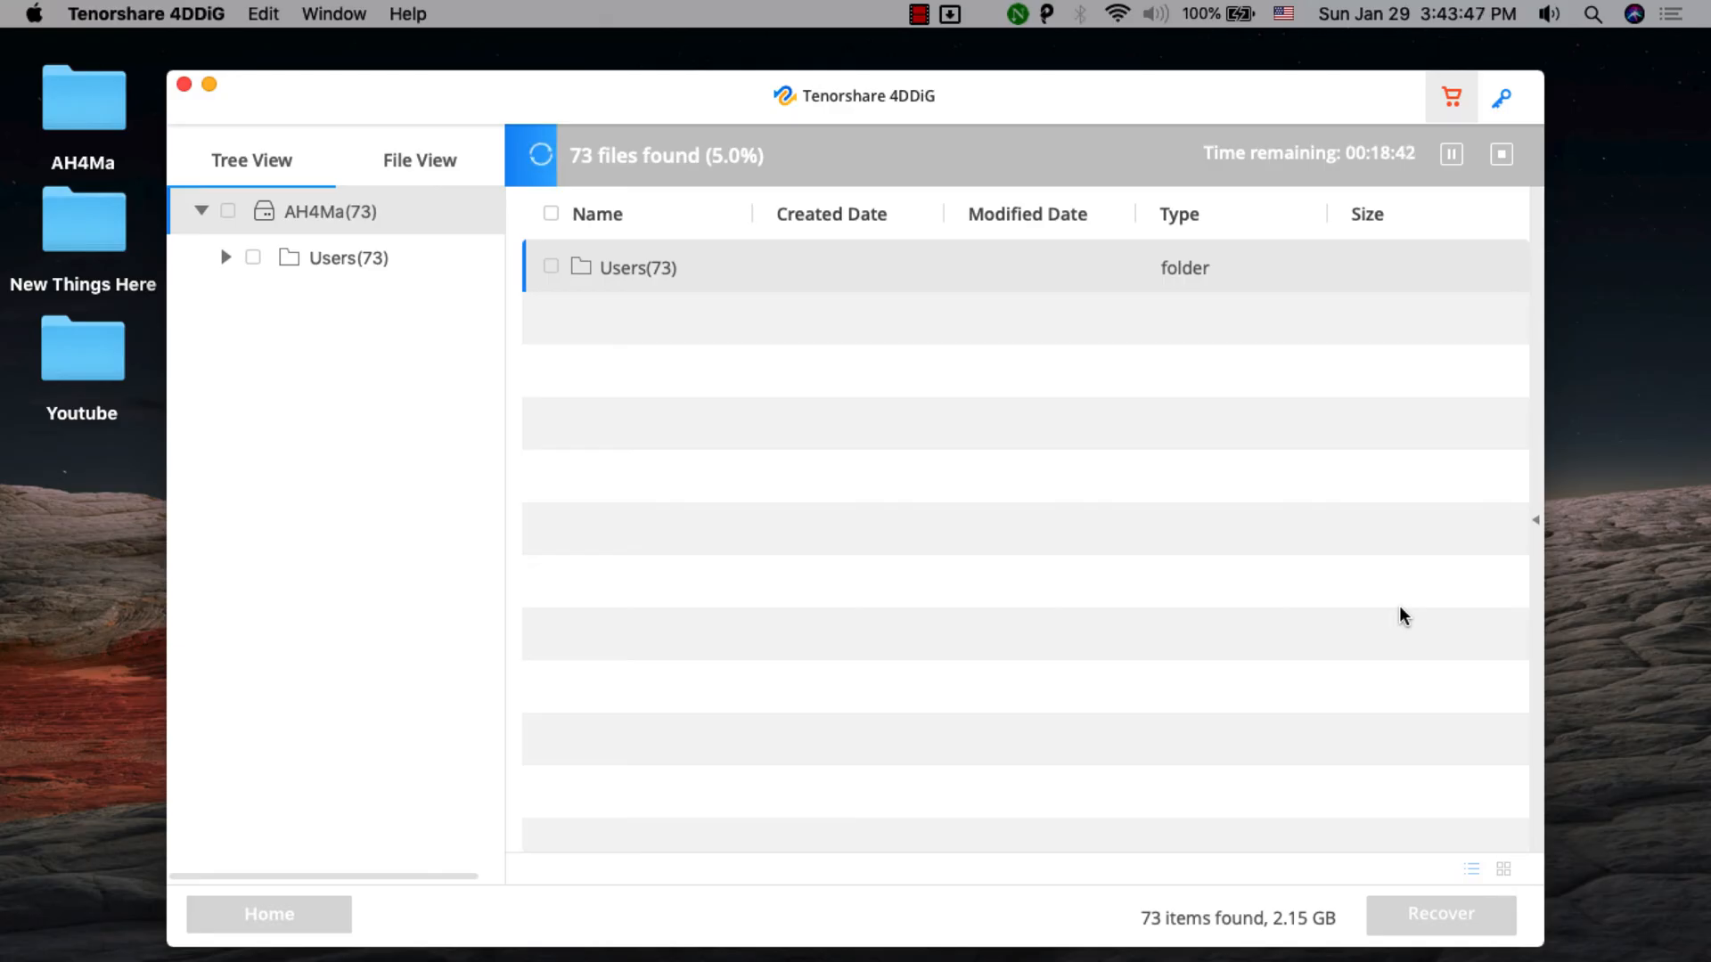
left_click(183, 85)
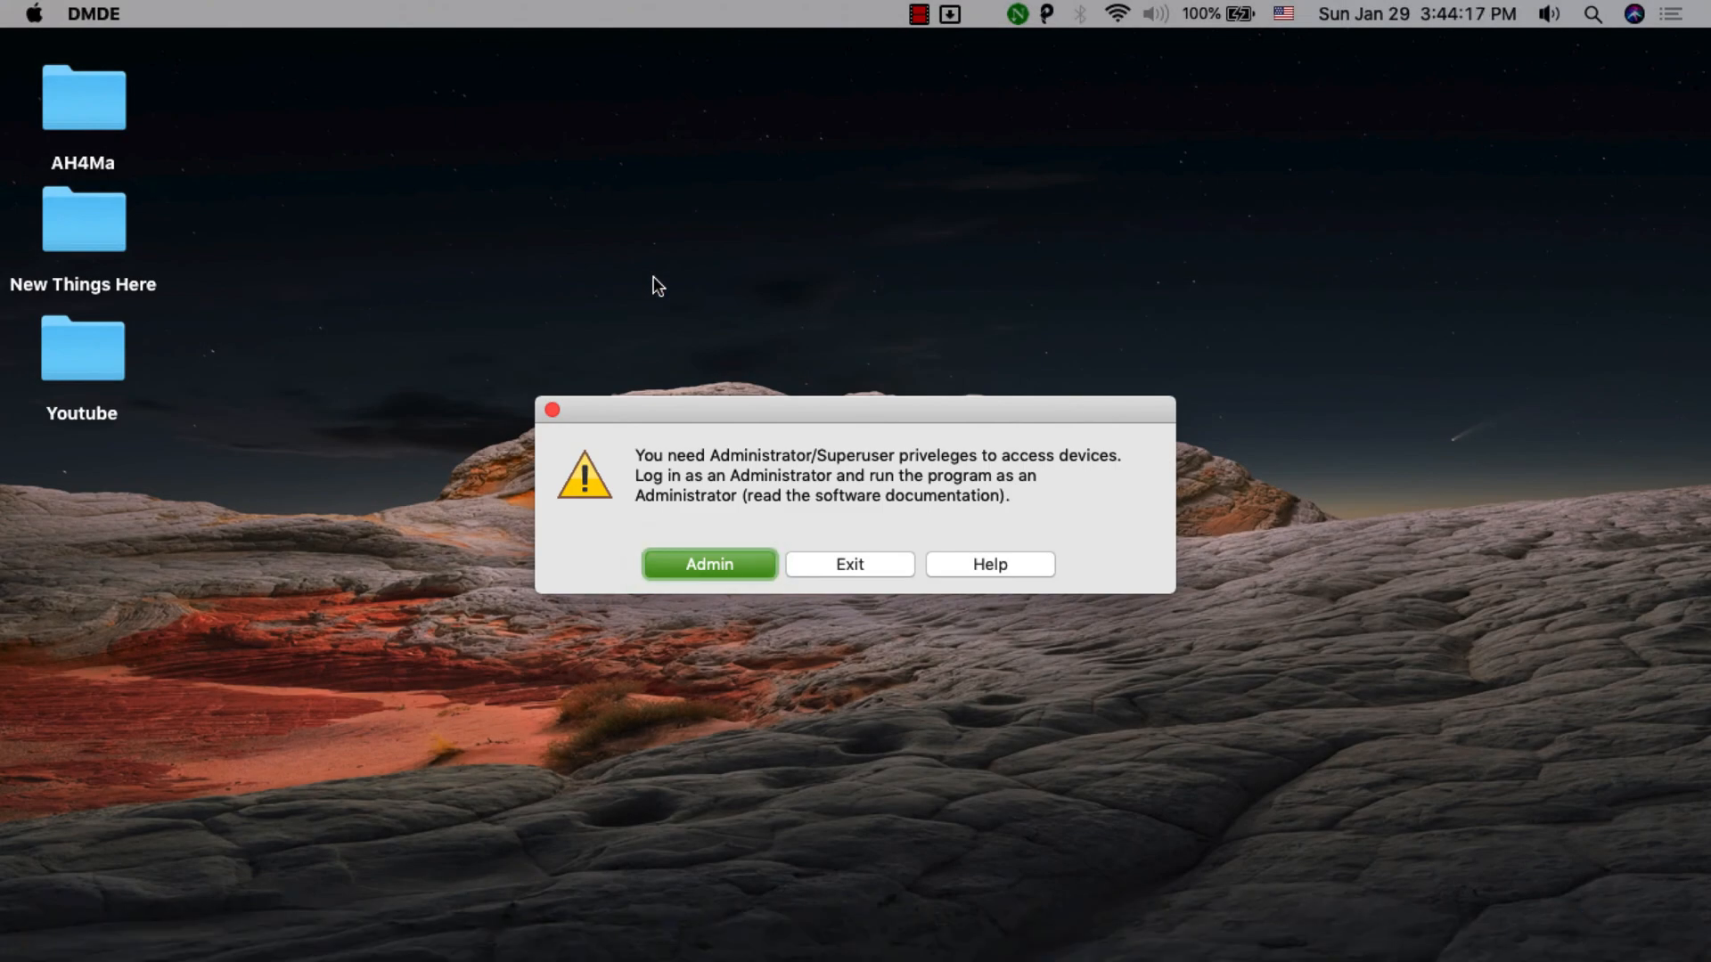
Start DMDE with administrator access, pass the usage hint and dismiss the initial disk chooser
left_click(707, 565)
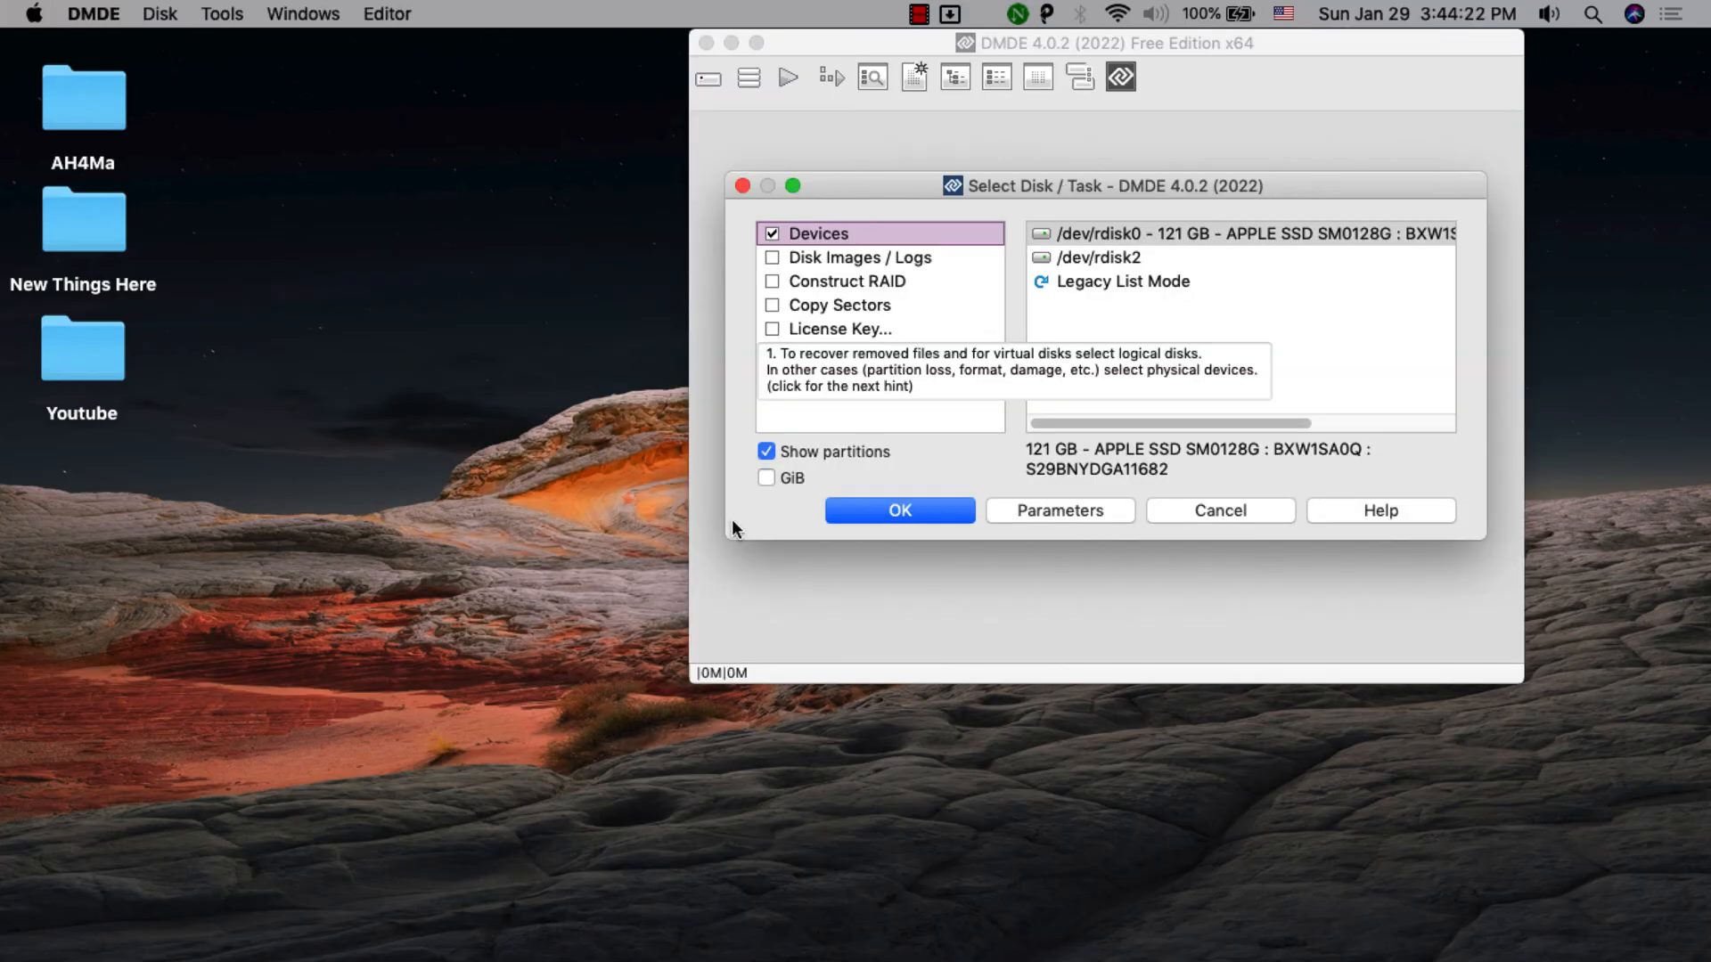
mouse_move(892, 42)
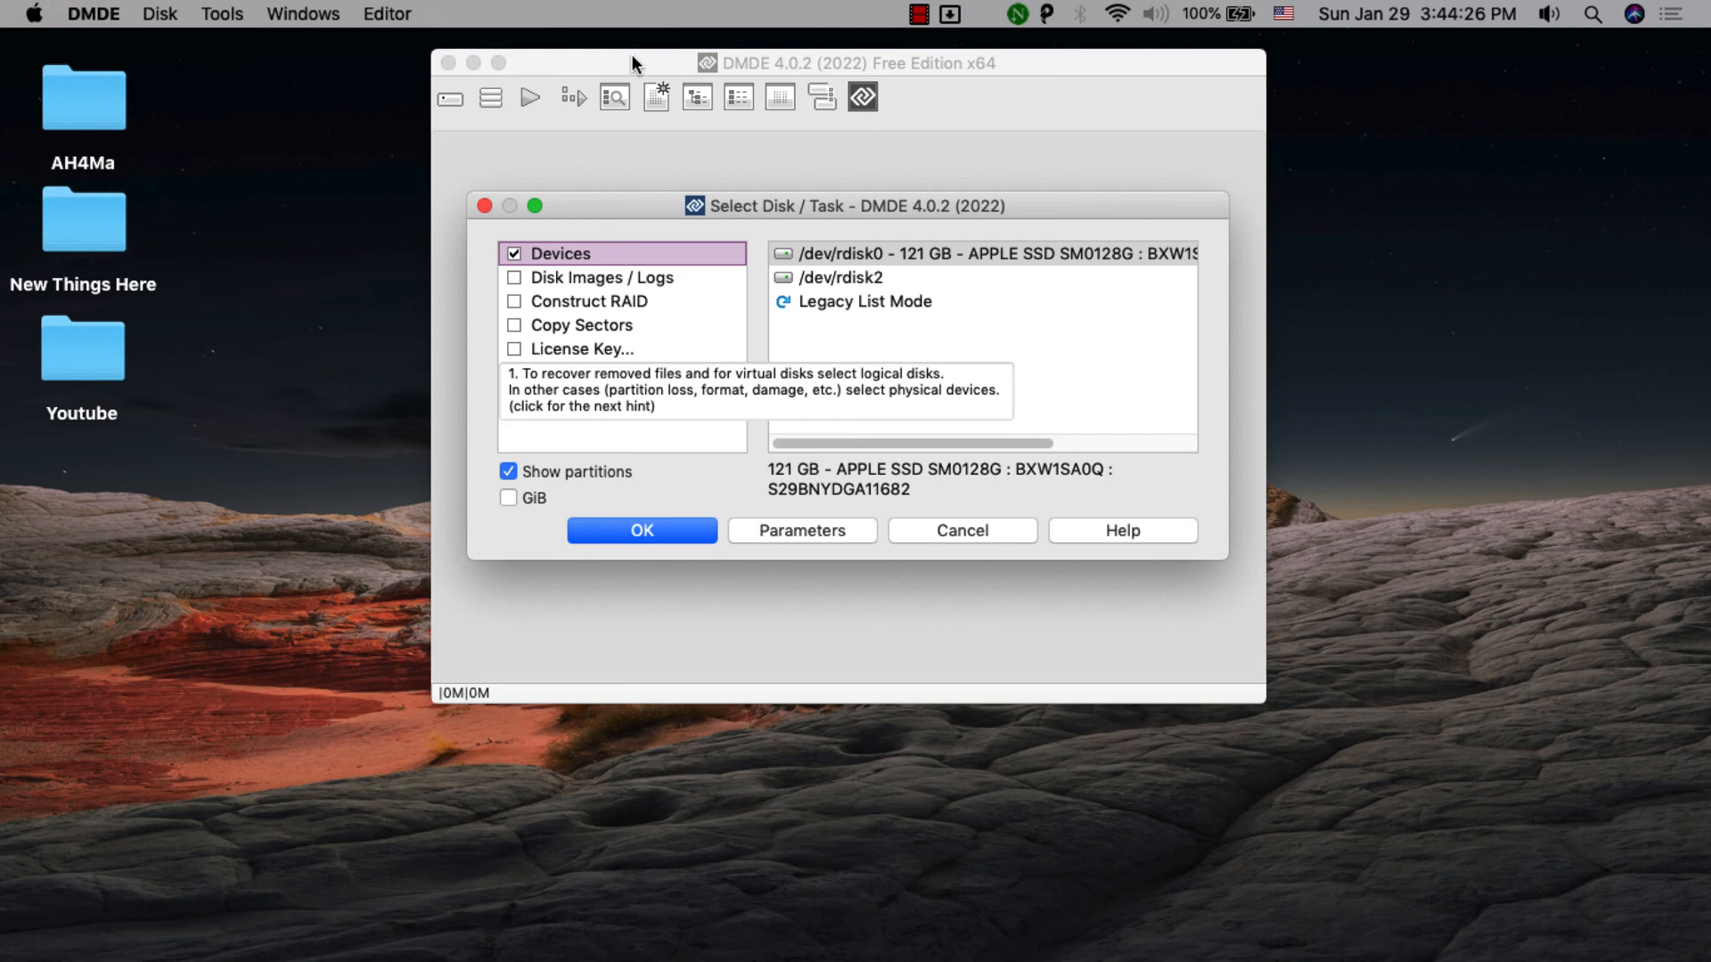
left_click(752, 390)
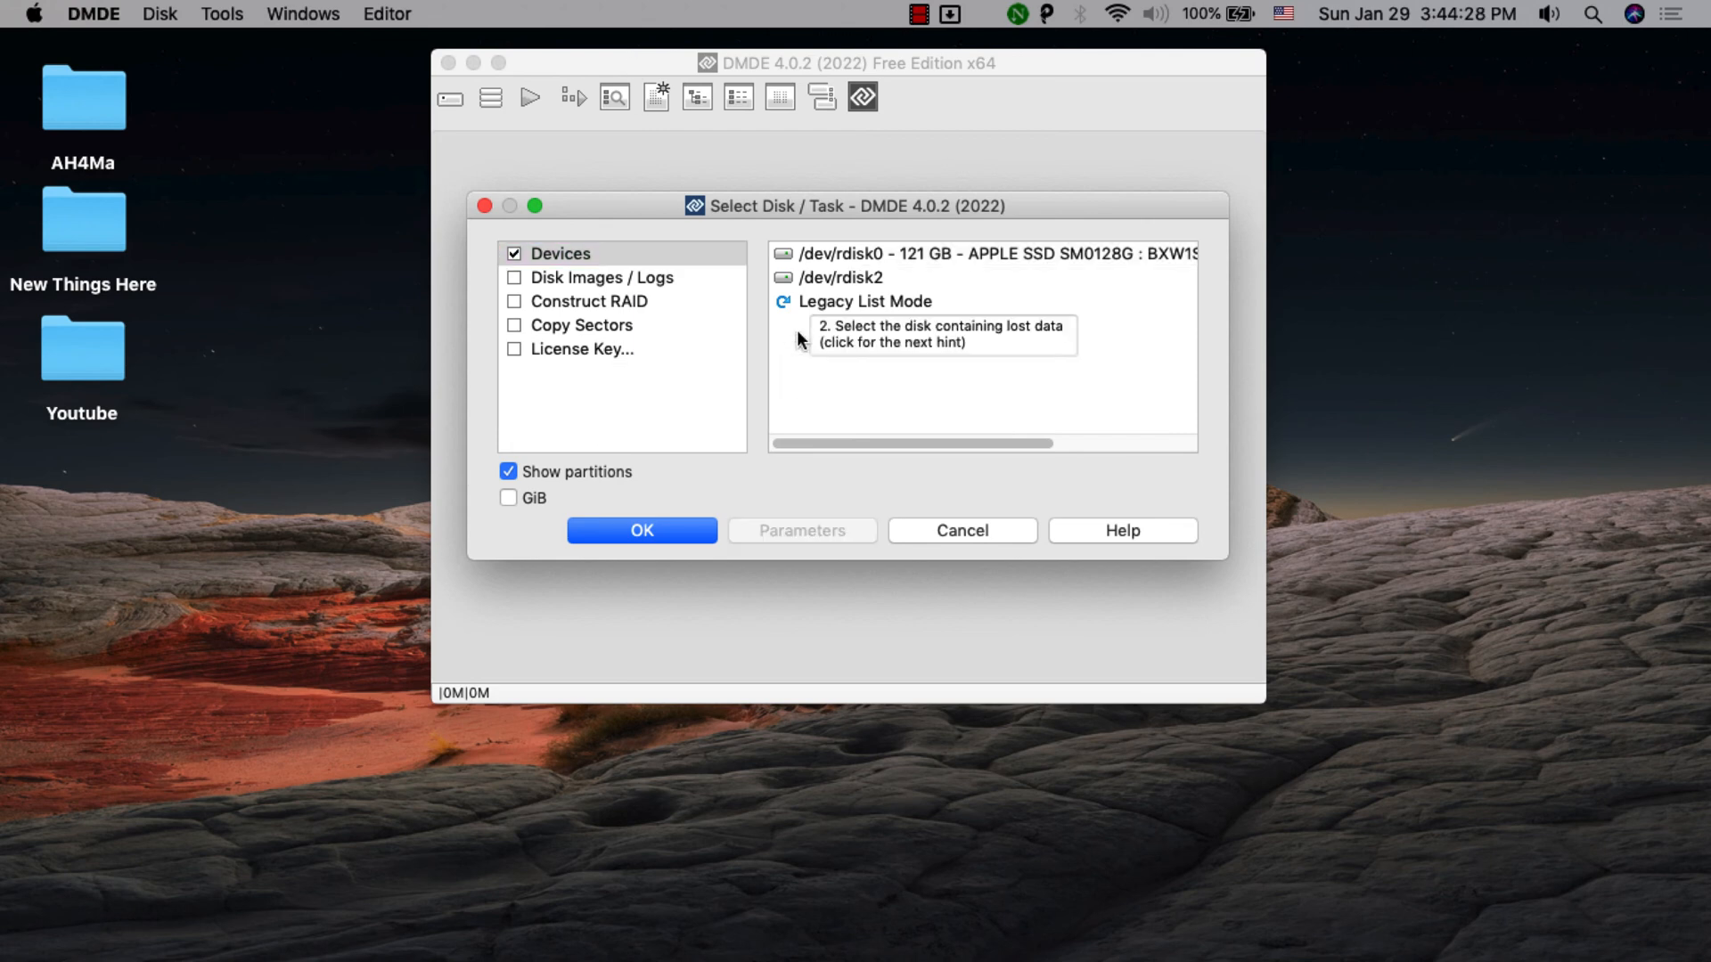
left_click(982, 253)
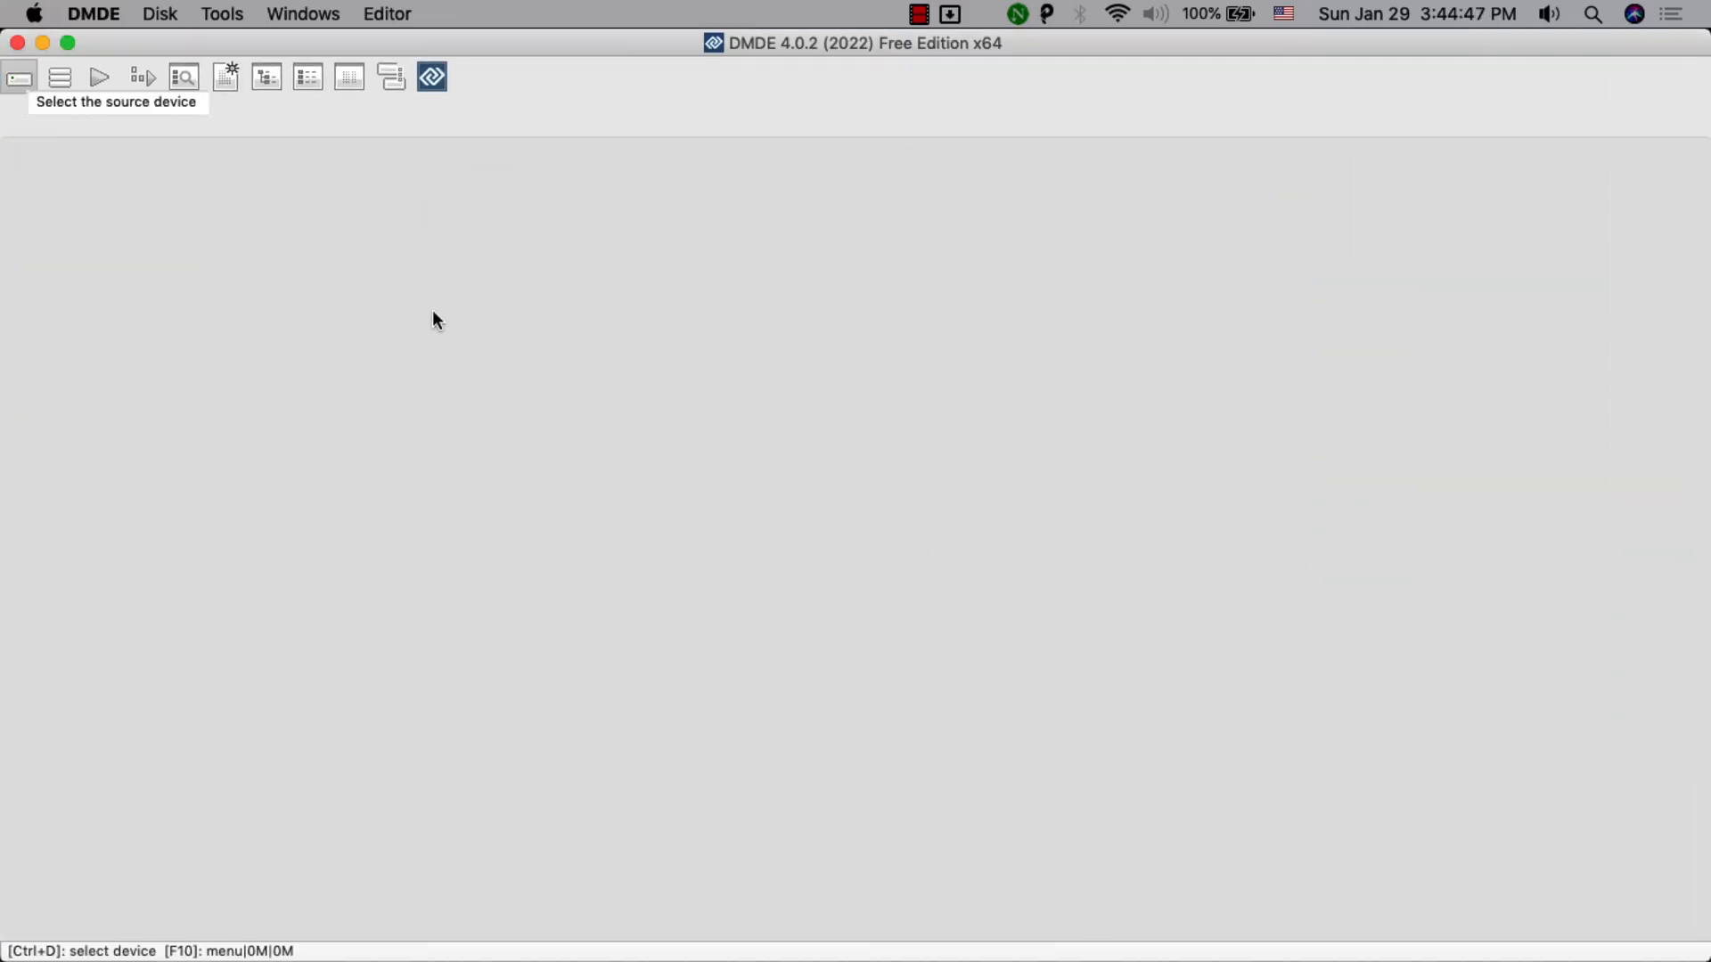
mouse_move(55, 86)
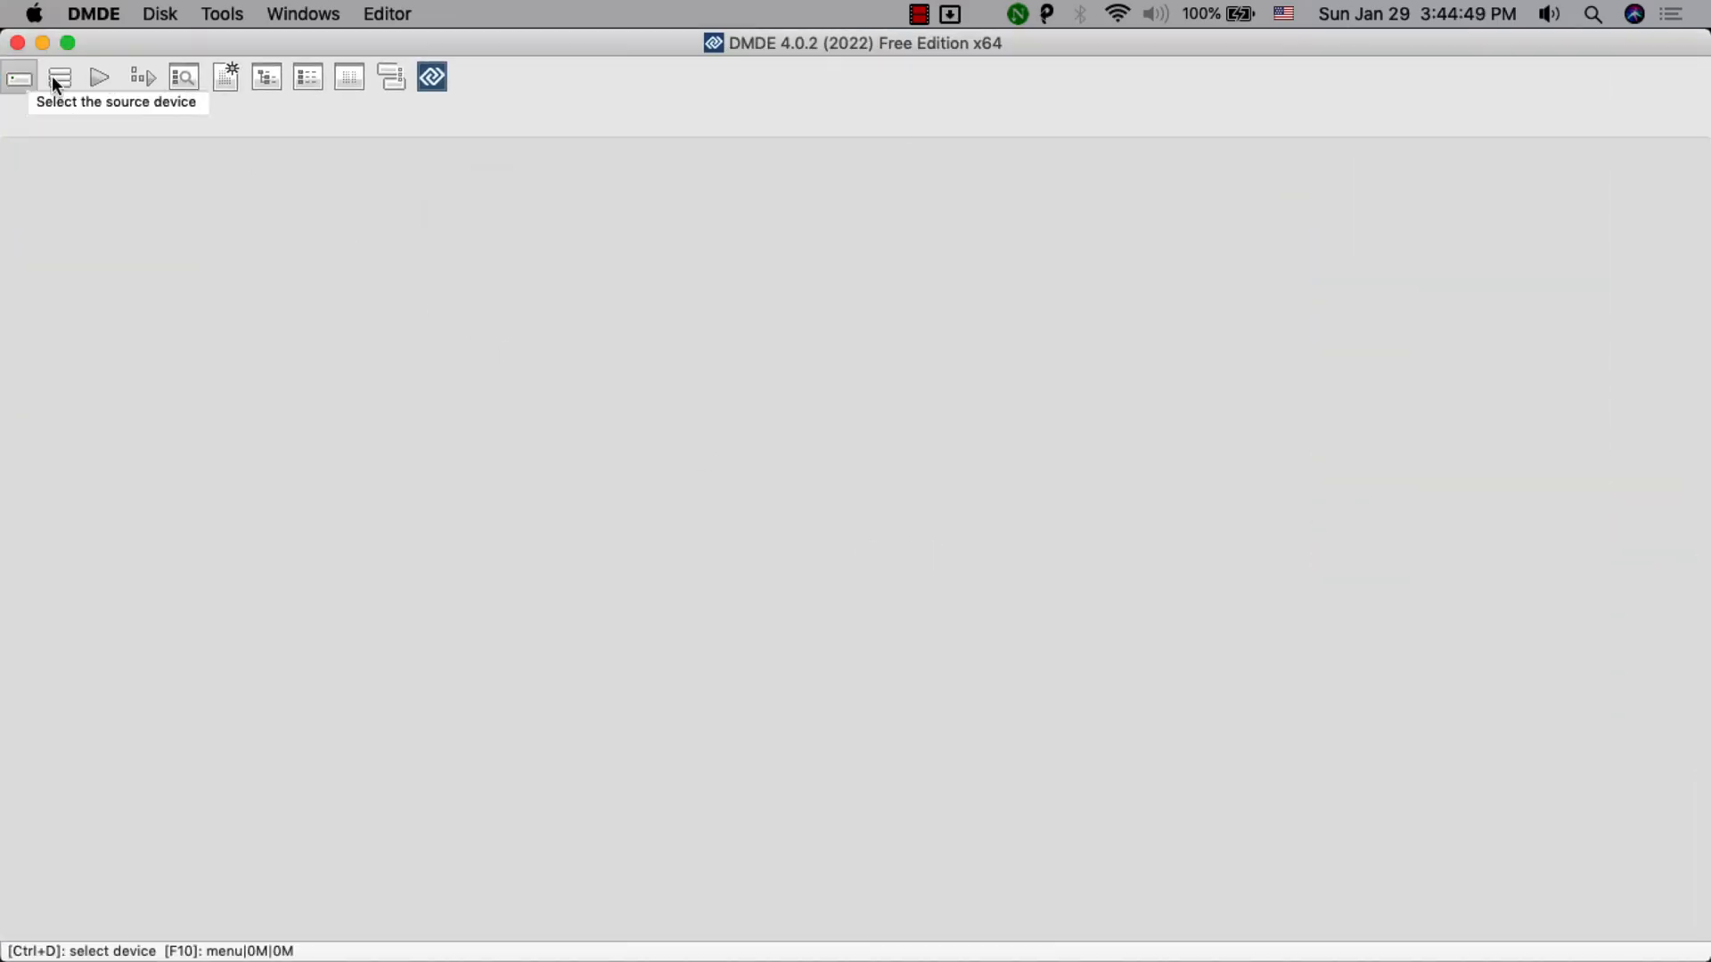
Reopen Select Disk, show sizes in GiB and load the 1 TB Toshiba /dev/rdisk2 partitions
left_click(18, 77)
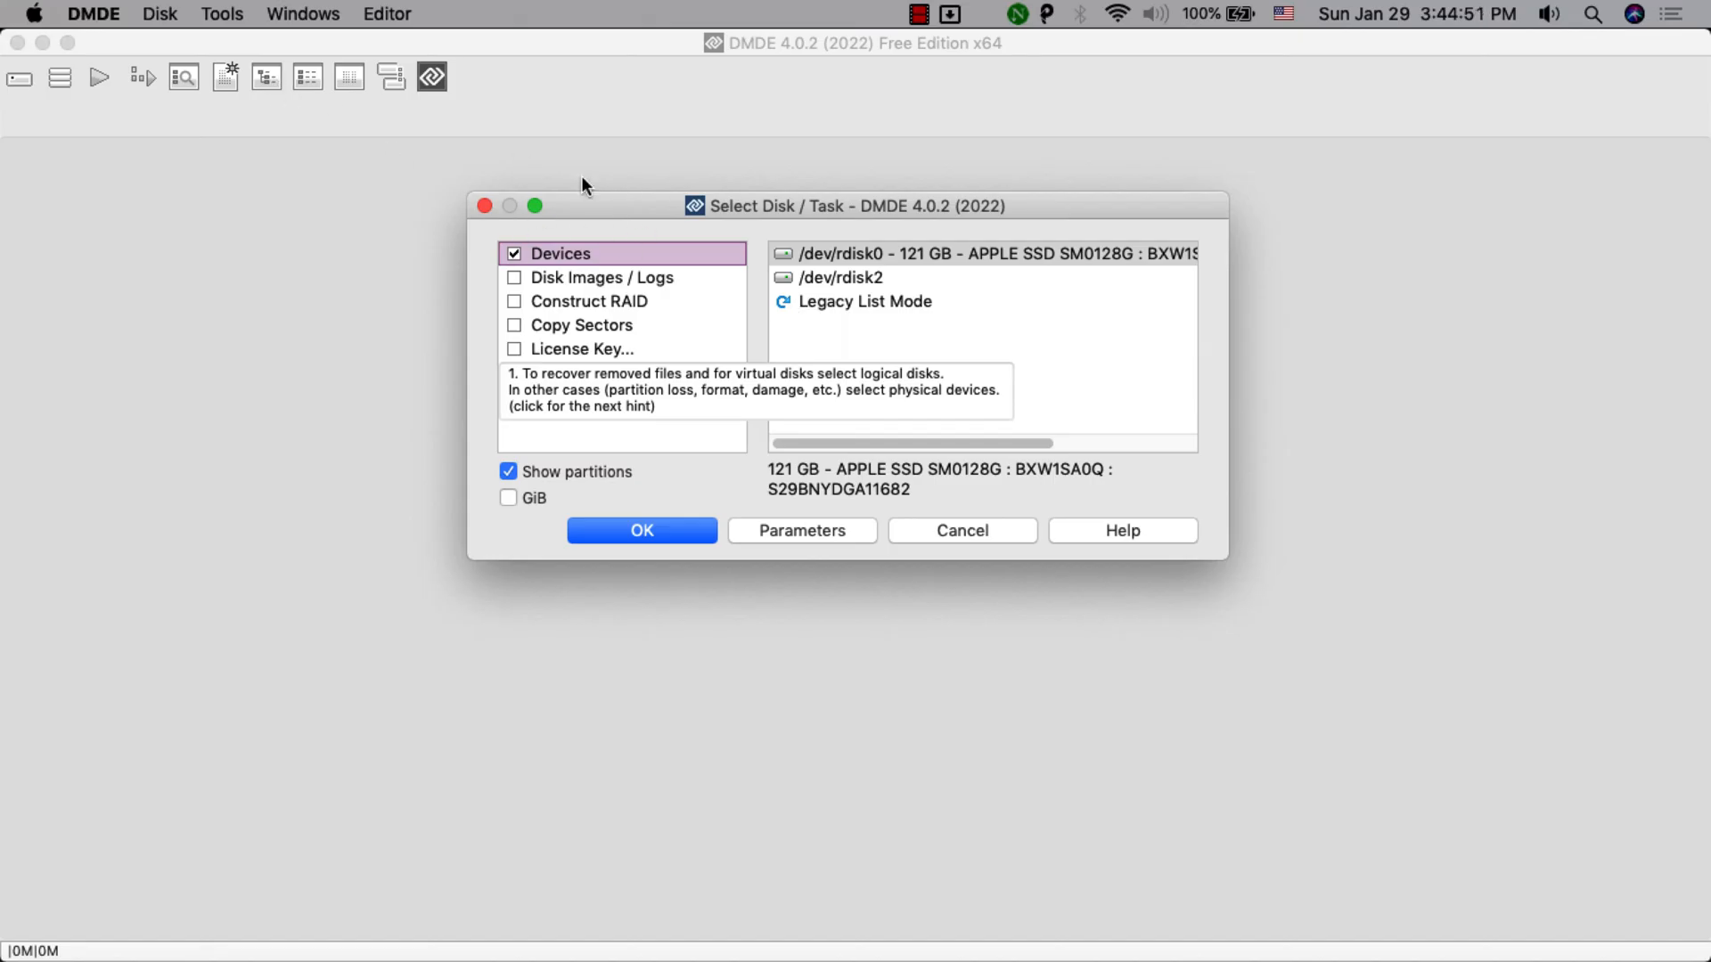
left_click(508, 497)
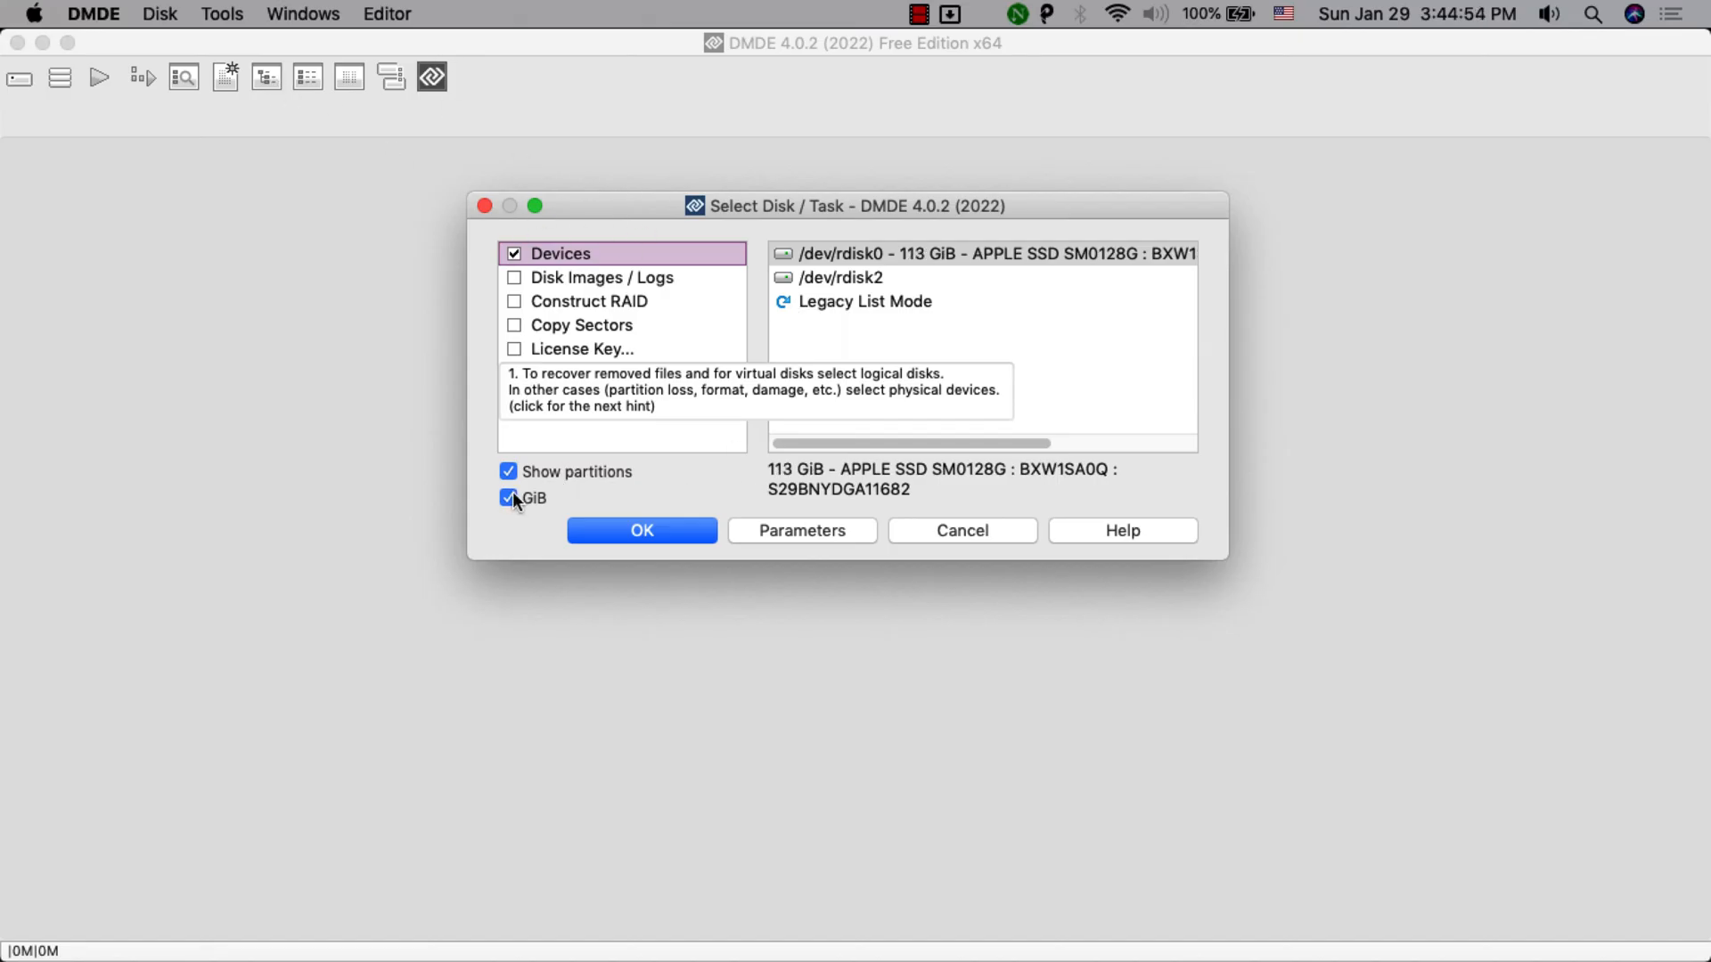
left_click(506, 497)
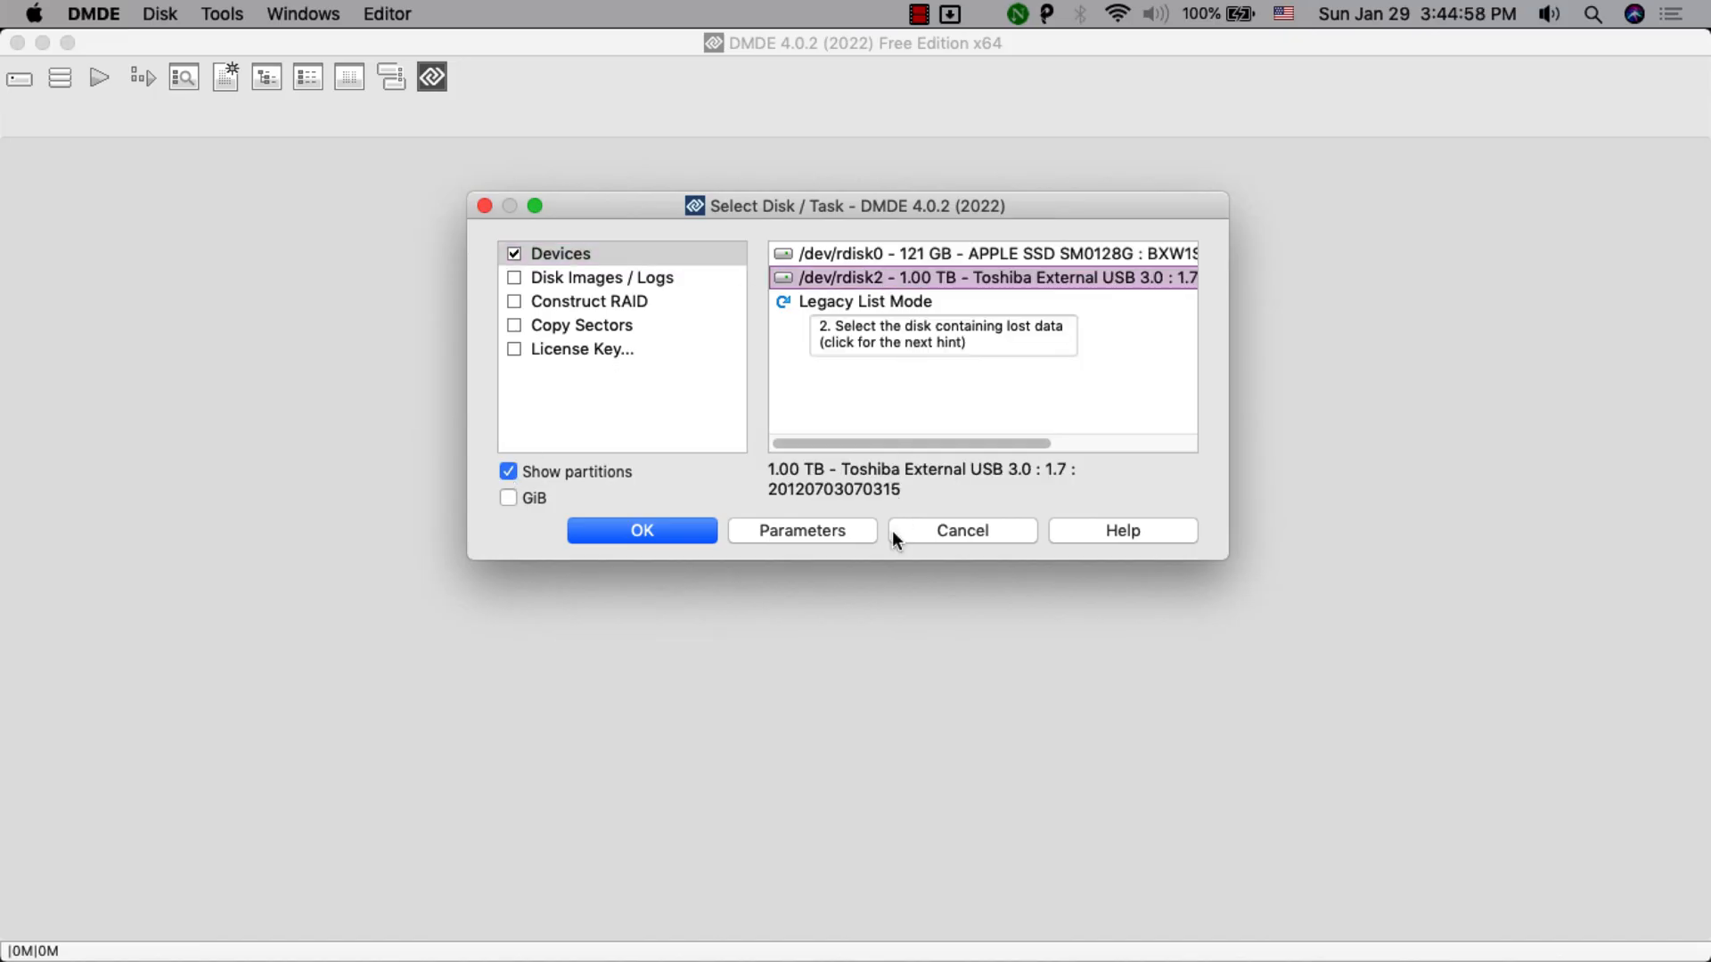
left_click(640, 531)
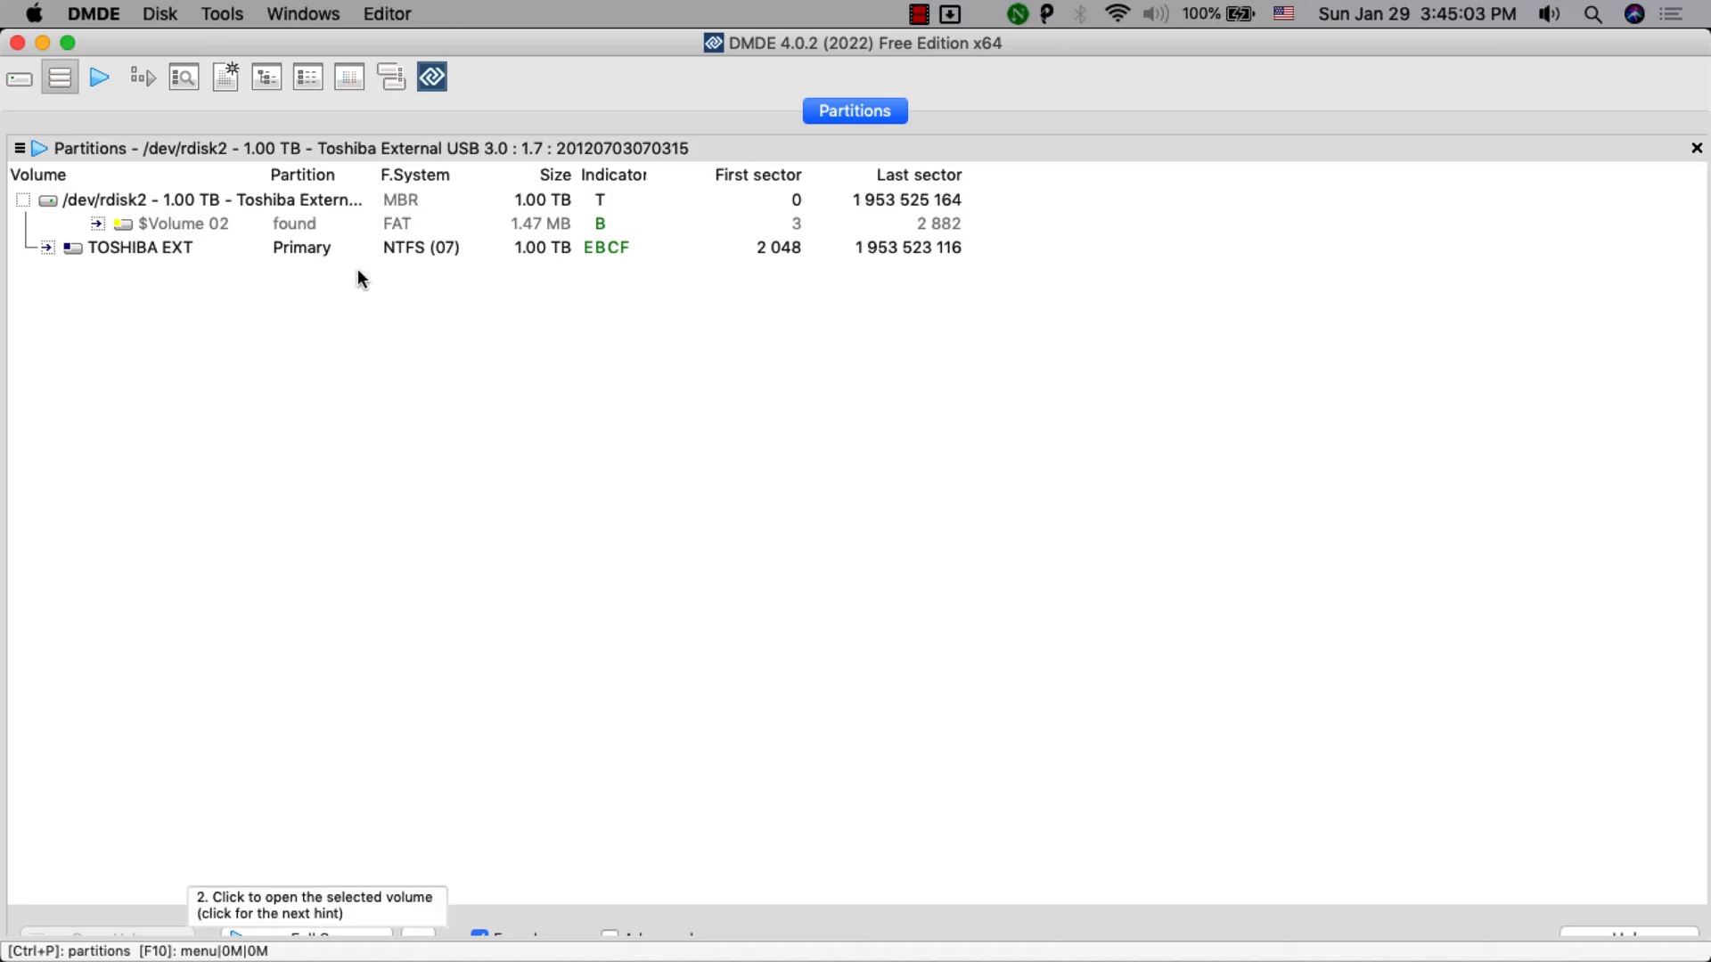
Show volume letters for the TOSHIBA EXT volume, then bring the Select Disk dialog back up
left_click(139, 248)
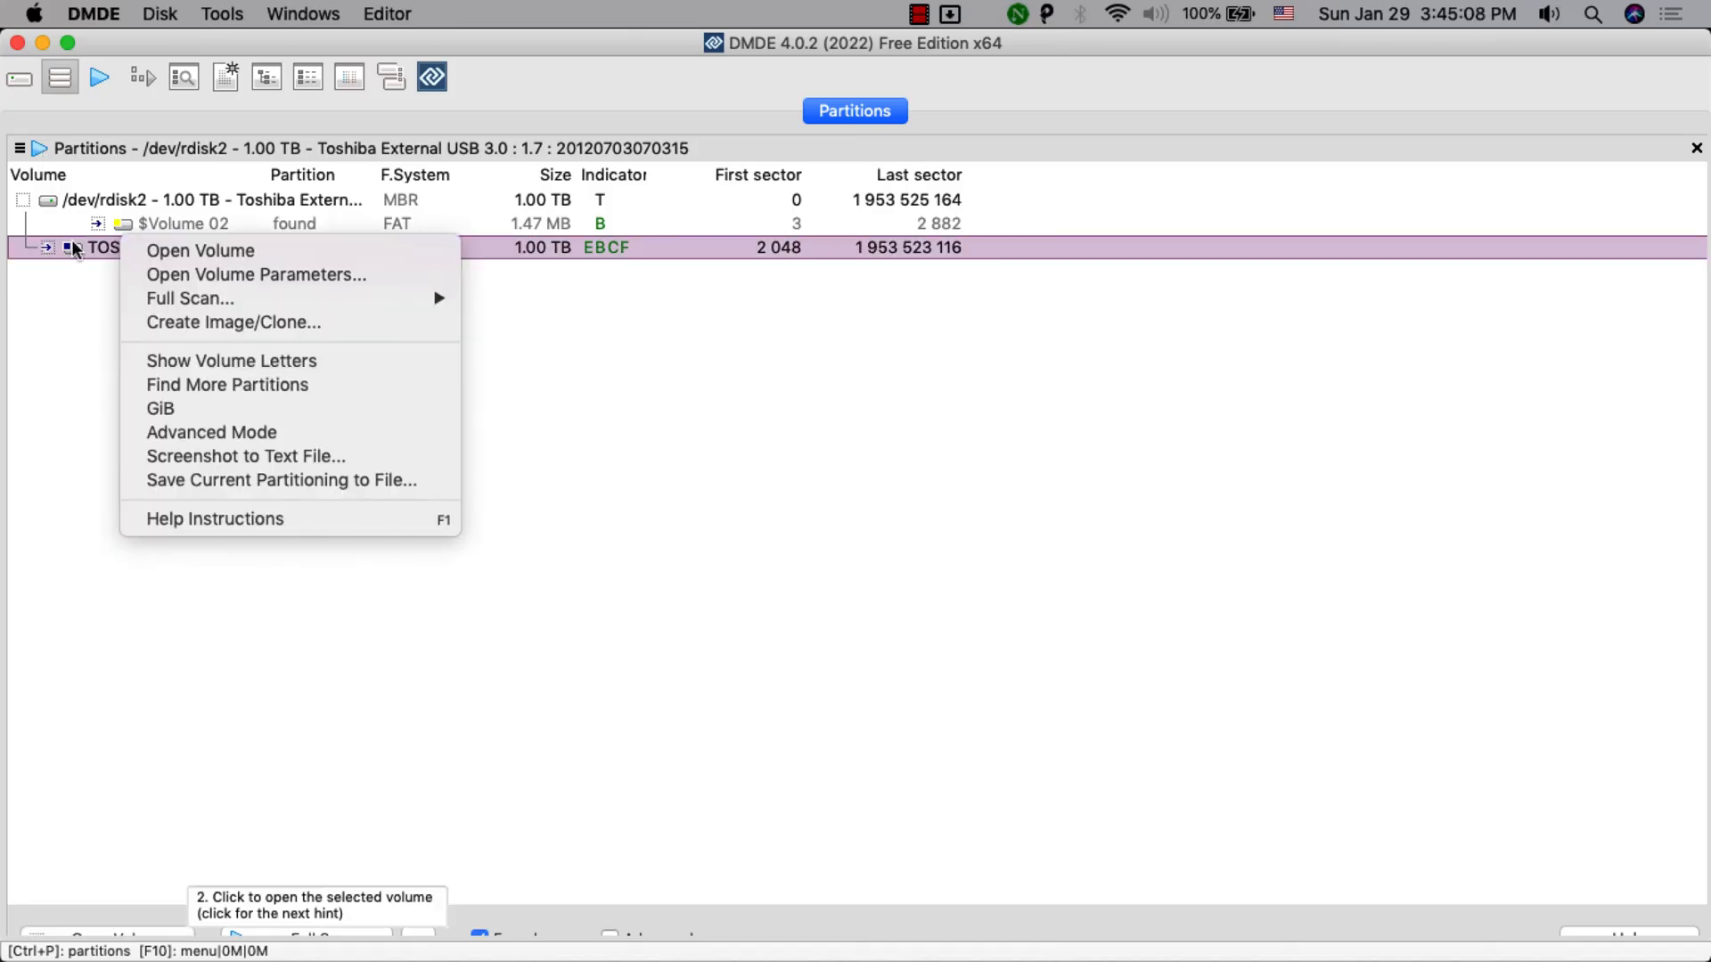
mouse_move(188, 297)
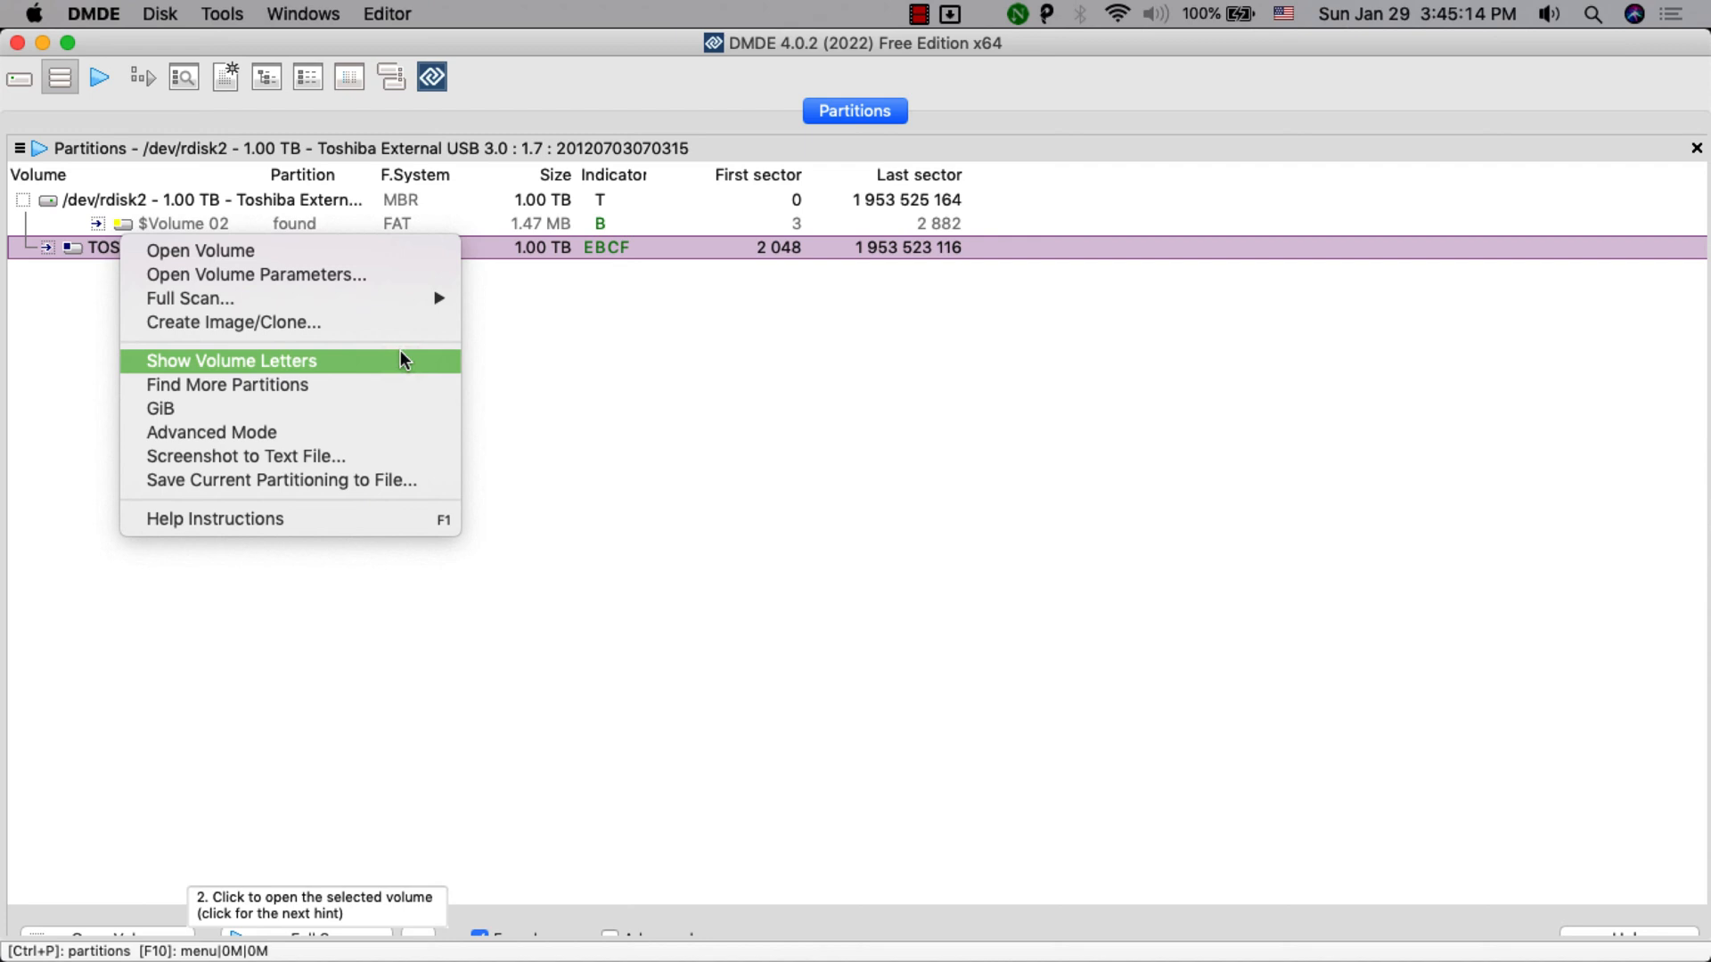
left_click(230, 360)
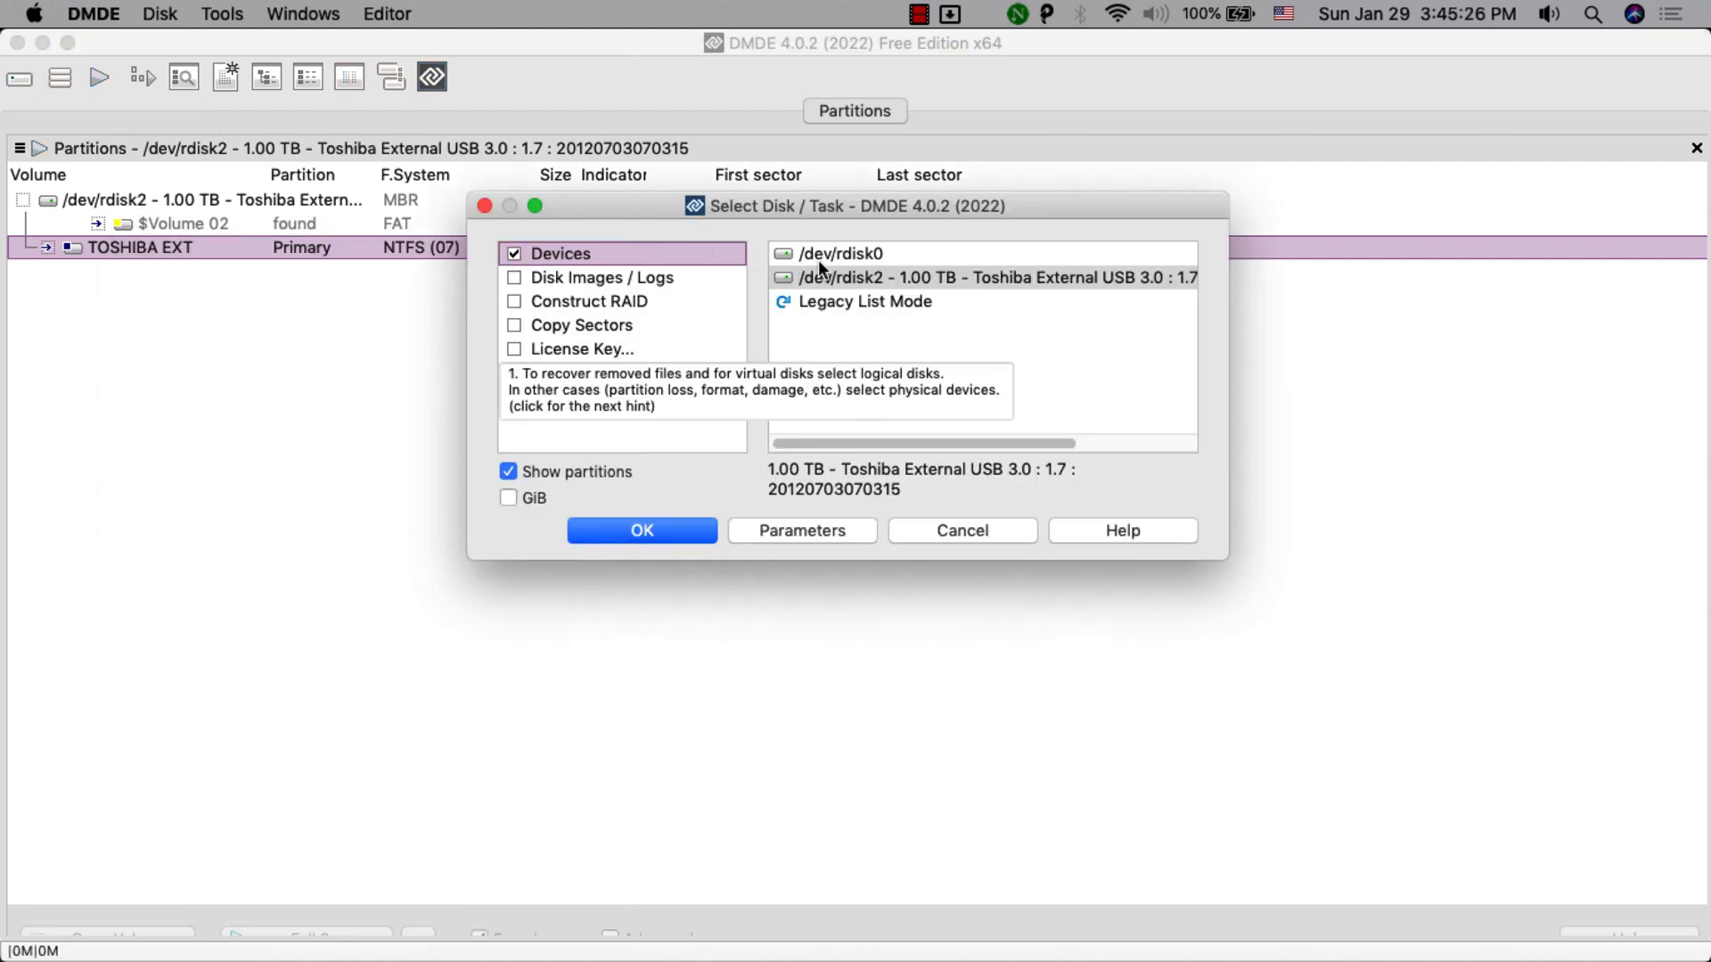
left_click(642, 531)
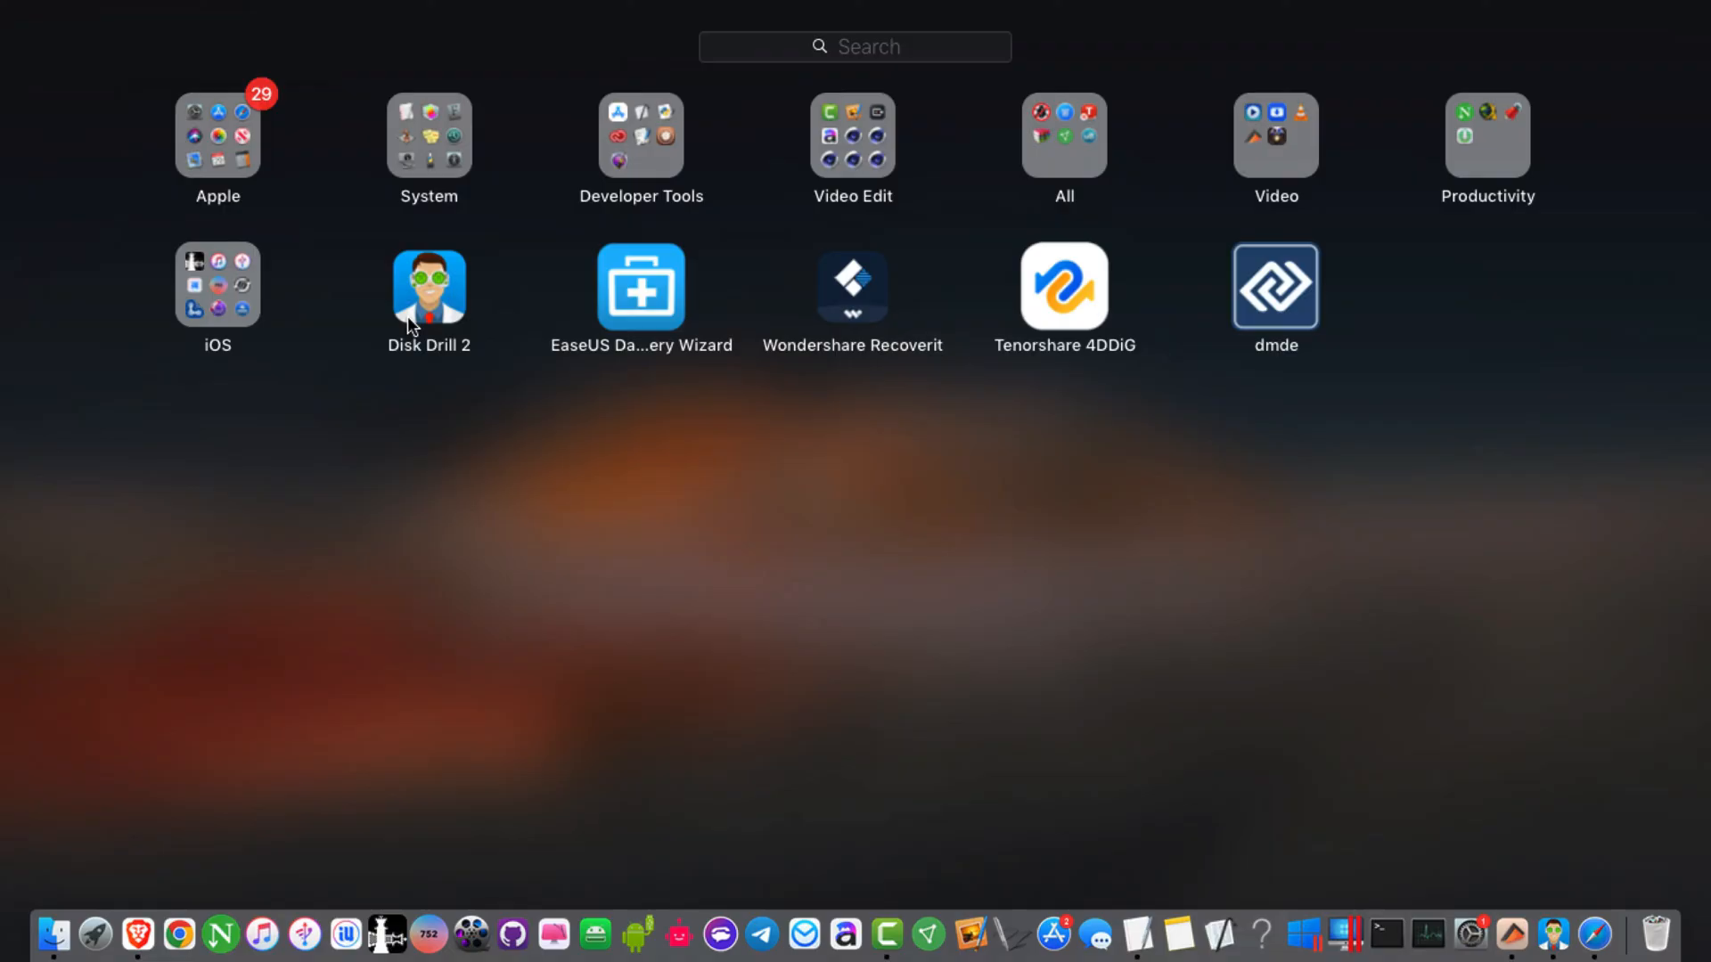
mouse_move(590, 467)
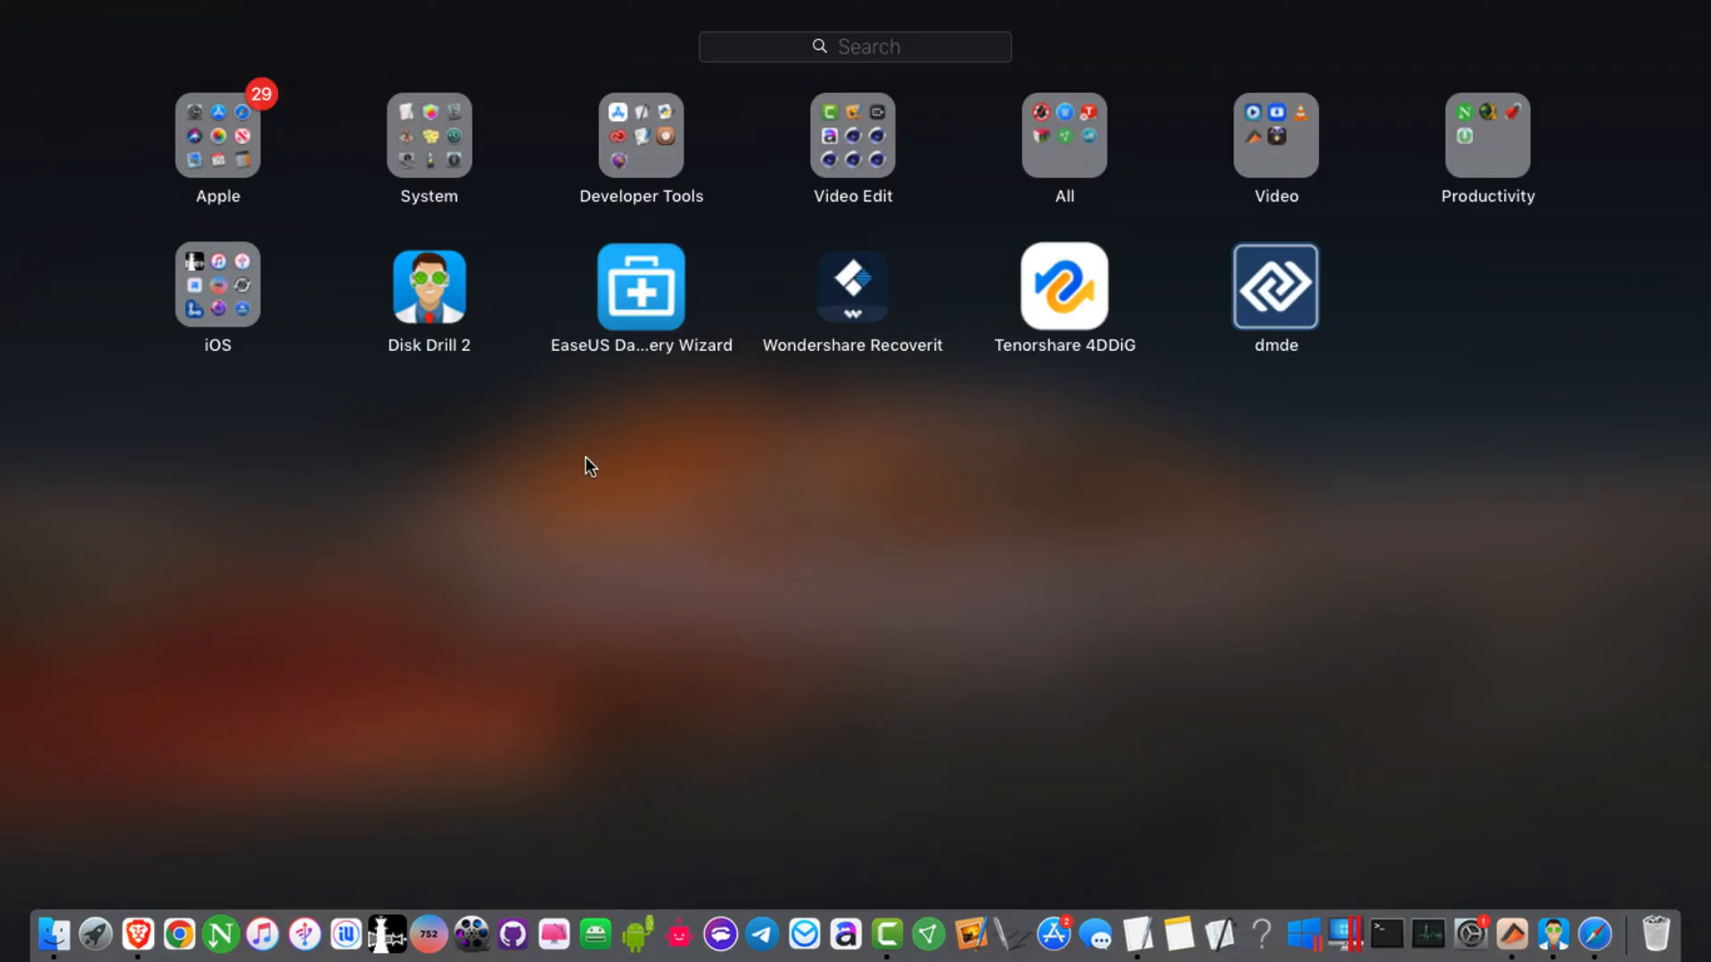
mouse_move(1031, 348)
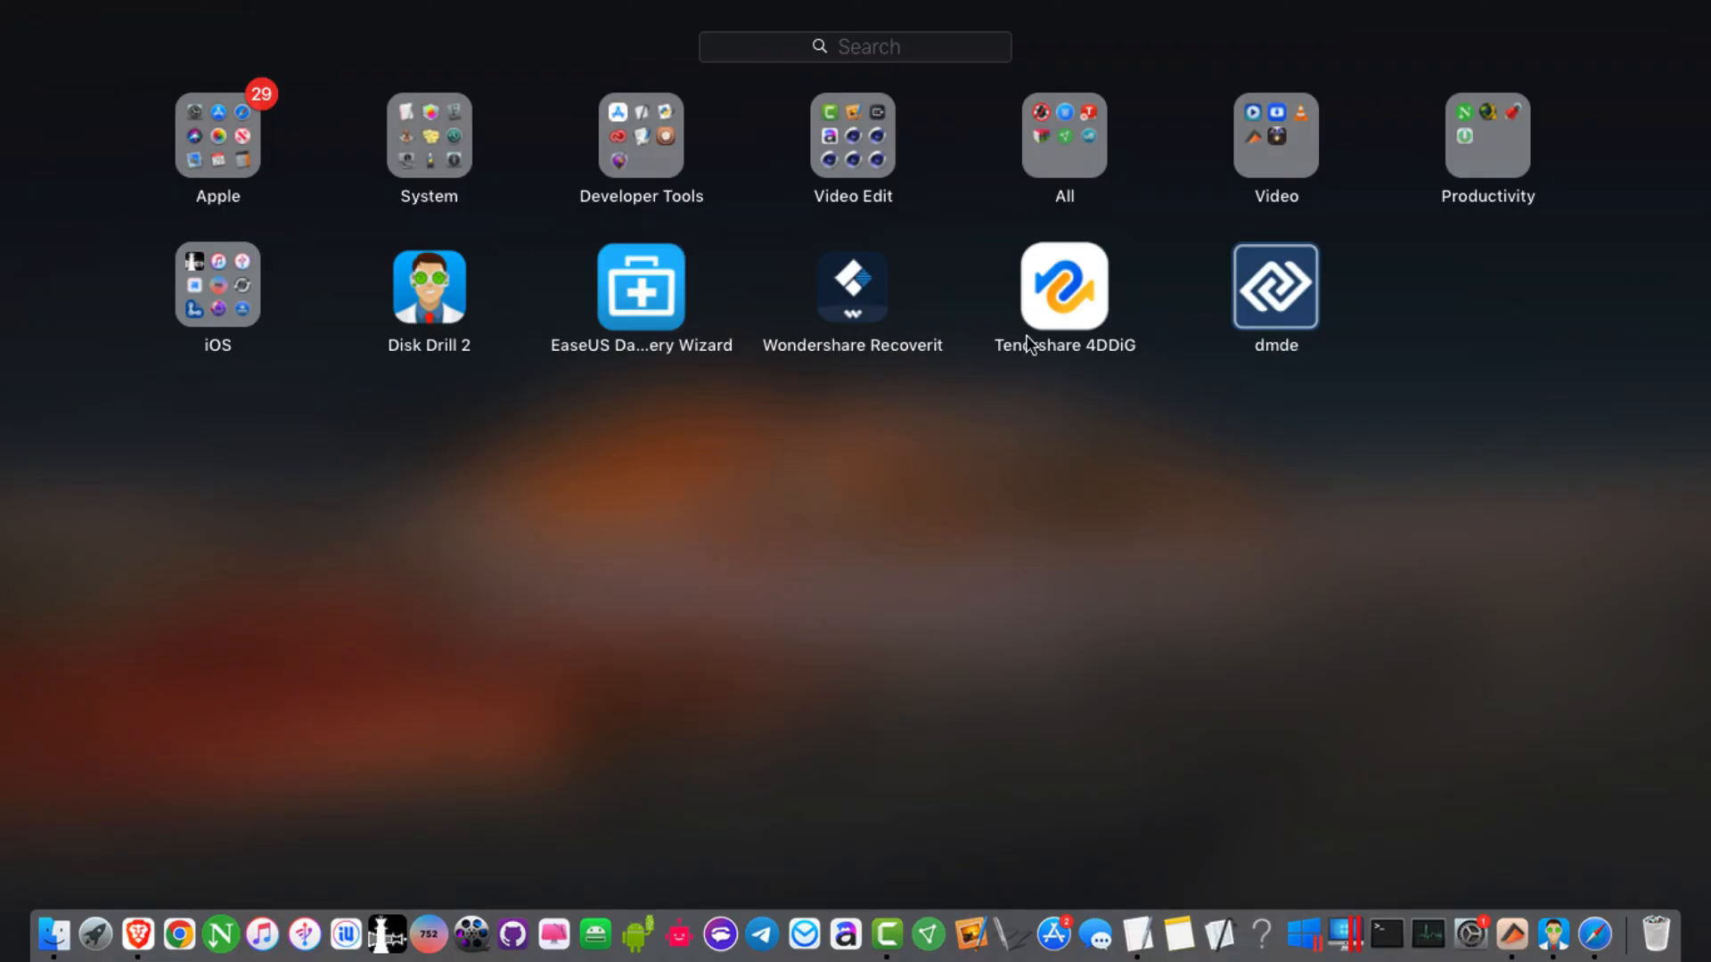
mouse_move(1030, 407)
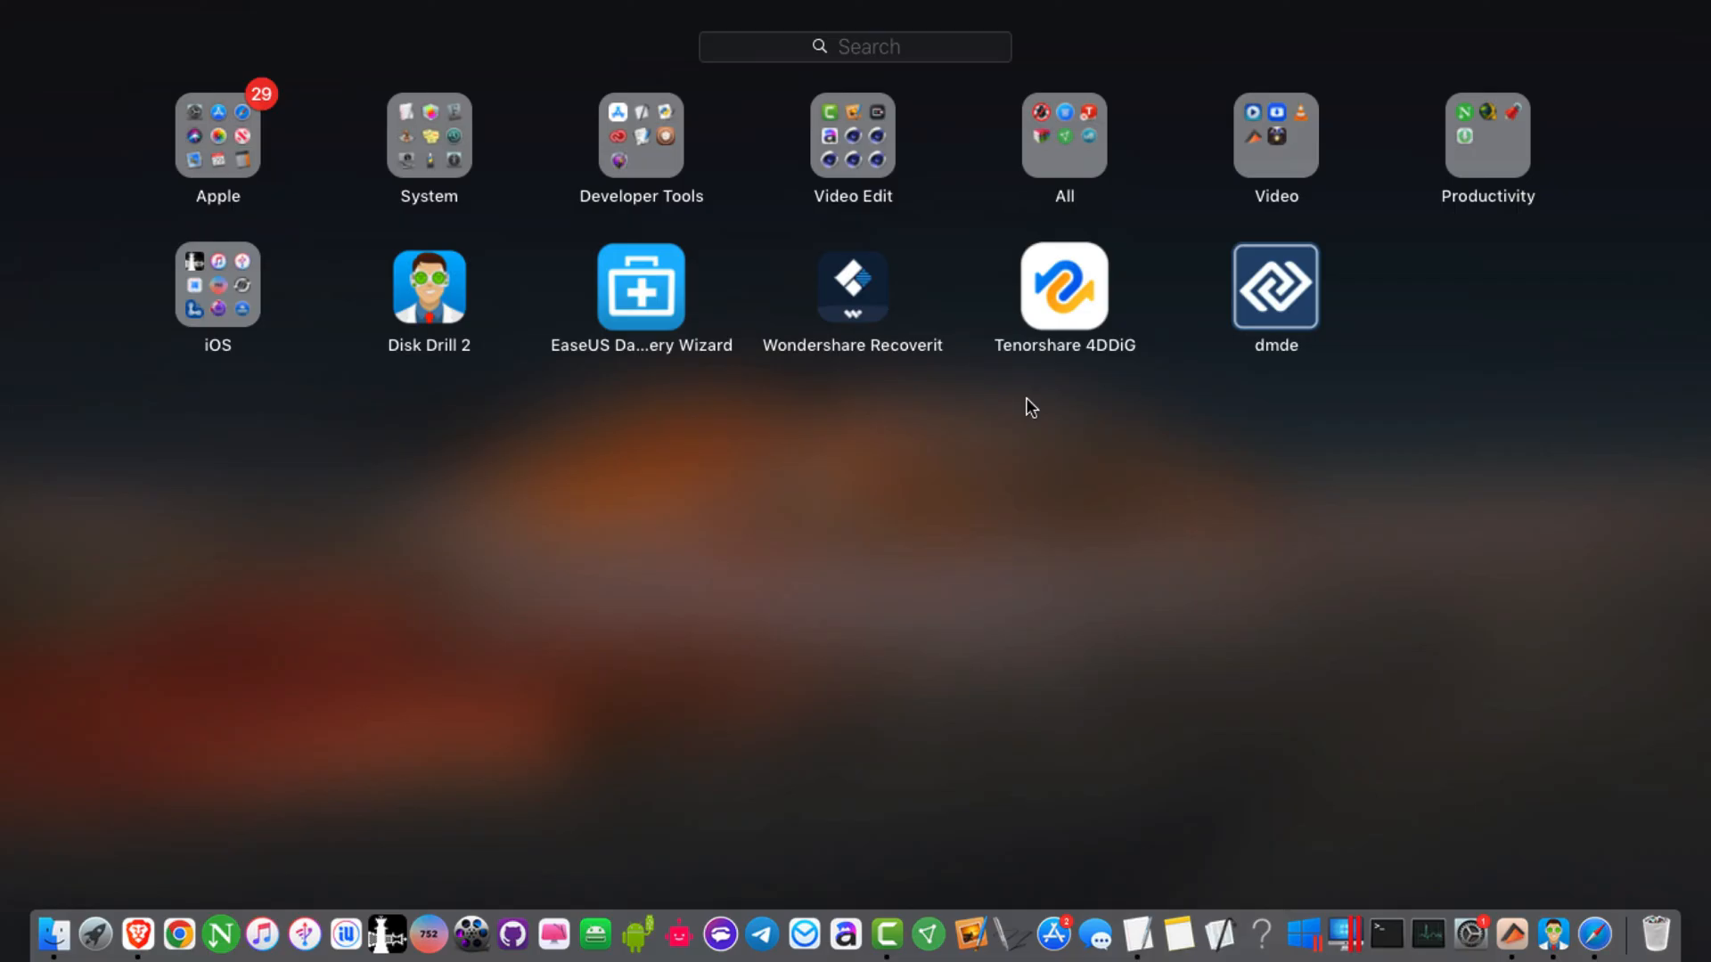
mouse_move(821, 434)
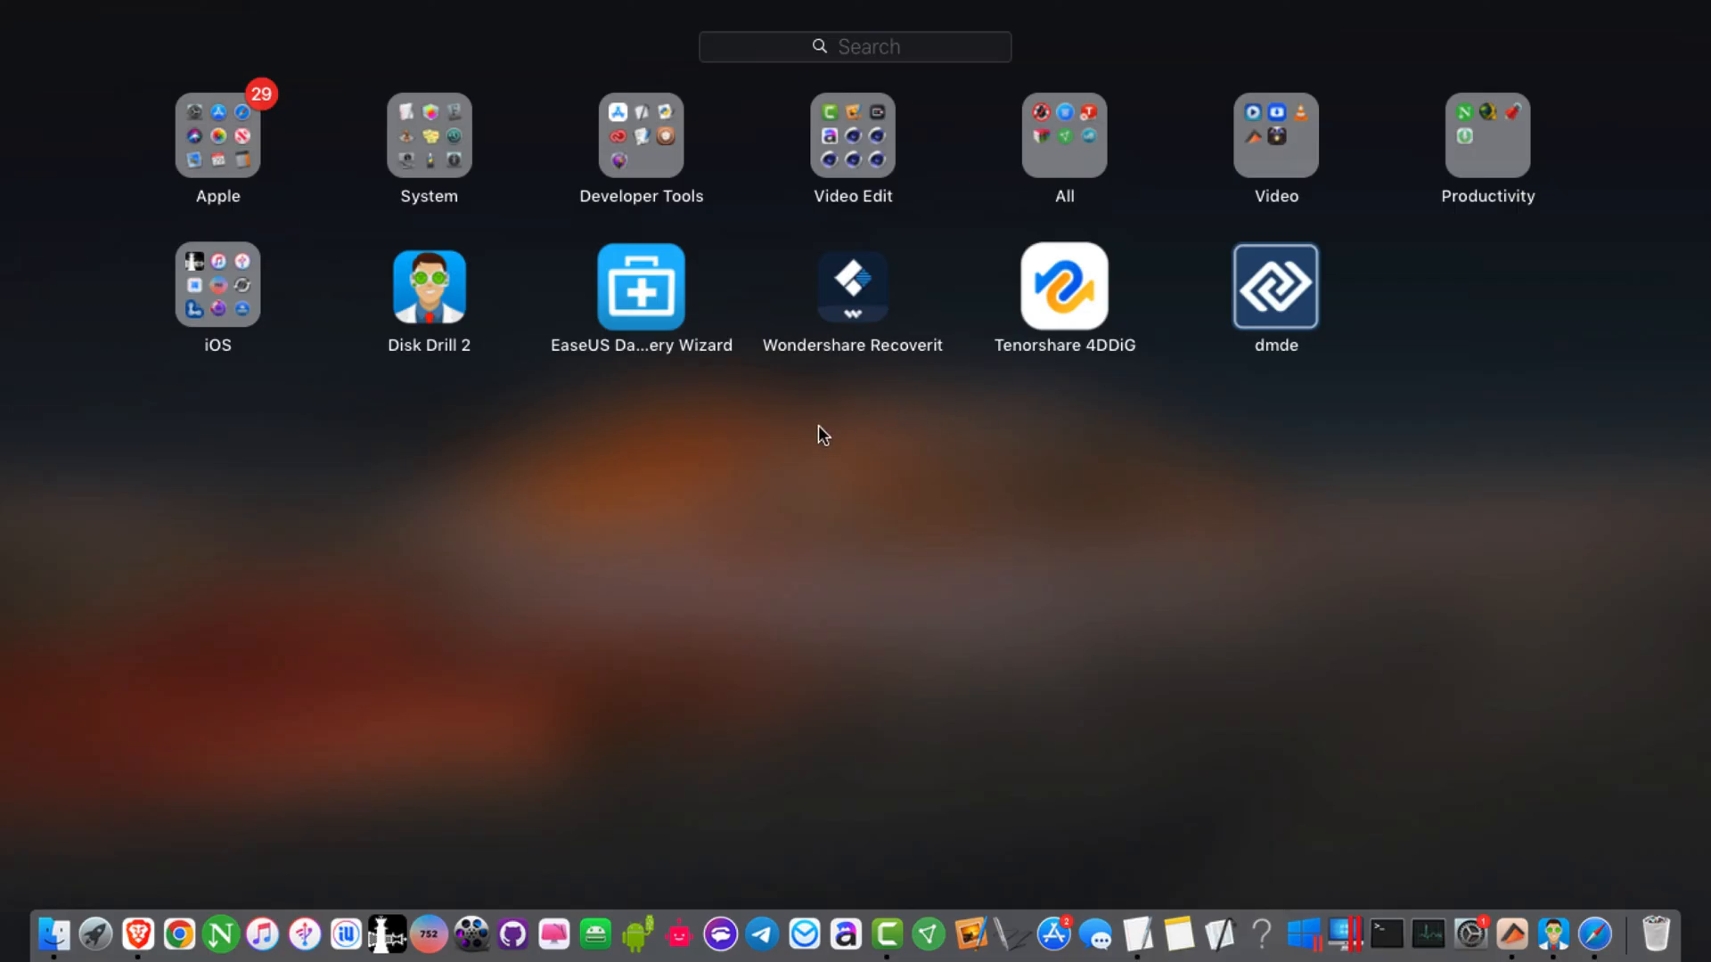
mouse_move(891, 370)
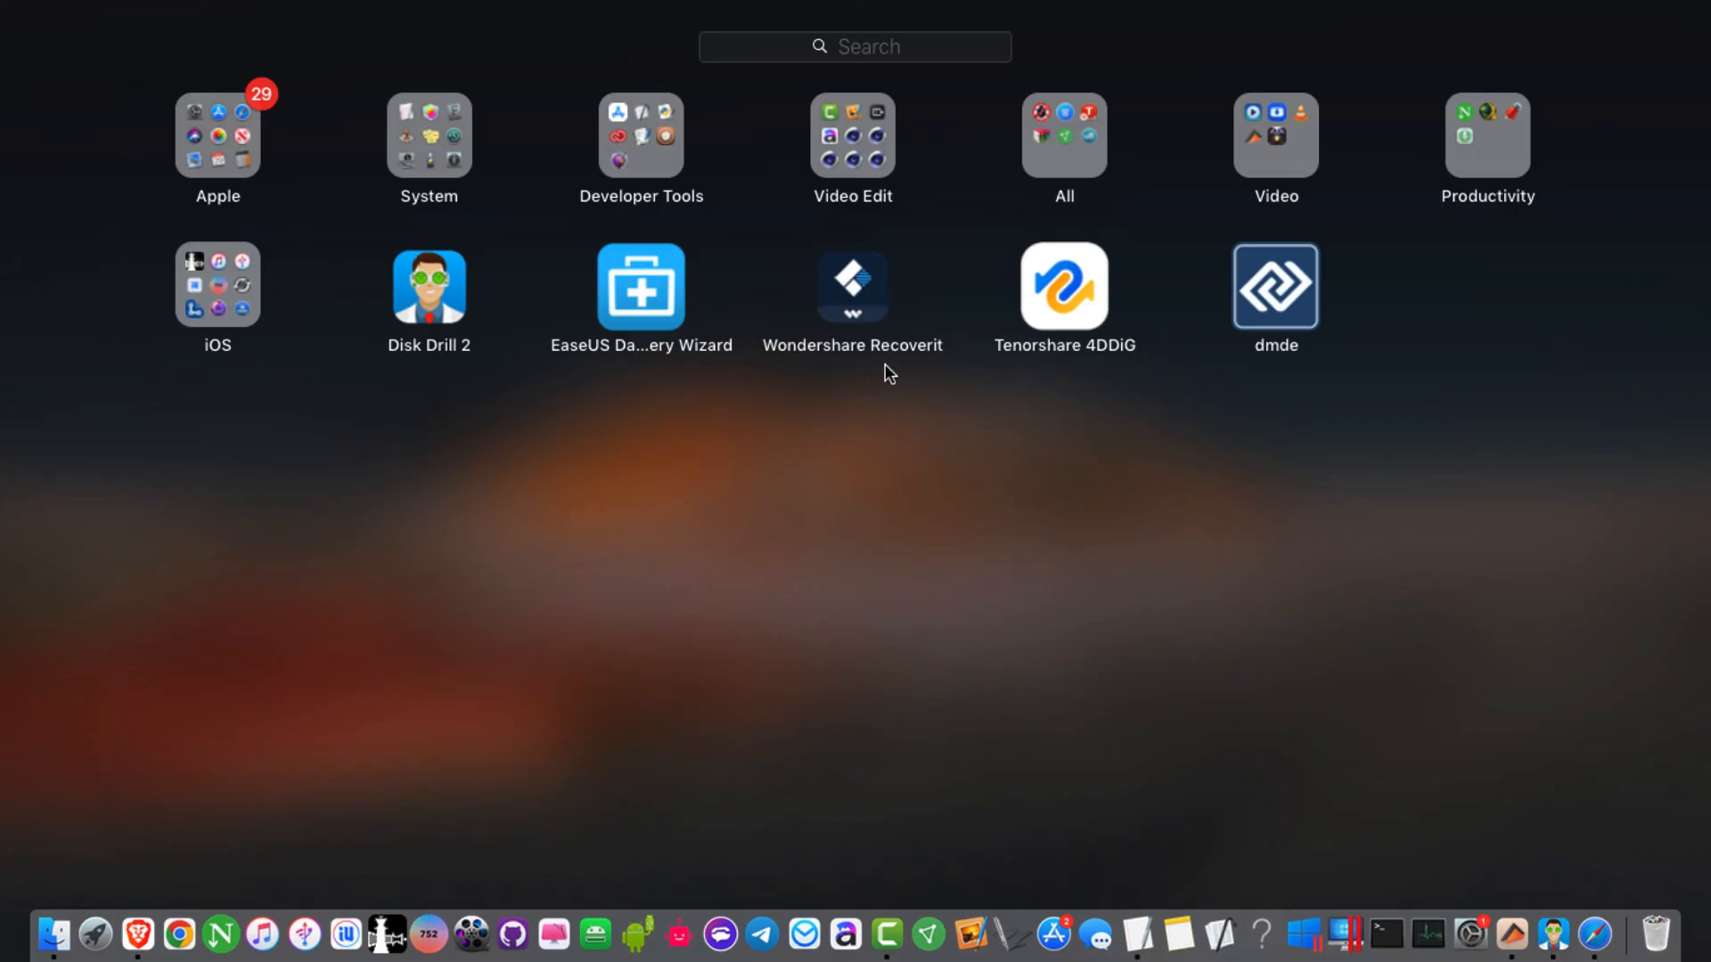